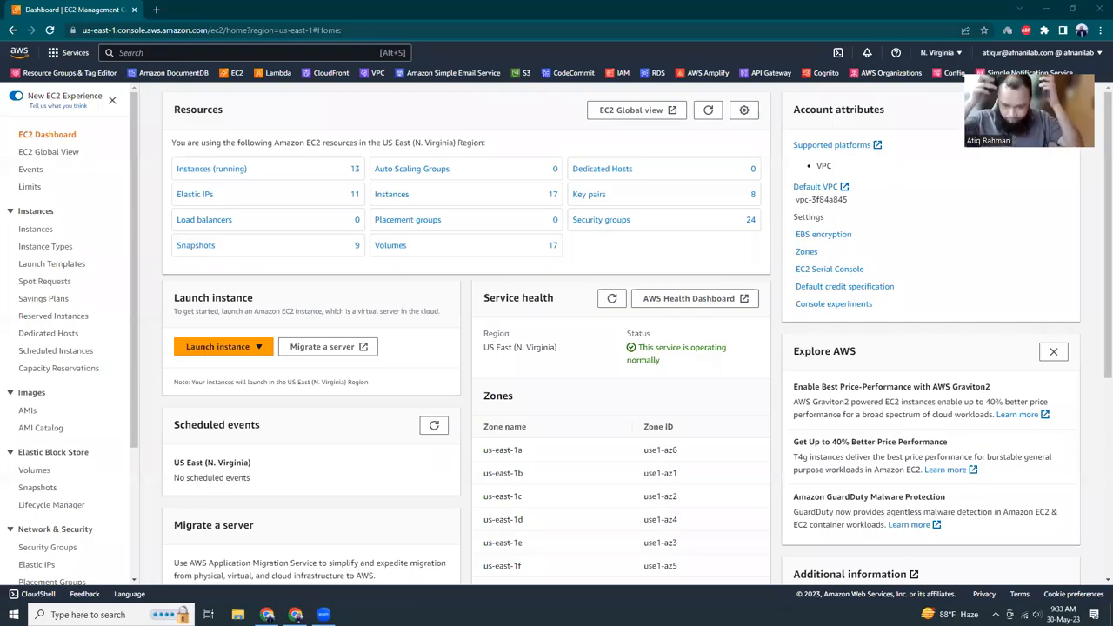
{"action": "mouse_move", "coordinate": [971, 397]}
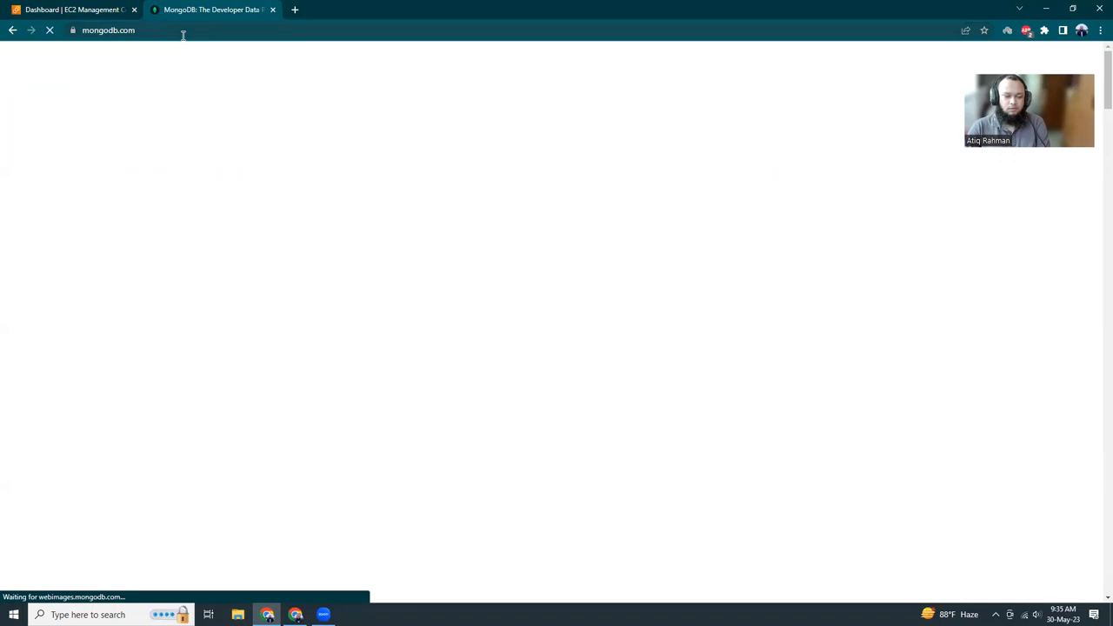
- Visit mongodb.com in a new tab and go to the MongoDB Server documentation
{"action": "left_click", "coordinate": [70, 11]}
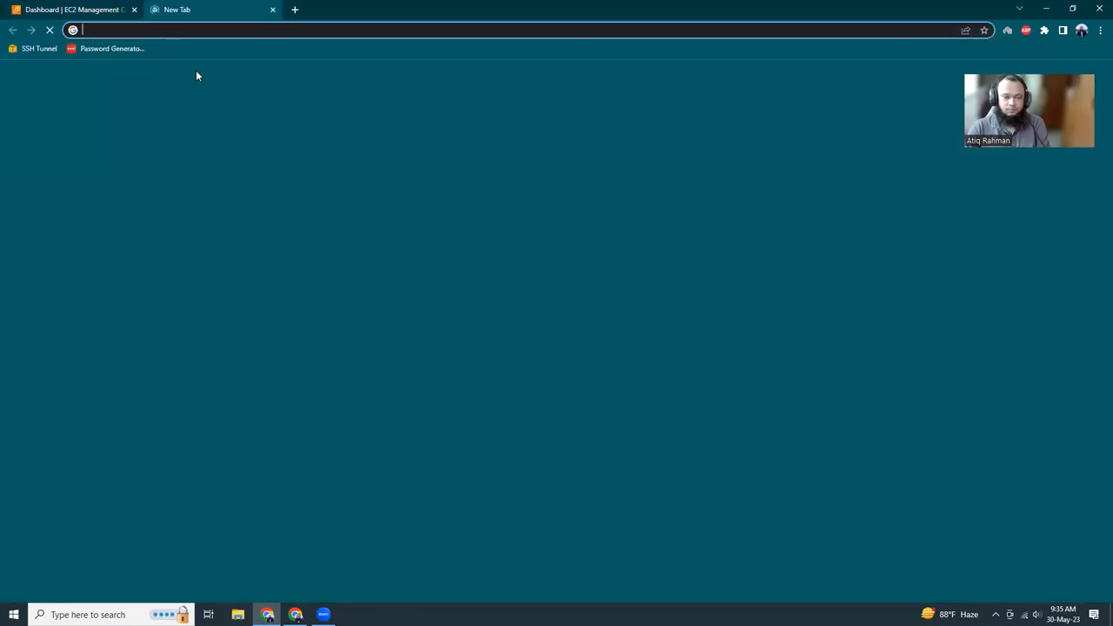
{"action": "type", "text": "mongodb.com/try/download/community"}
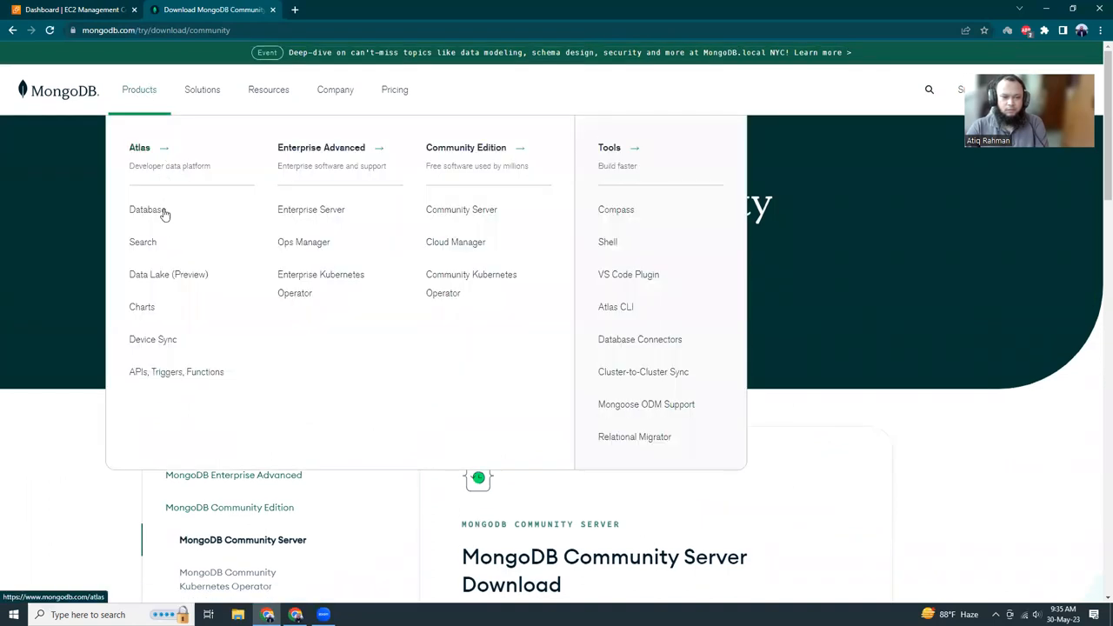
{"action": "mouse_move", "coordinate": [320, 146]}
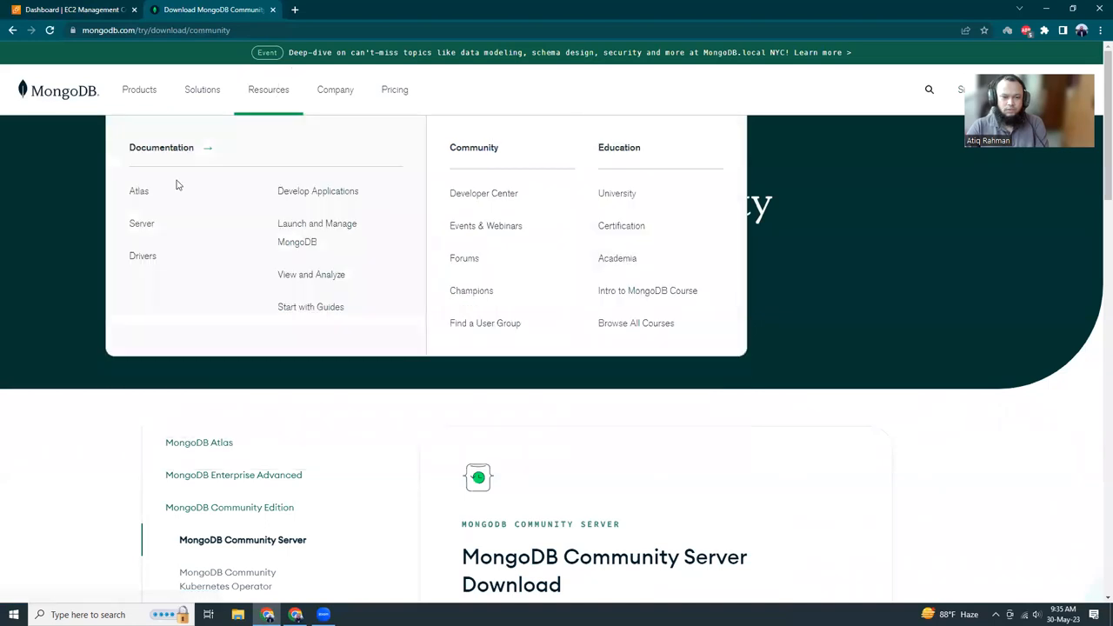
{"action": "left_click", "coordinate": [141, 223]}
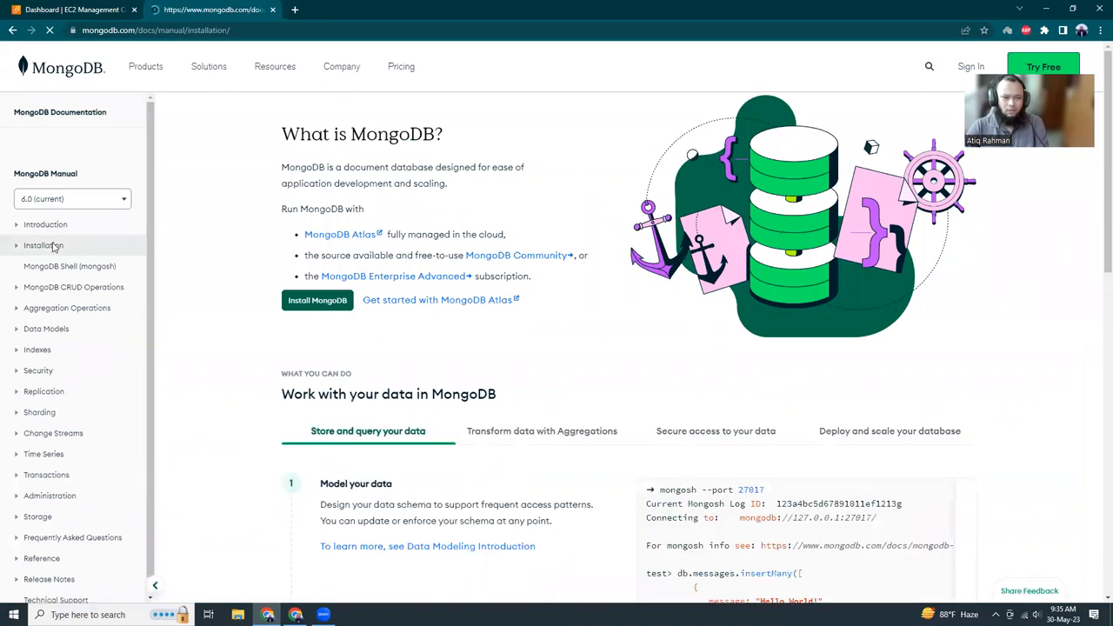
- Navigate Installation > Community Edition > Linux to the Amazon Linux guide and review its considerations
{"action": "left_click", "coordinate": [41, 245]}
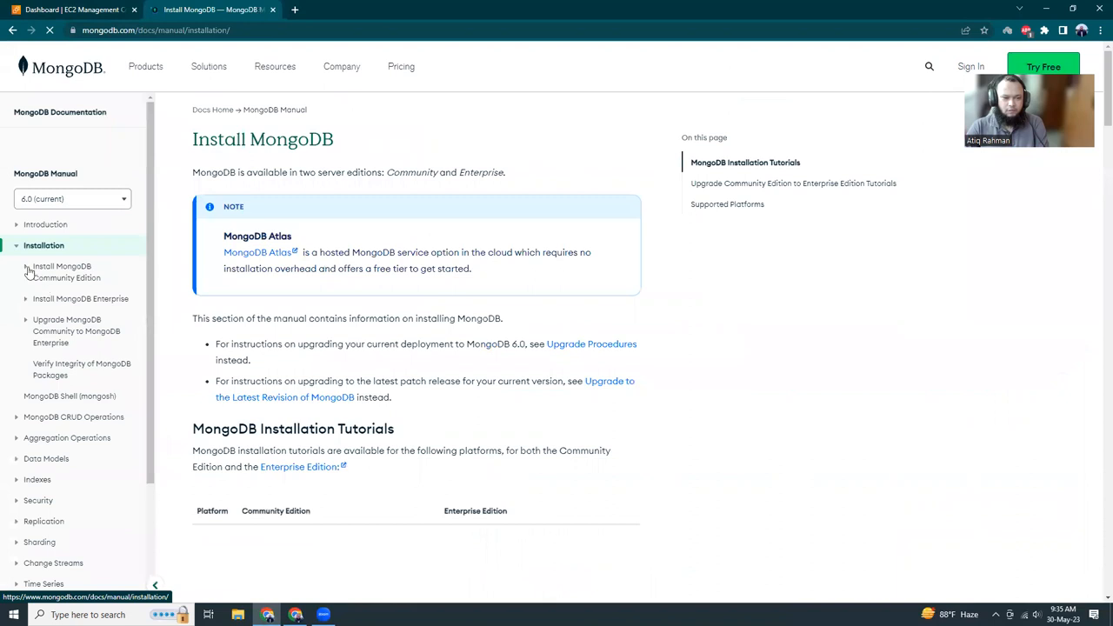
{"action": "left_click", "coordinate": [61, 272]}
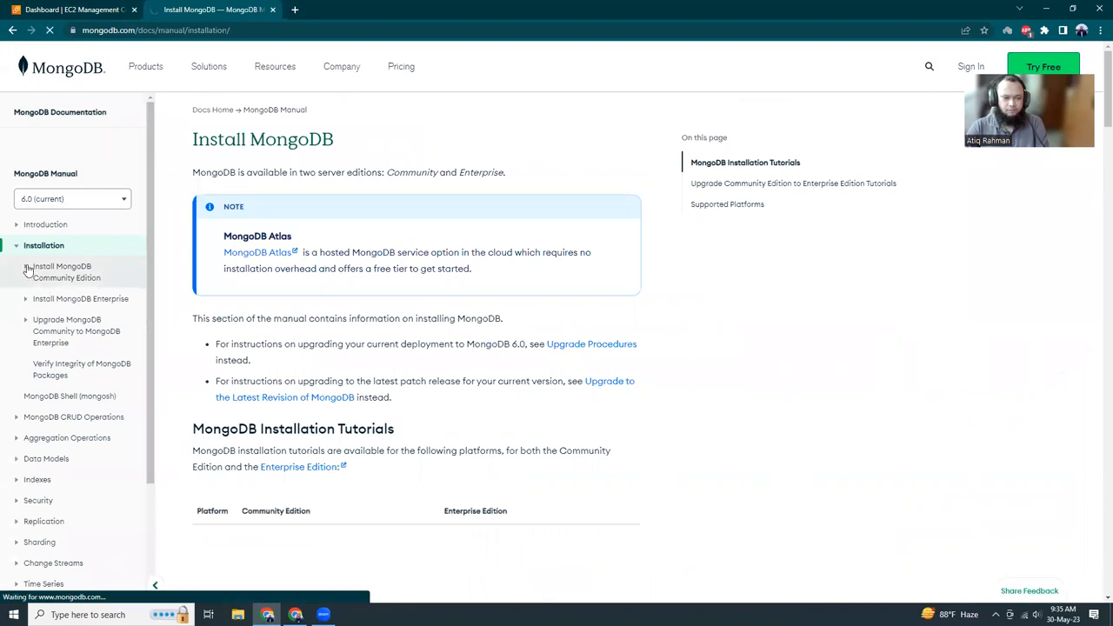
{"action": "left_click", "coordinate": [61, 271]}
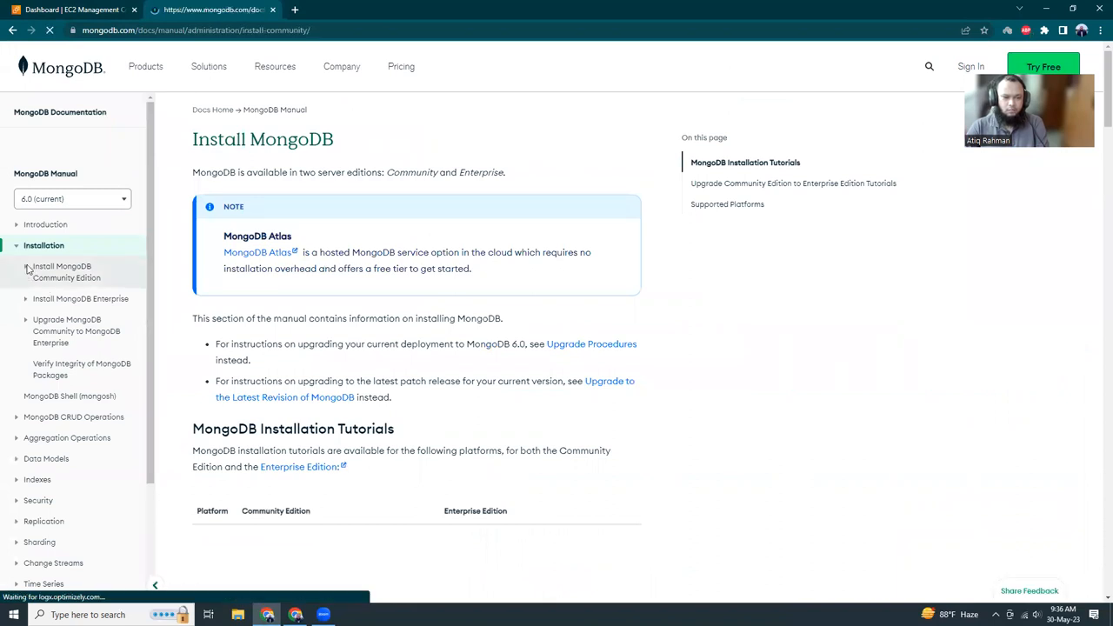
{"action": "left_click", "coordinate": [66, 271]}
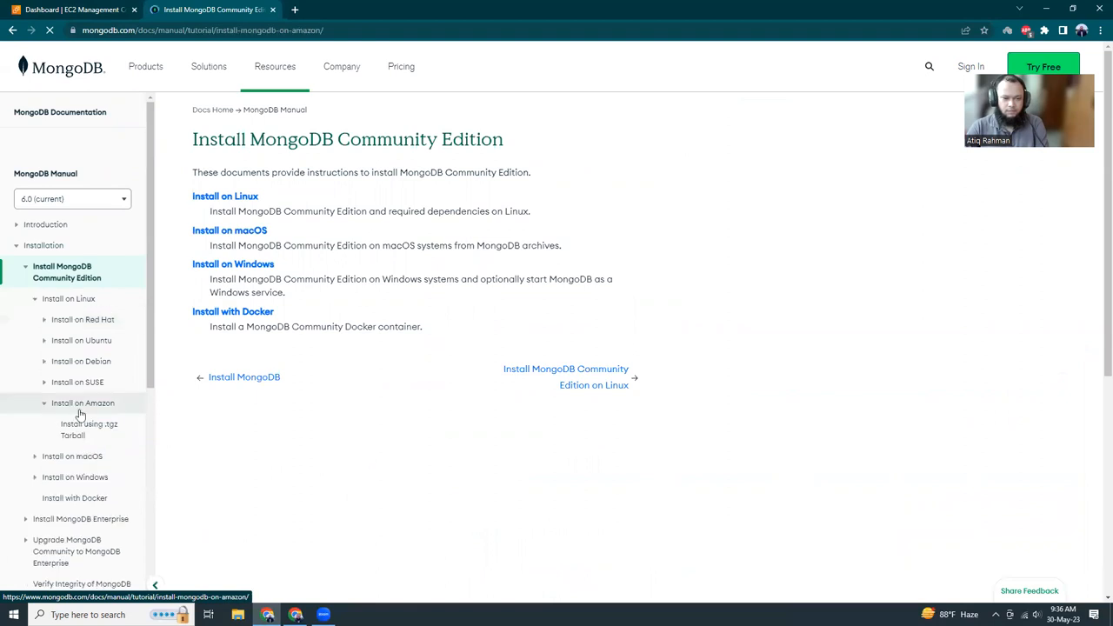
{"action": "left_click", "coordinate": [84, 404]}
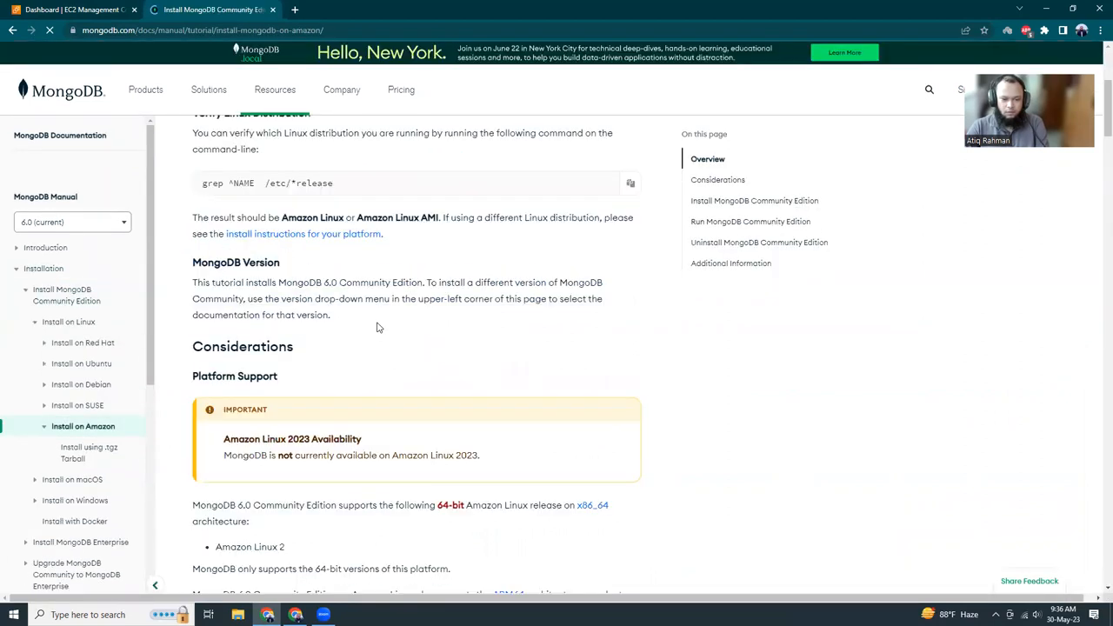
{"action": "scroll", "scroll_direction": "down", "scroll_amount": 3}
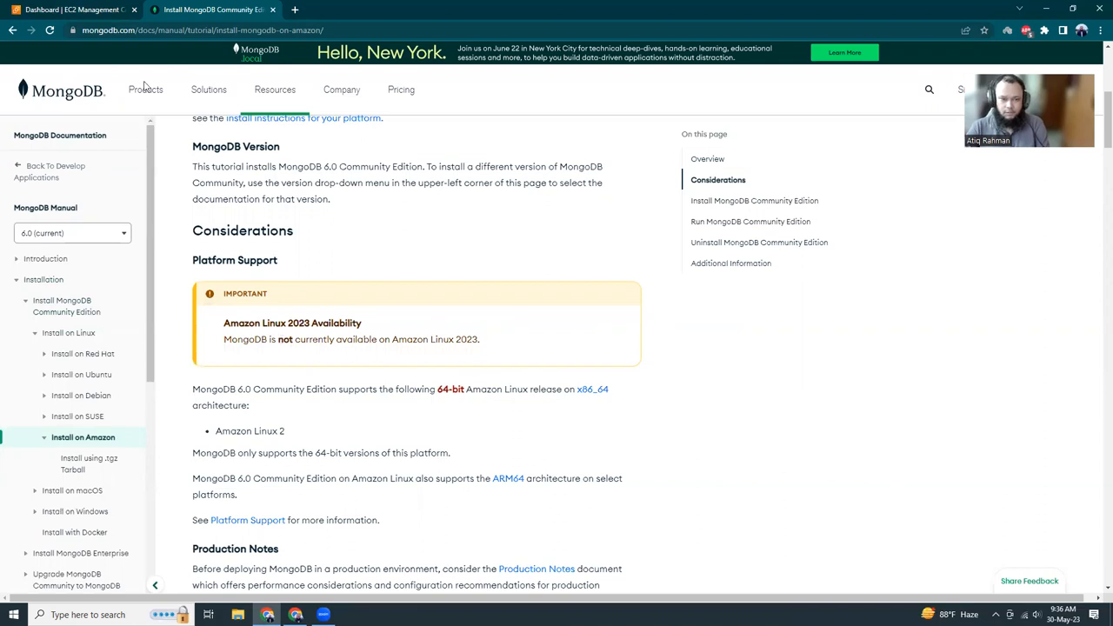
- From the EC2 dashboard start Launch instance and begin naming it mongotest on Amazon Linux 2023
{"action": "left_click", "coordinate": [73, 10]}
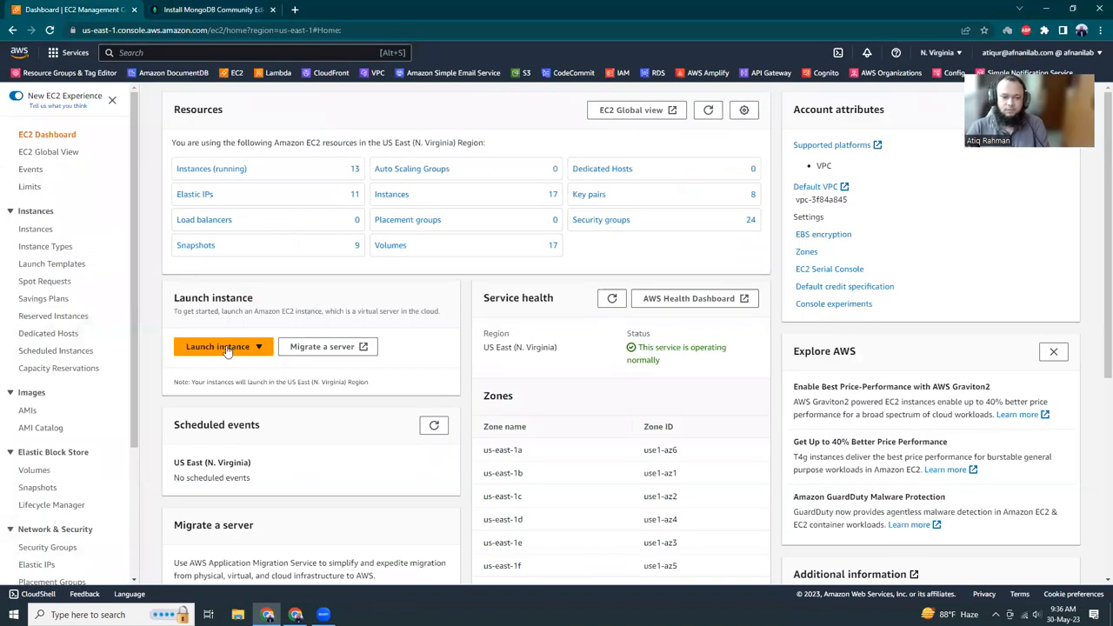
{"action": "left_click", "coordinate": [217, 347]}
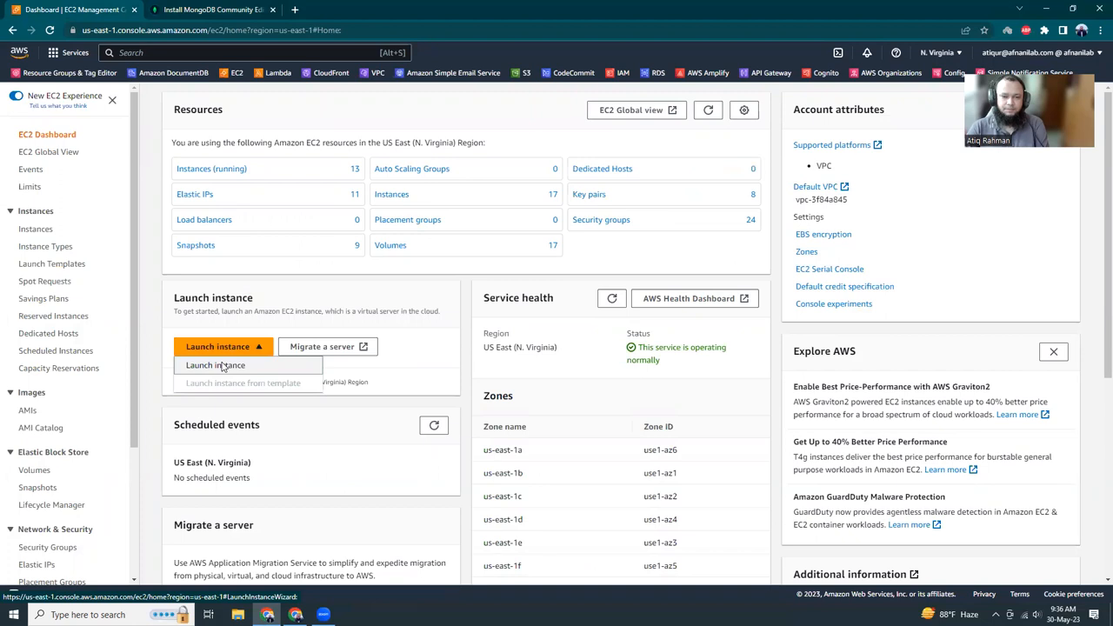
{"action": "left_click", "coordinate": [216, 365]}
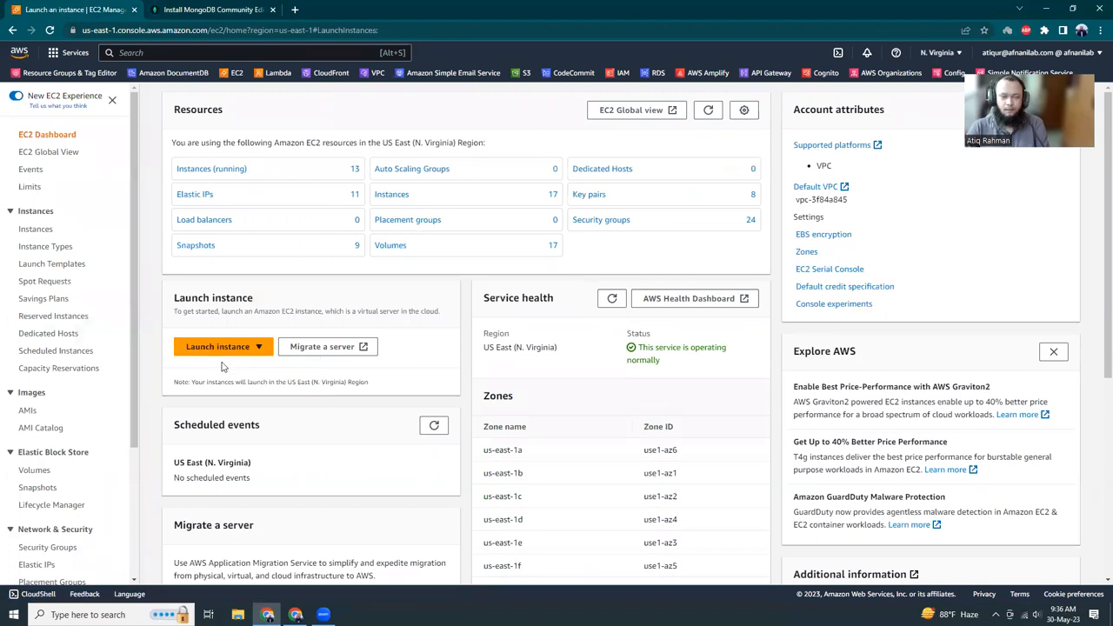
{"action": "left_click", "coordinate": [217, 346]}
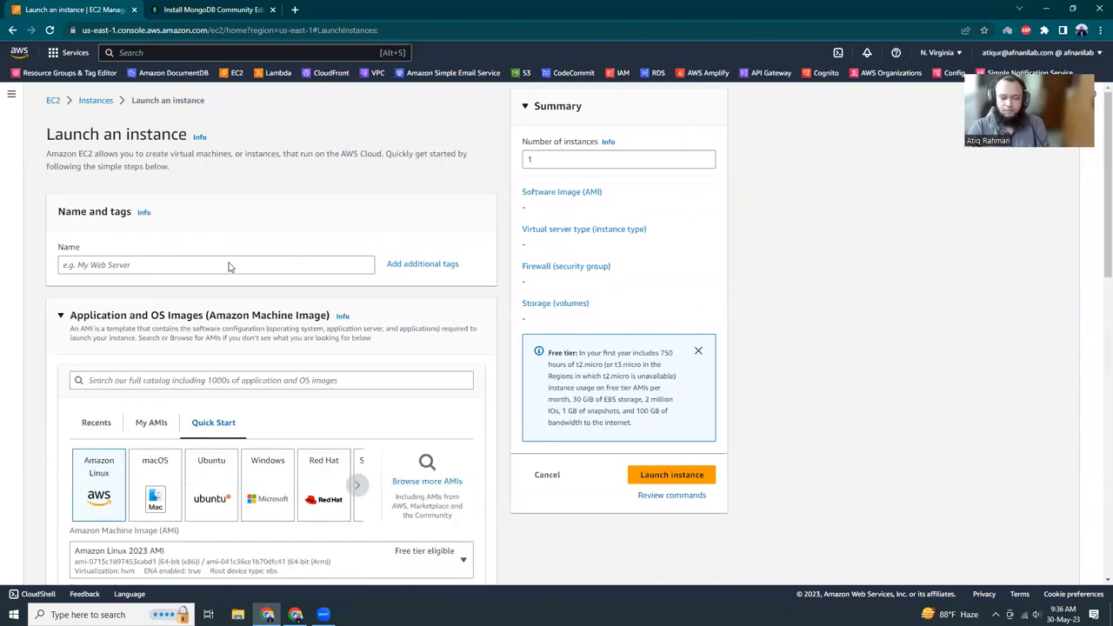
{"action": "left_click", "coordinate": [216, 265]}
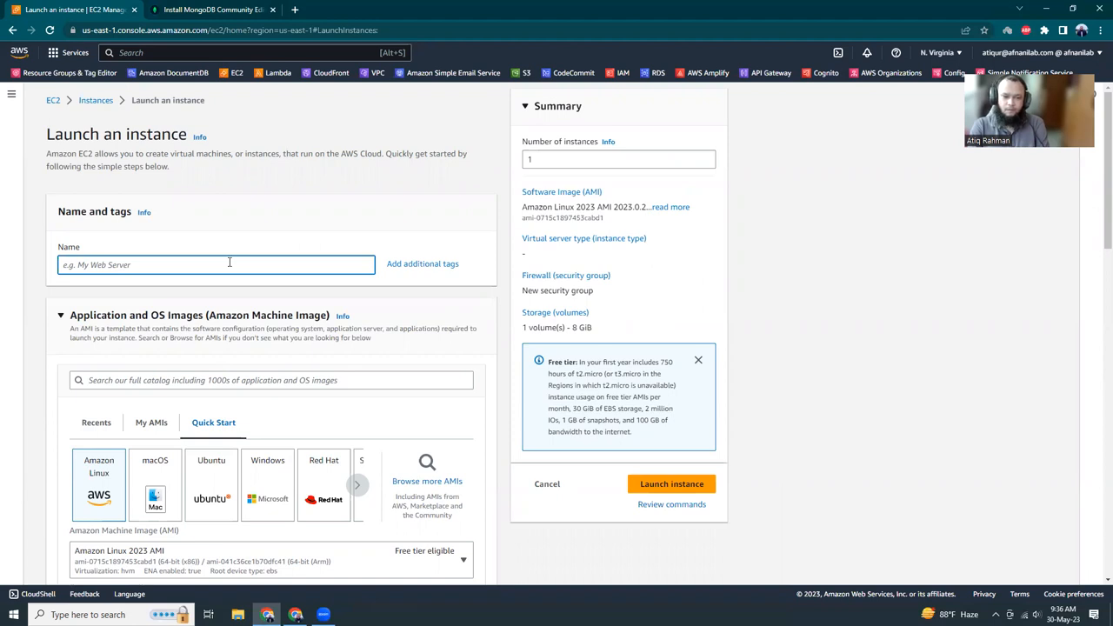
{"action": "type", "text": "mon"}
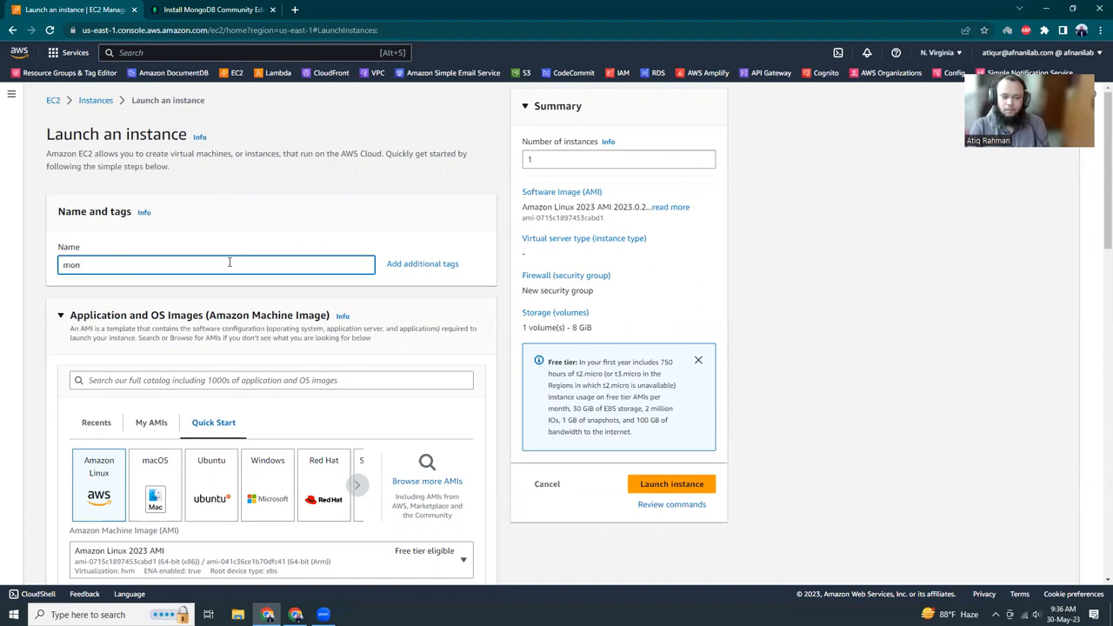
{"action": "mouse_move", "coordinate": [825, 315]}
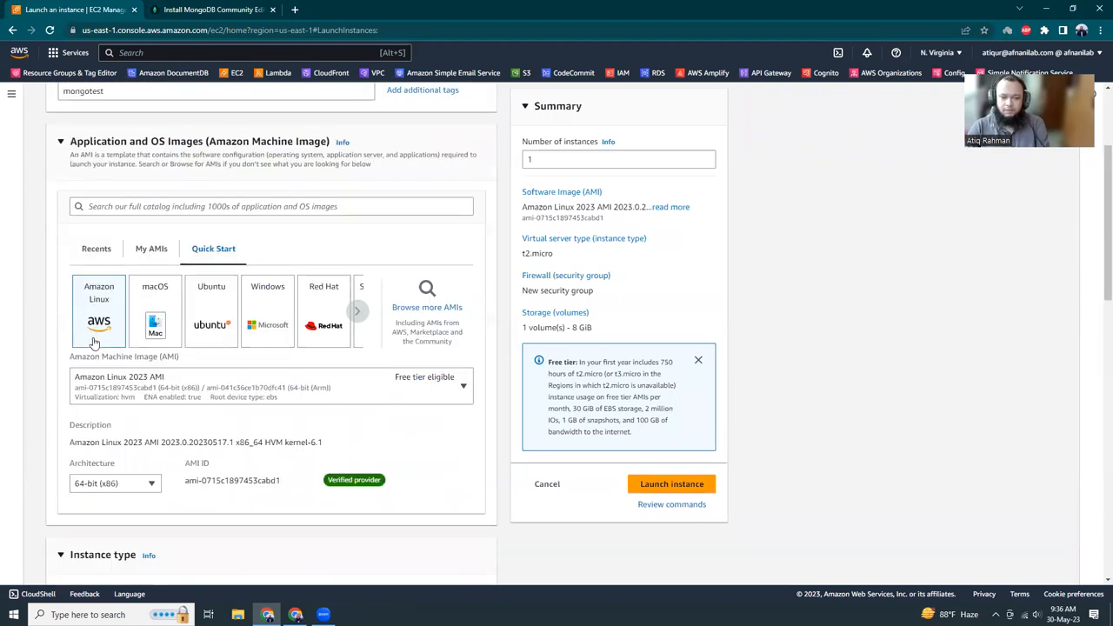
{"action": "mouse_move", "coordinate": [94, 316]}
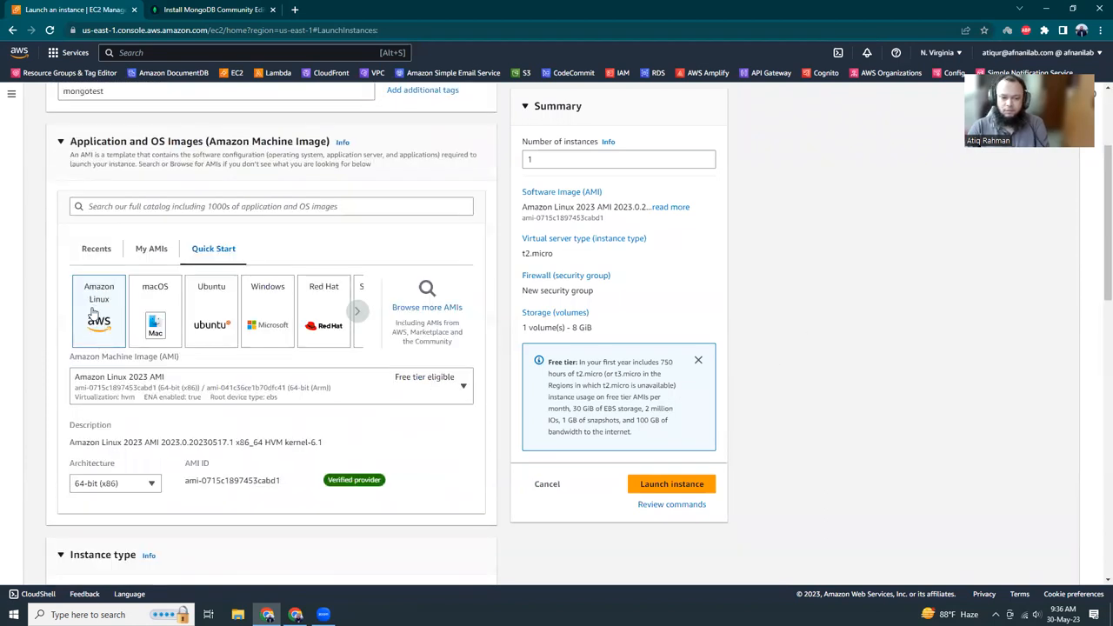
{"action": "mouse_move", "coordinate": [791, 289]}
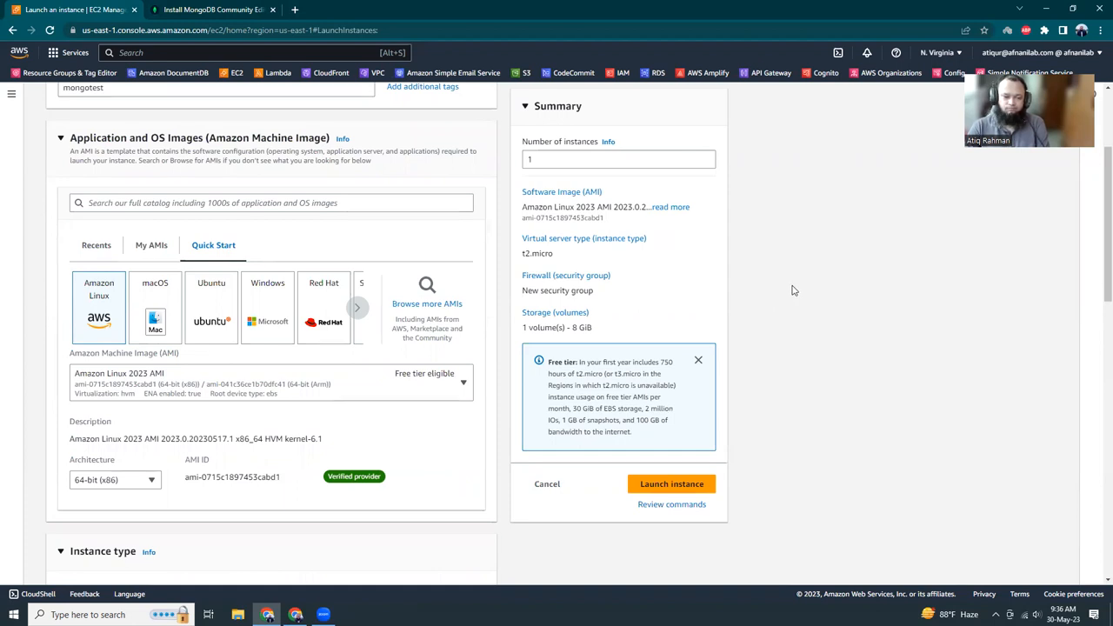
- Choose instance type t3.small with the sshtunnel key pair and an existing security group
{"action": "scroll", "scroll_direction": "down", "scroll_amount": 3}
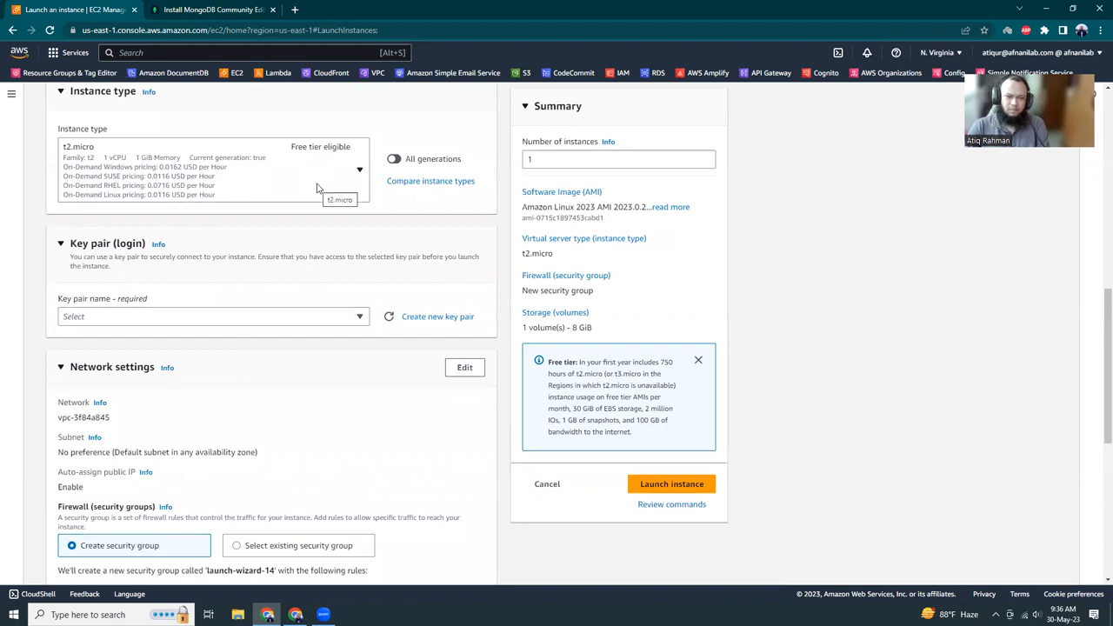
{"action": "mouse_move", "coordinate": [338, 178]}
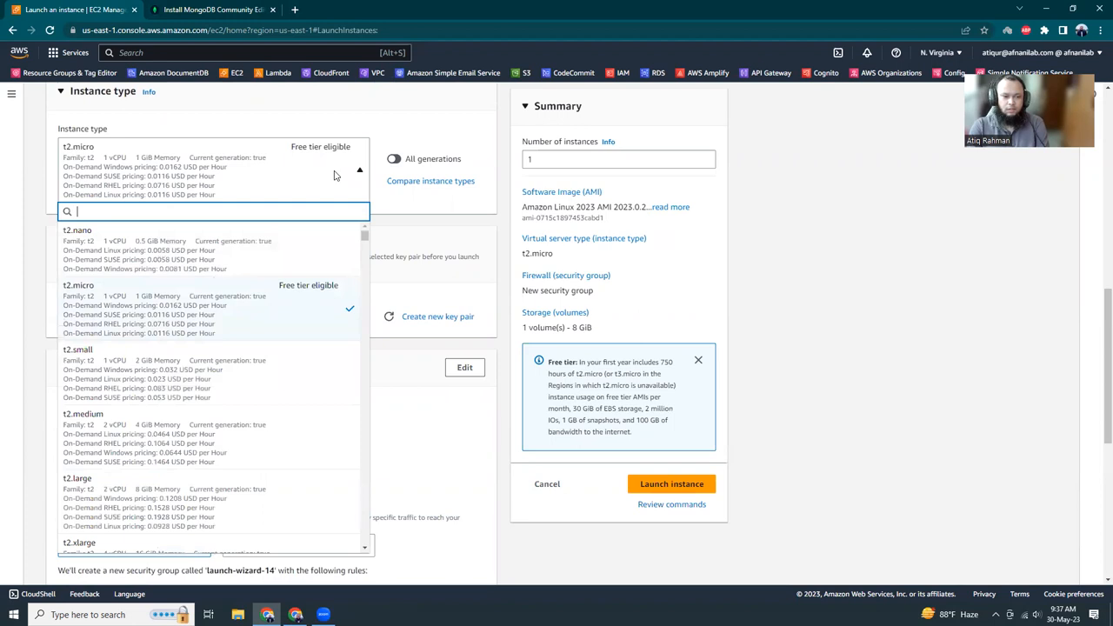
{"action": "type", "text": "t3."}
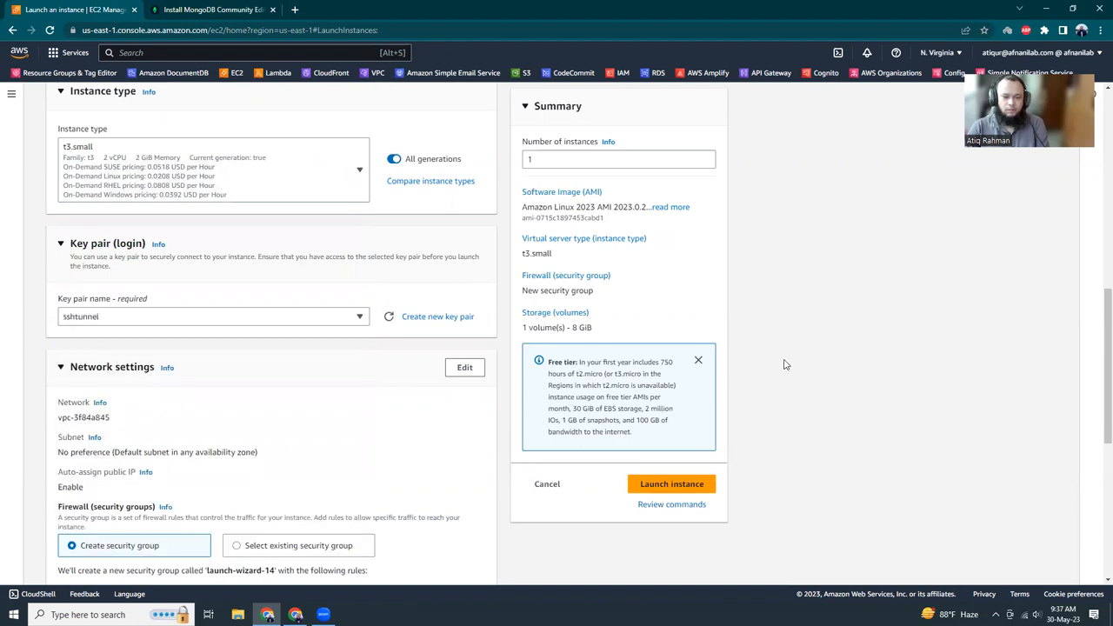
{"action": "scroll", "scroll_direction": "down", "scroll_amount": 3}
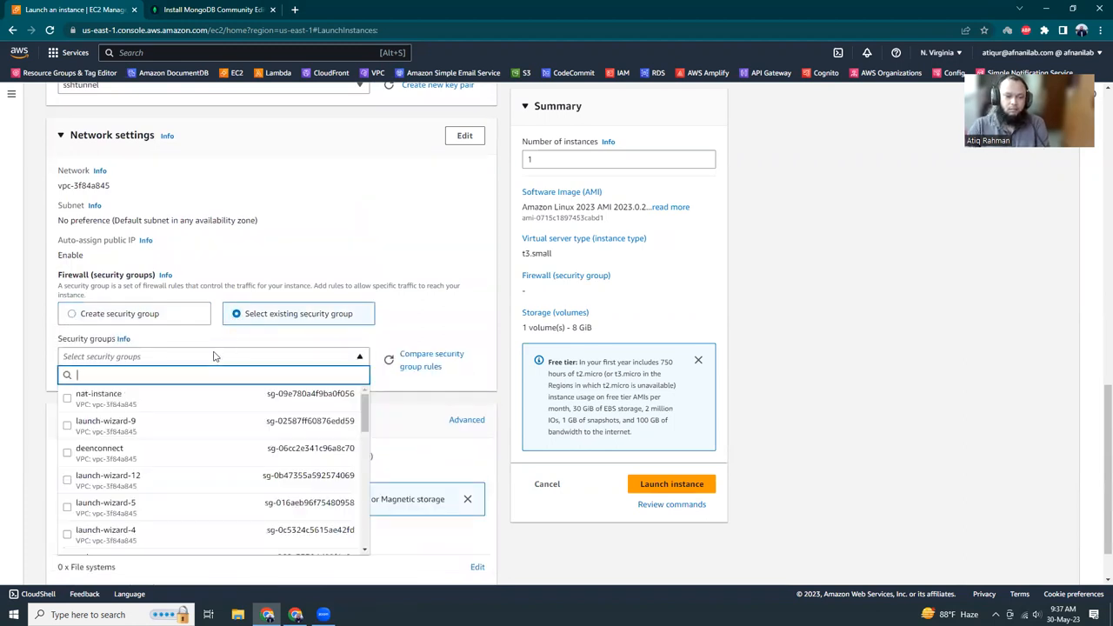
- Select the launch-wizard-12 security group and scroll through storage and advanced details showing the ec2ssmfull profile
{"action": "left_click", "coordinate": [107, 475]}
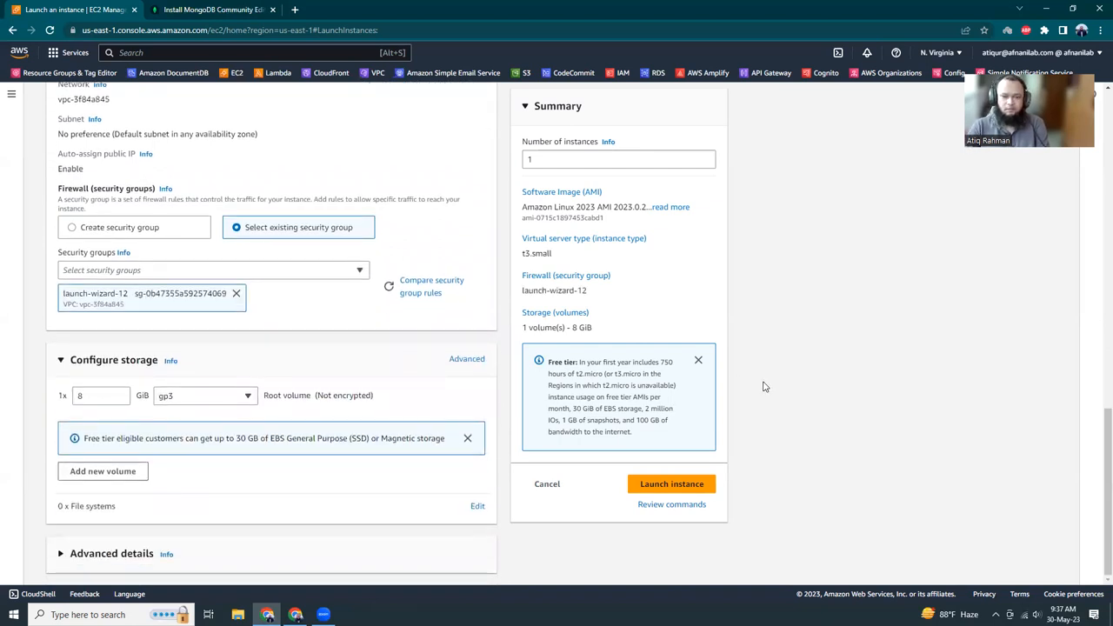
{"action": "mouse_move", "coordinate": [257, 511]}
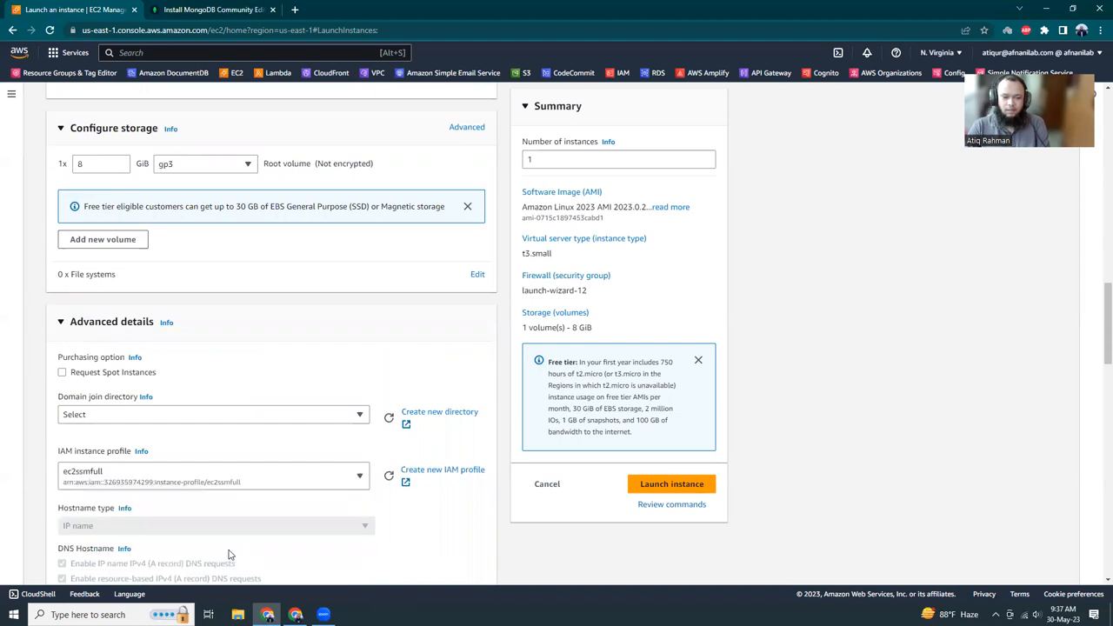
{"action": "mouse_move", "coordinate": [786, 397]}
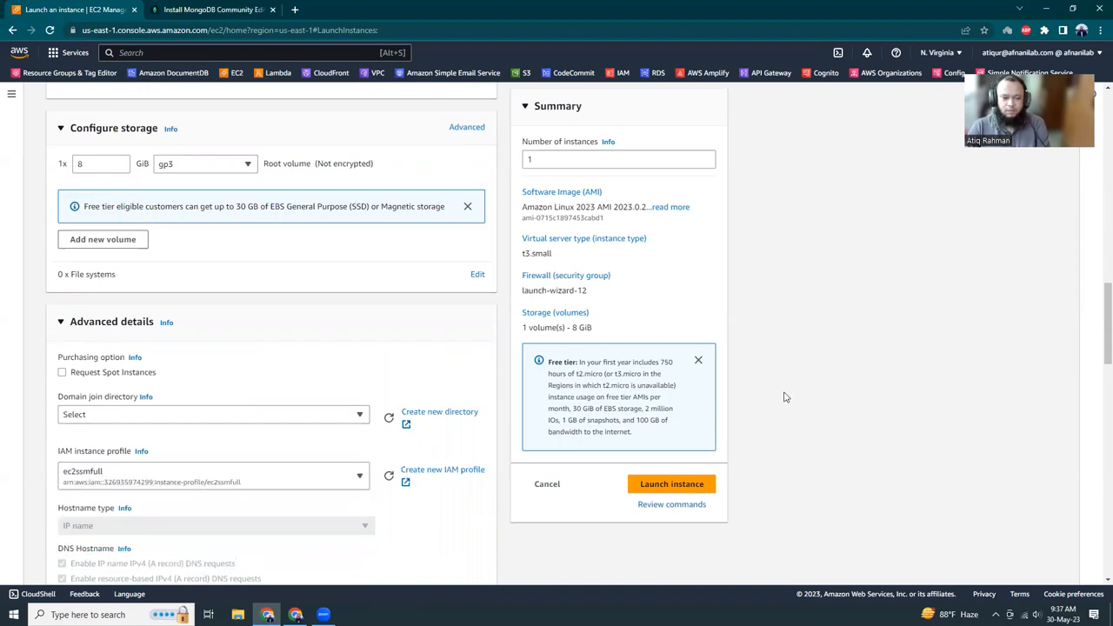
{"action": "scroll", "scroll_direction": "down", "scroll_amount": 3}
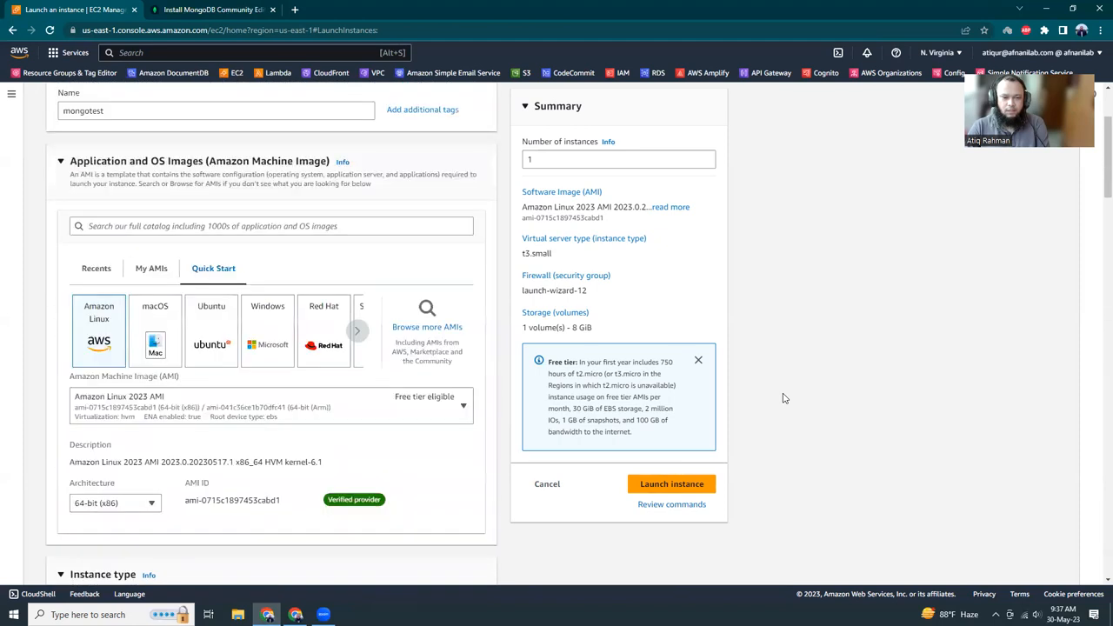
{"action": "scroll", "scroll_direction": "down", "scroll_amount": 3}
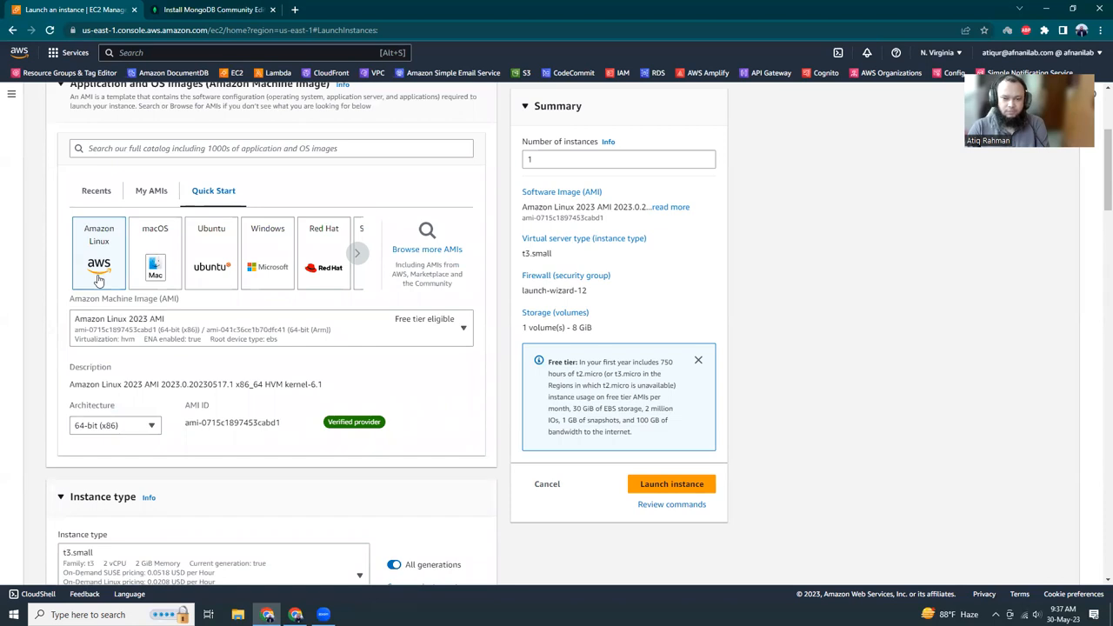
{"action": "mouse_move", "coordinate": [117, 290]}
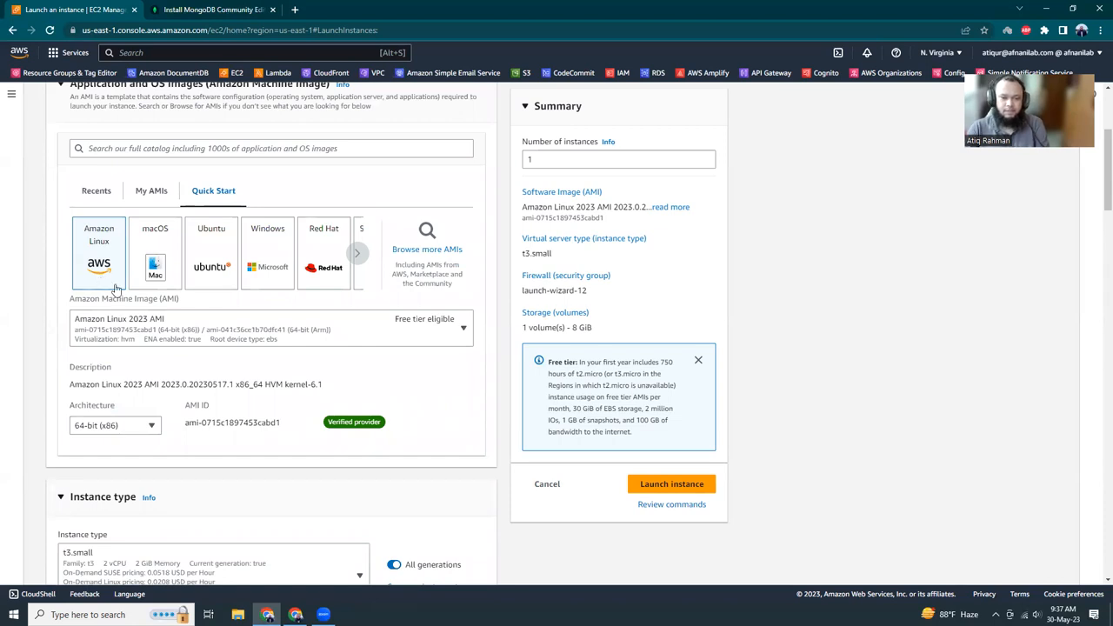
{"action": "scroll", "scroll_direction": "down", "scroll_amount": 3}
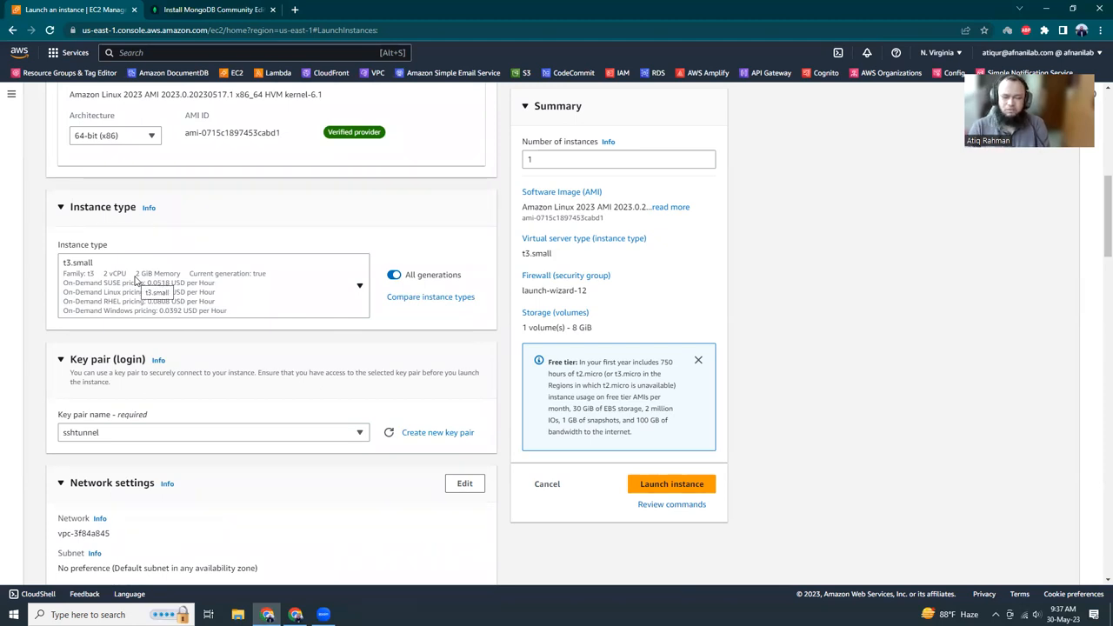
{"action": "scroll", "scroll_direction": "down", "scroll_amount": 3}
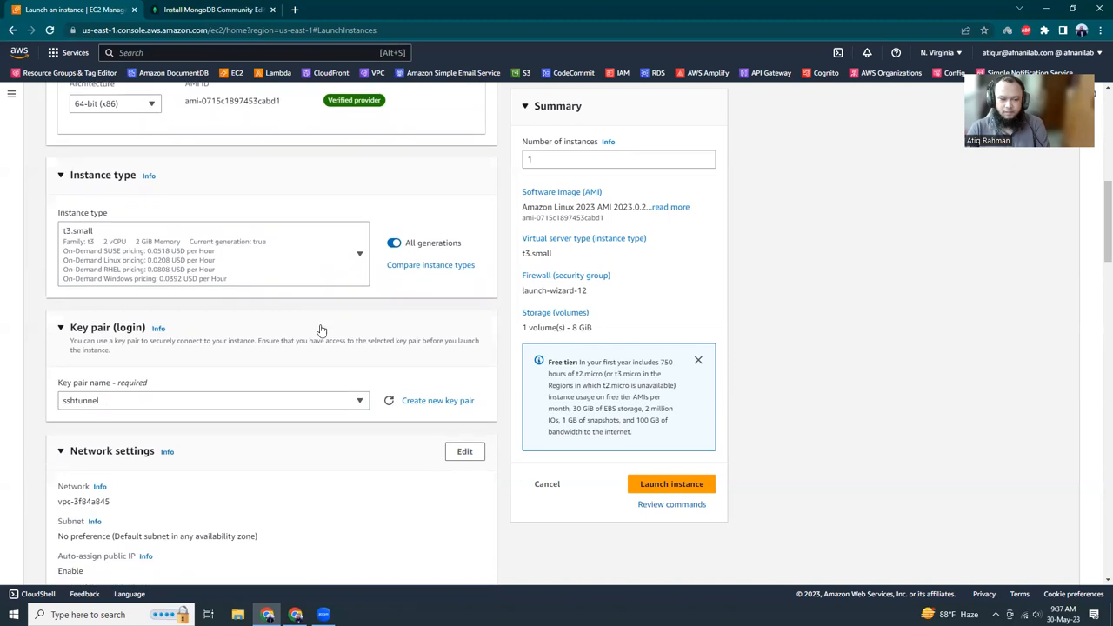
{"action": "scroll", "scroll_direction": "down", "scroll_amount": 3}
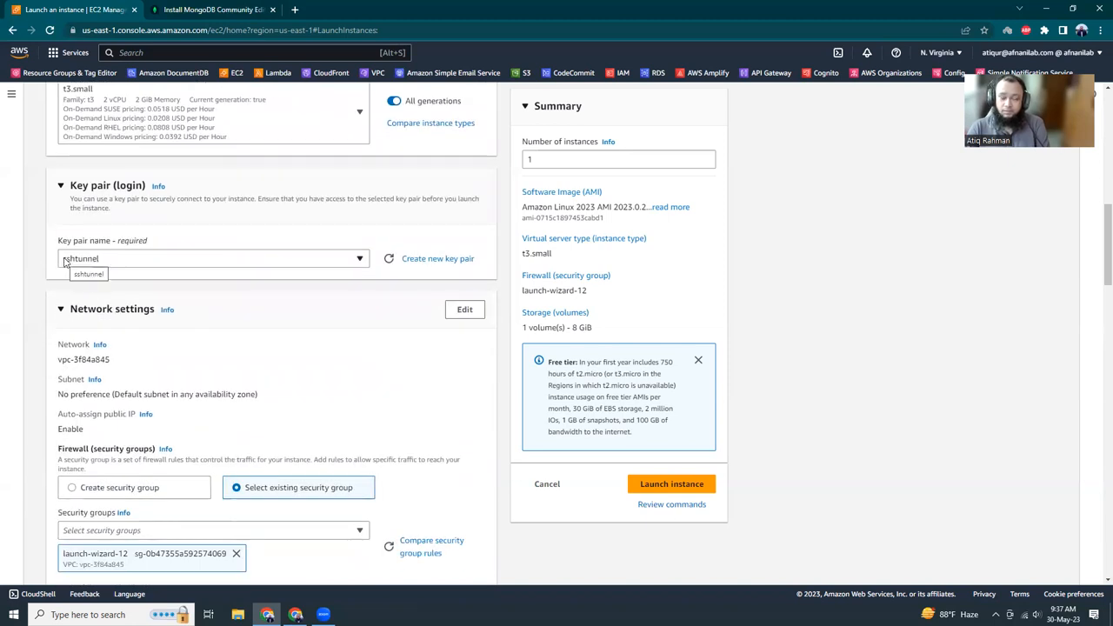
{"action": "scroll", "scroll_direction": "down", "scroll_amount": 3}
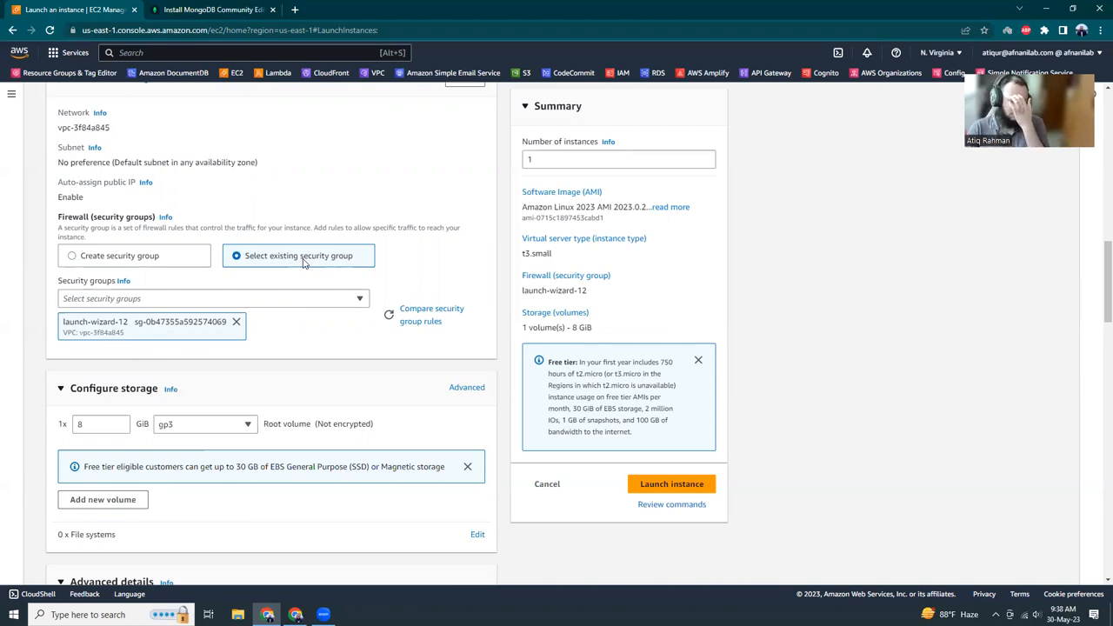
{"action": "scroll", "scroll_direction": "down", "scroll_amount": 3}
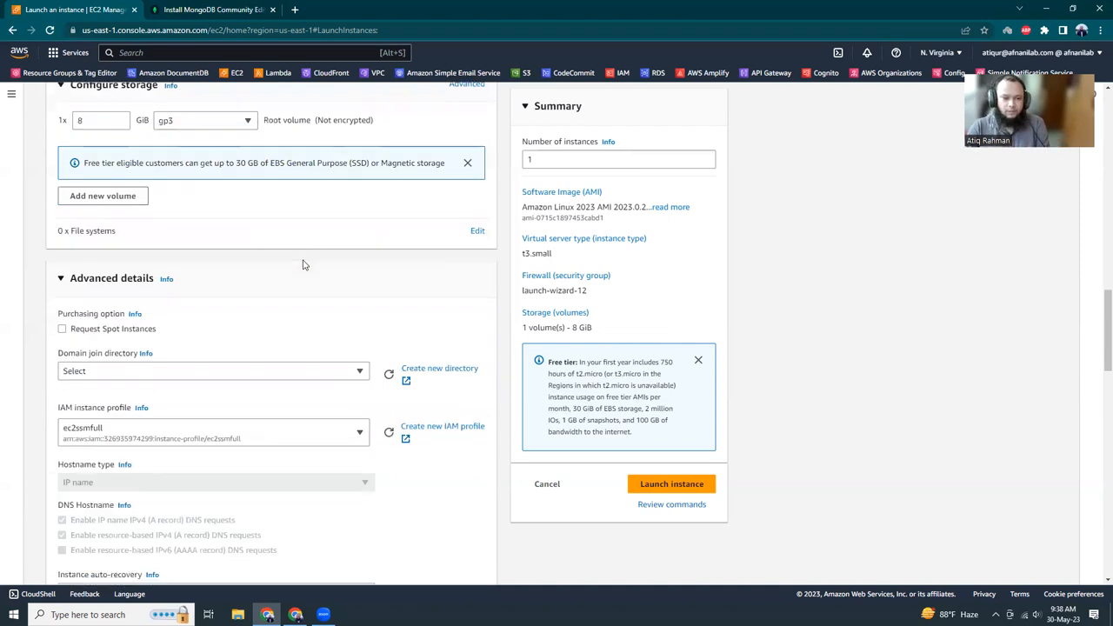
{"action": "scroll", "scroll_direction": "down", "scroll_amount": 3}
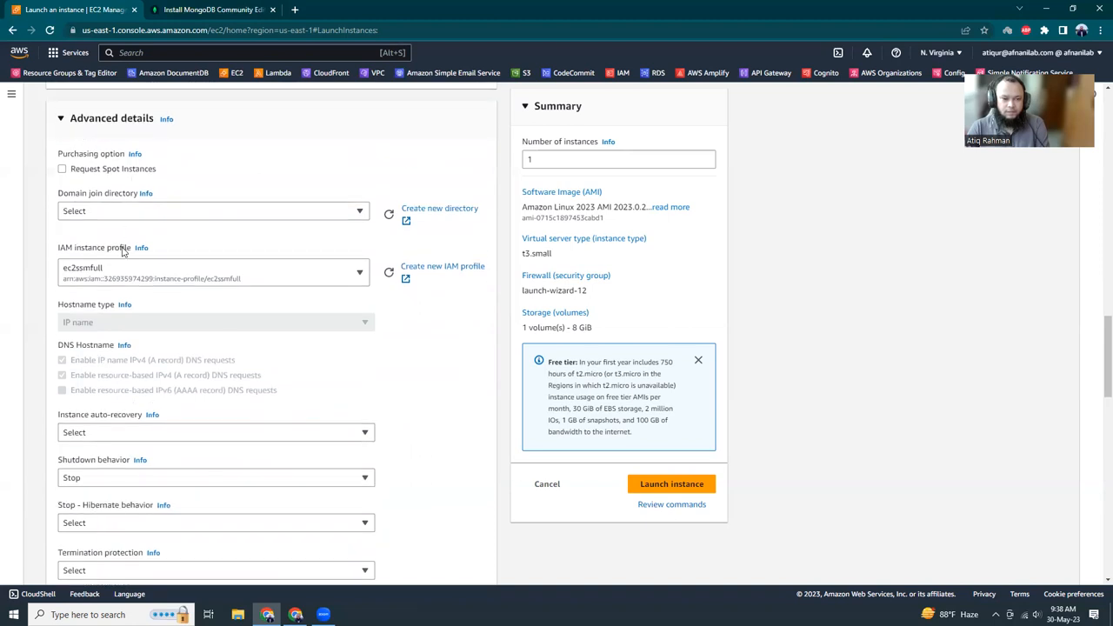
{"action": "mouse_move", "coordinate": [98, 252]}
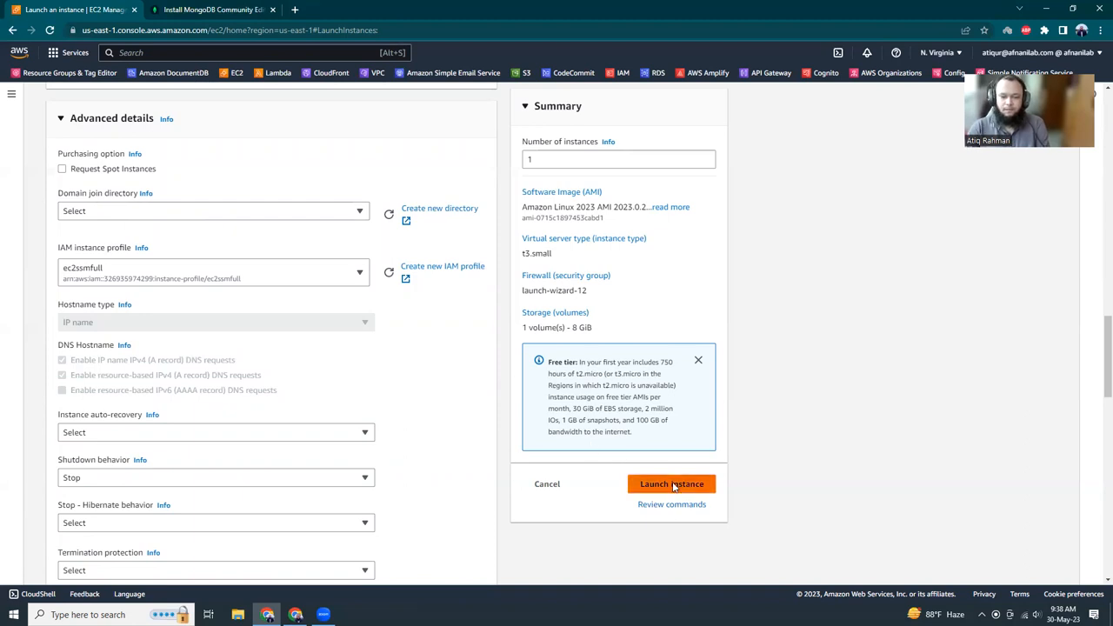
- Launch the instance and follow the success banner's instance ID to its listing
{"action": "left_click", "coordinate": [671, 484]}
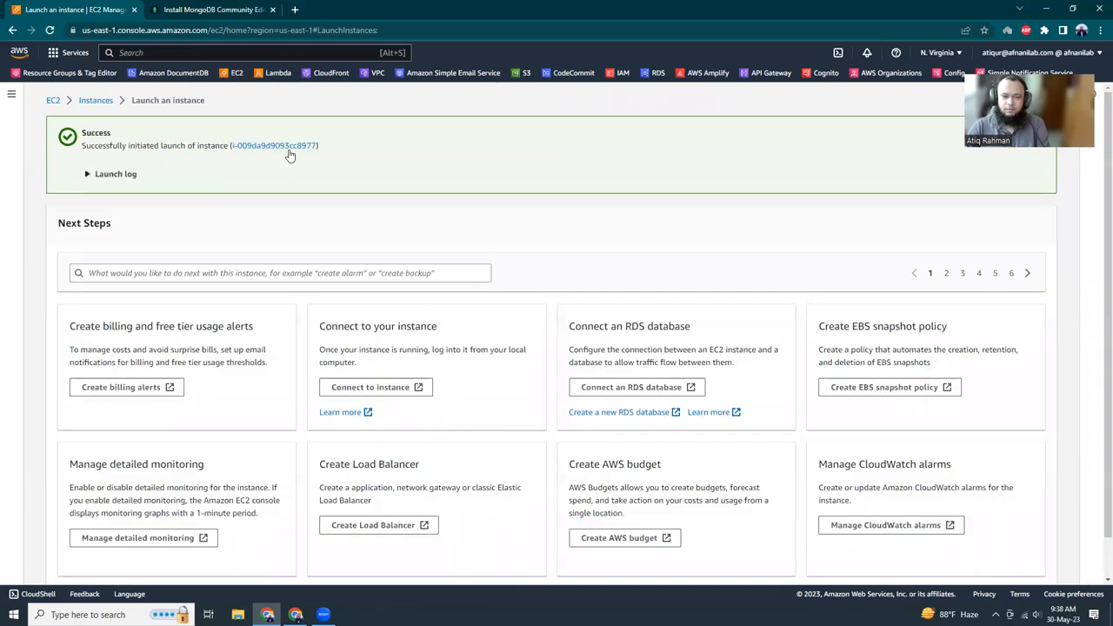
{"action": "left_click", "coordinate": [275, 146]}
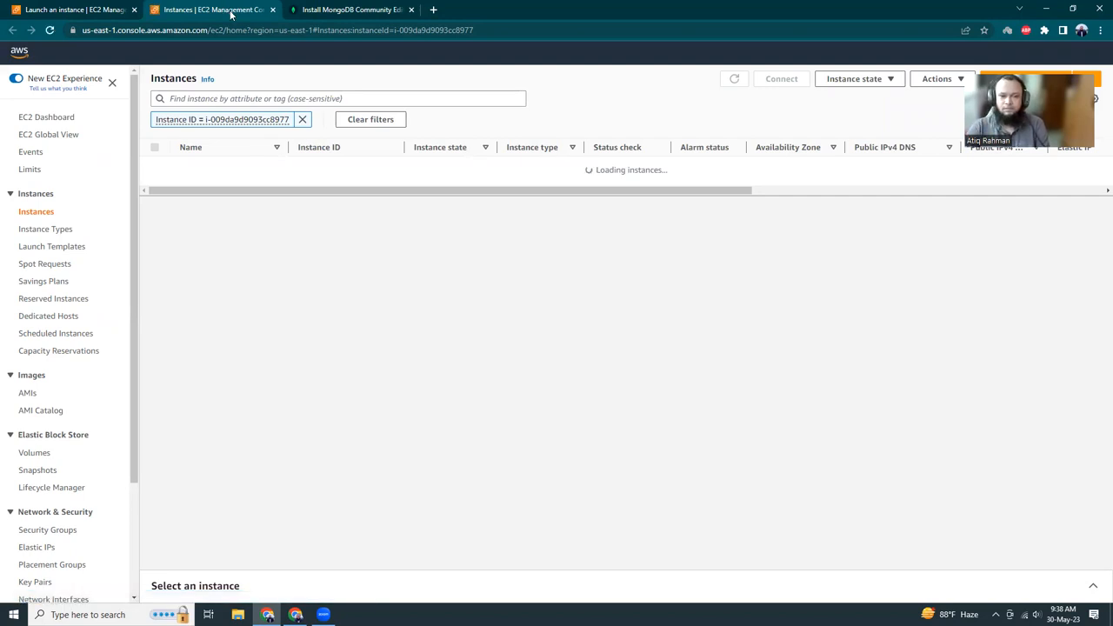
{"action": "mouse_move", "coordinate": [571, 95]}
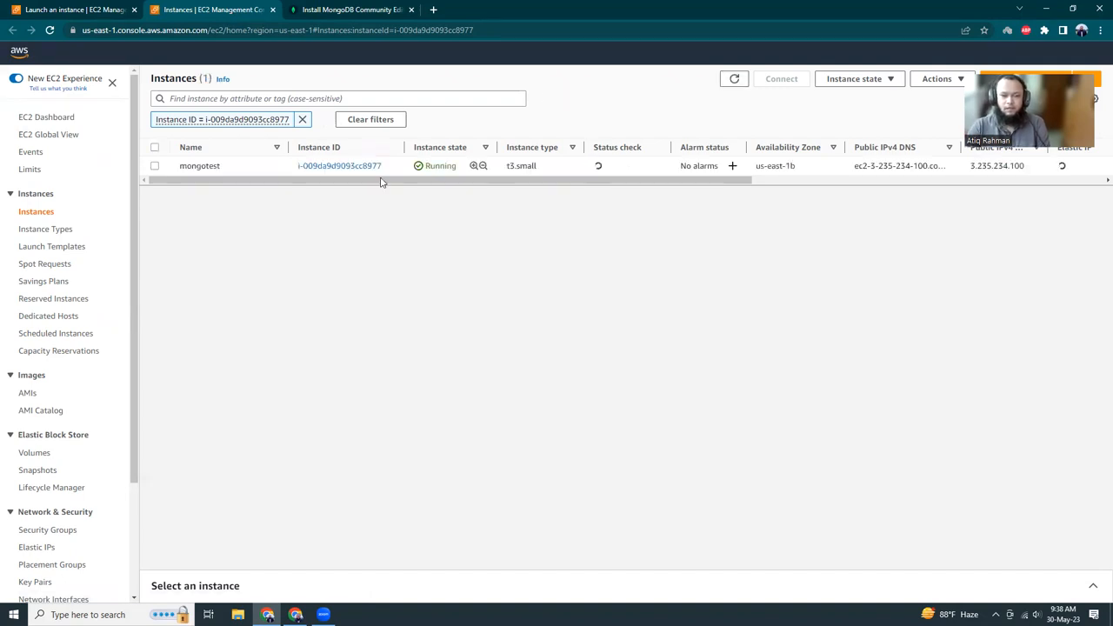
- Open the running mongotest instance's summary showing its public and private IPs
{"action": "left_click", "coordinate": [339, 165]}
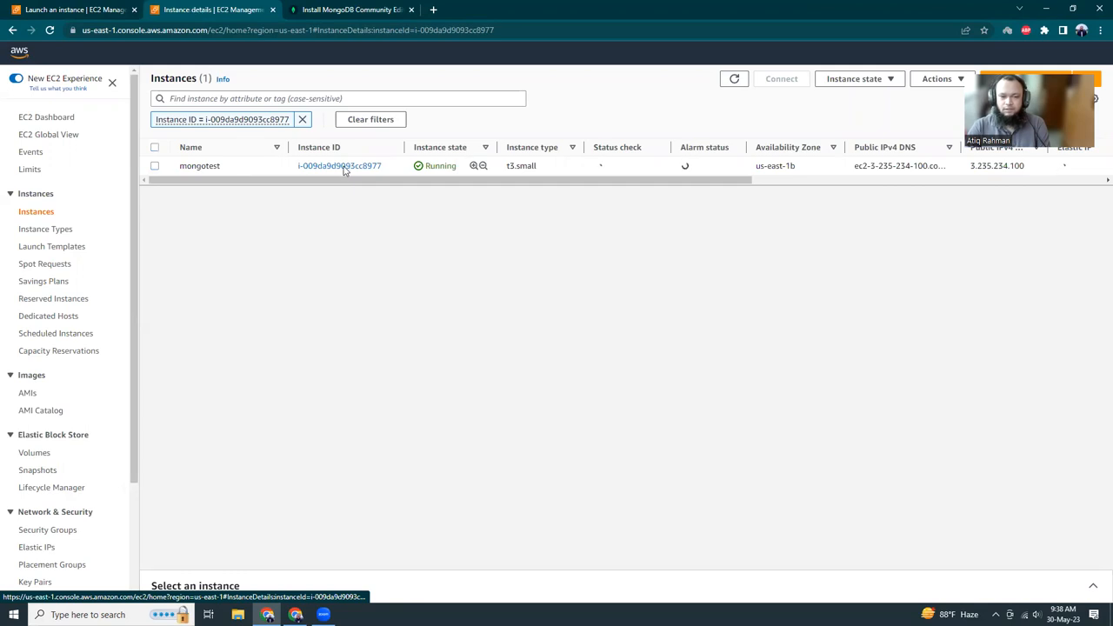
{"action": "left_click", "coordinate": [340, 165]}
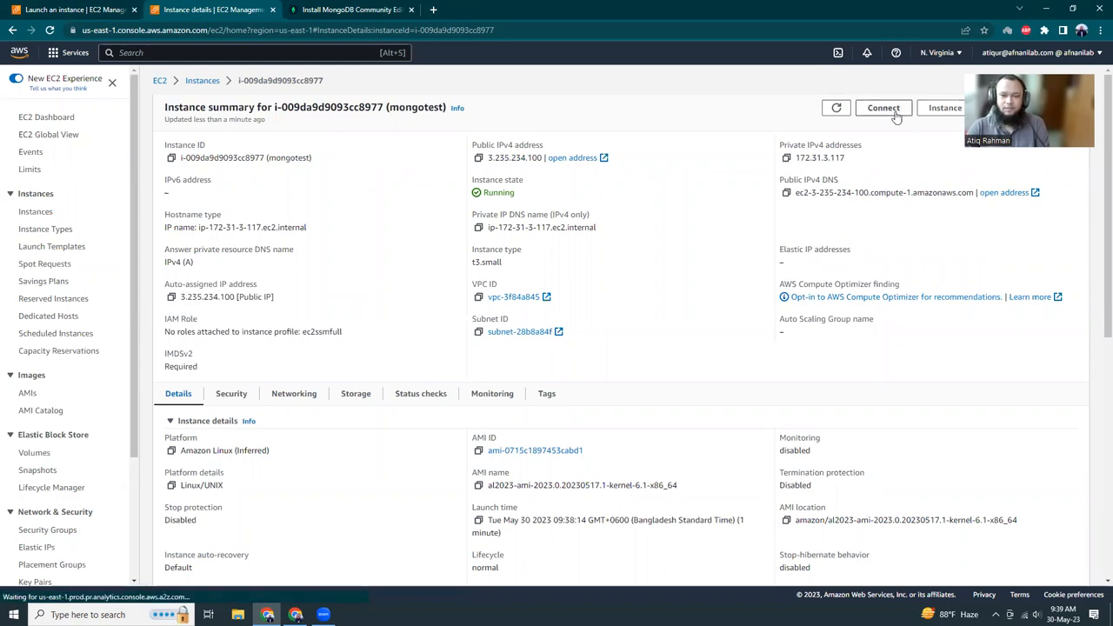
- Connect to mongotest via Session Manager and switch to the MongoDB-on-Docker tutorial
{"action": "left_click", "coordinate": [884, 108]}
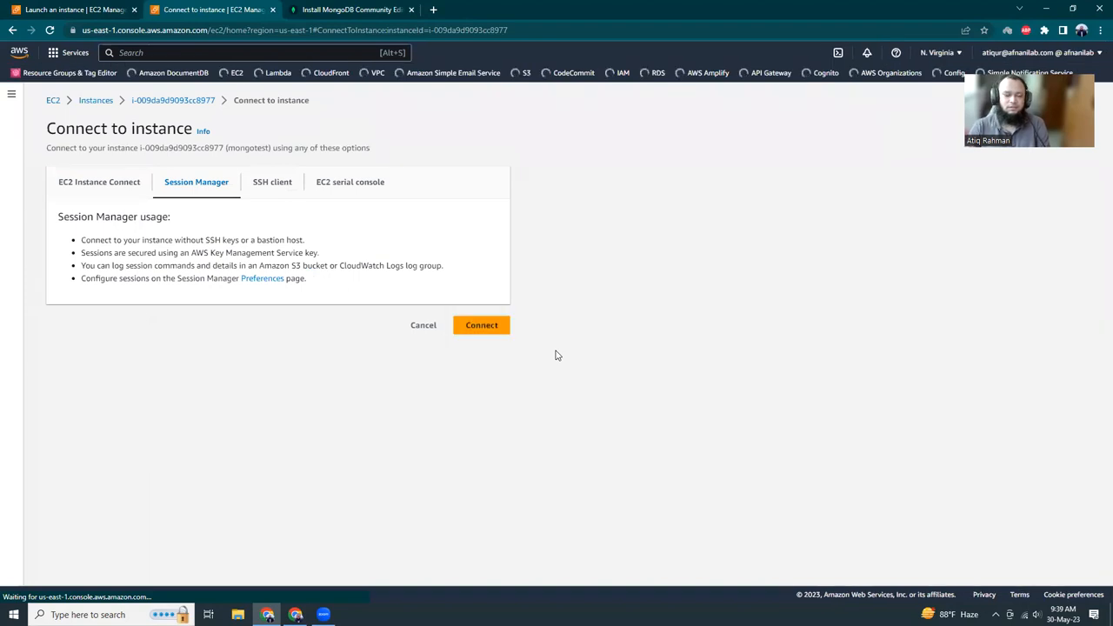
{"action": "mouse_move", "coordinate": [544, 266]}
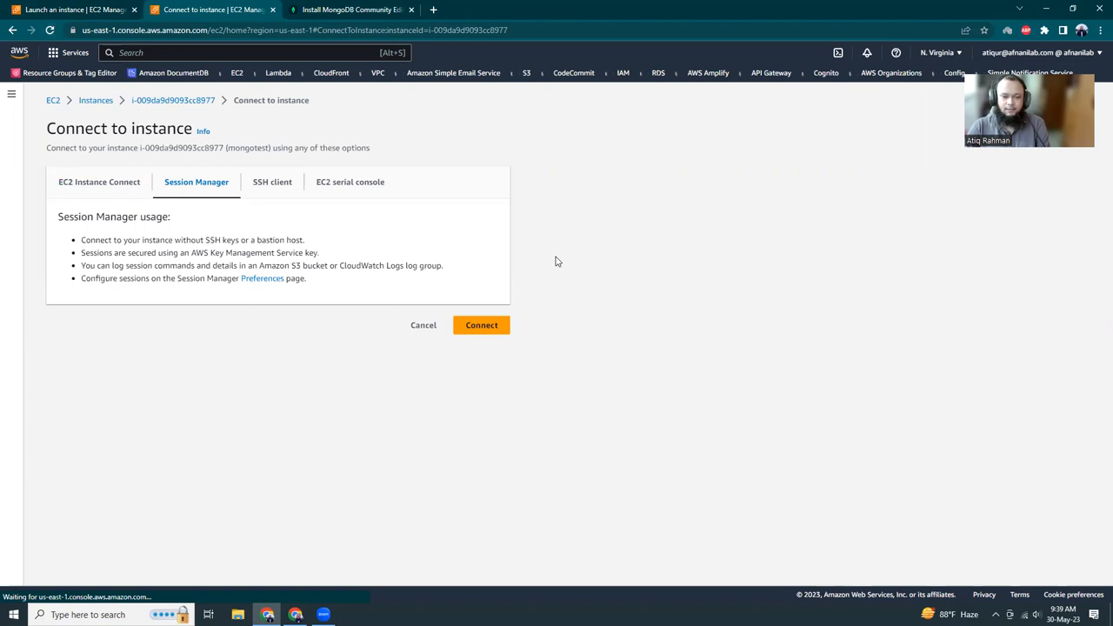
{"action": "left_click", "coordinate": [480, 325]}
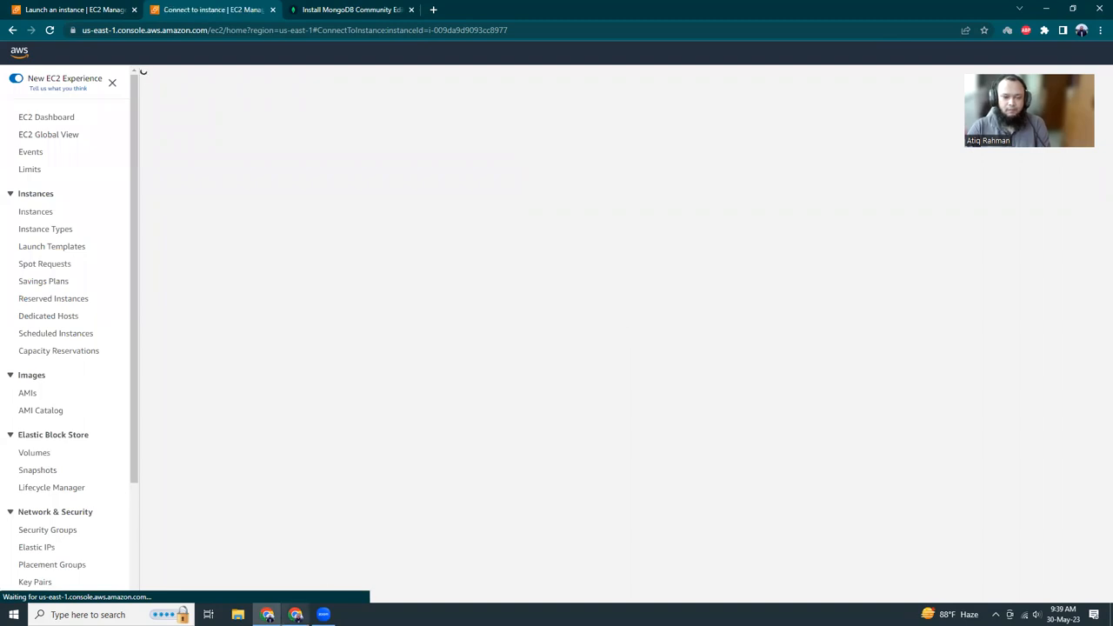
{"action": "left_click", "coordinate": [351, 11]}
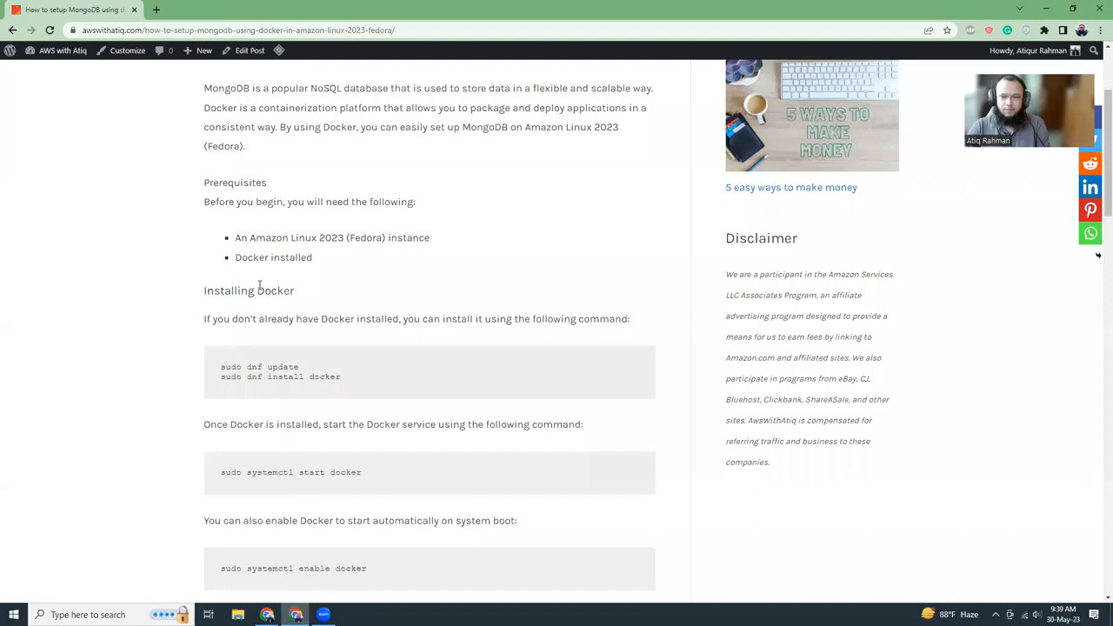
- Select the tutorial's sudo dnf update and install docker commands and return to the connection page
{"action": "scroll", "scroll_direction": "down", "scroll_amount": 3}
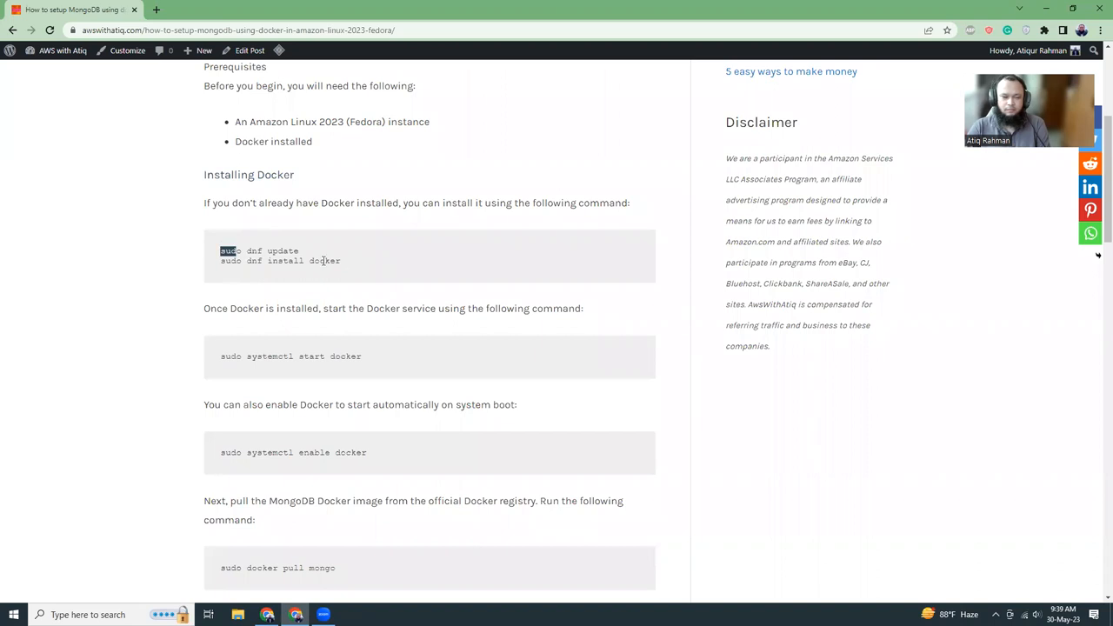
{"action": "left_click_drag", "start_coordinate": [219, 250], "coordinate": [341, 261]}
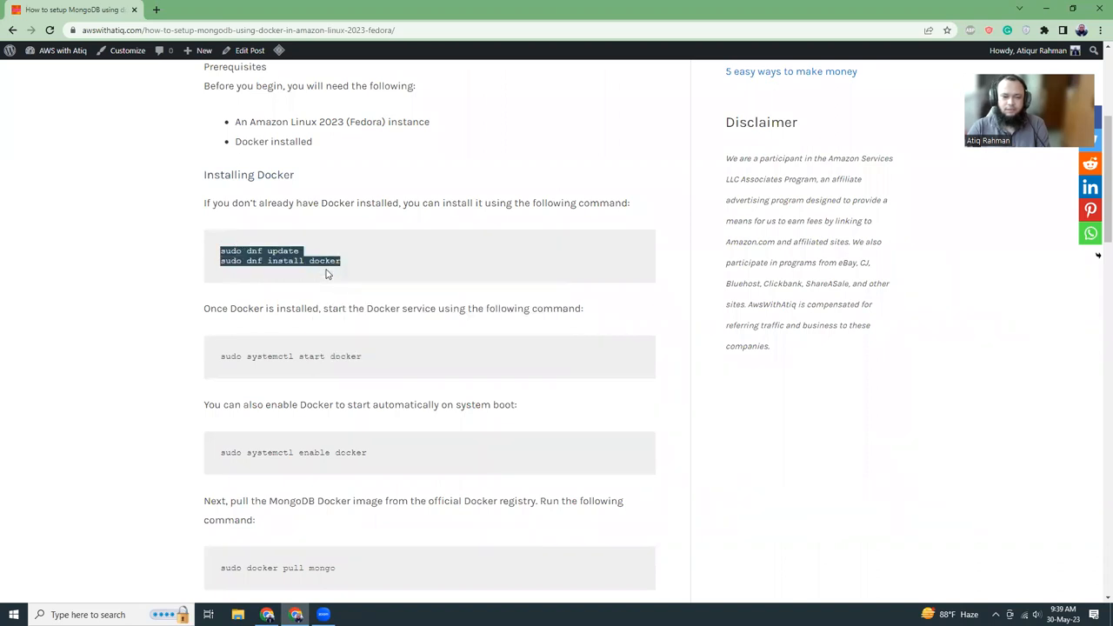
{"action": "left_click", "coordinate": [212, 11]}
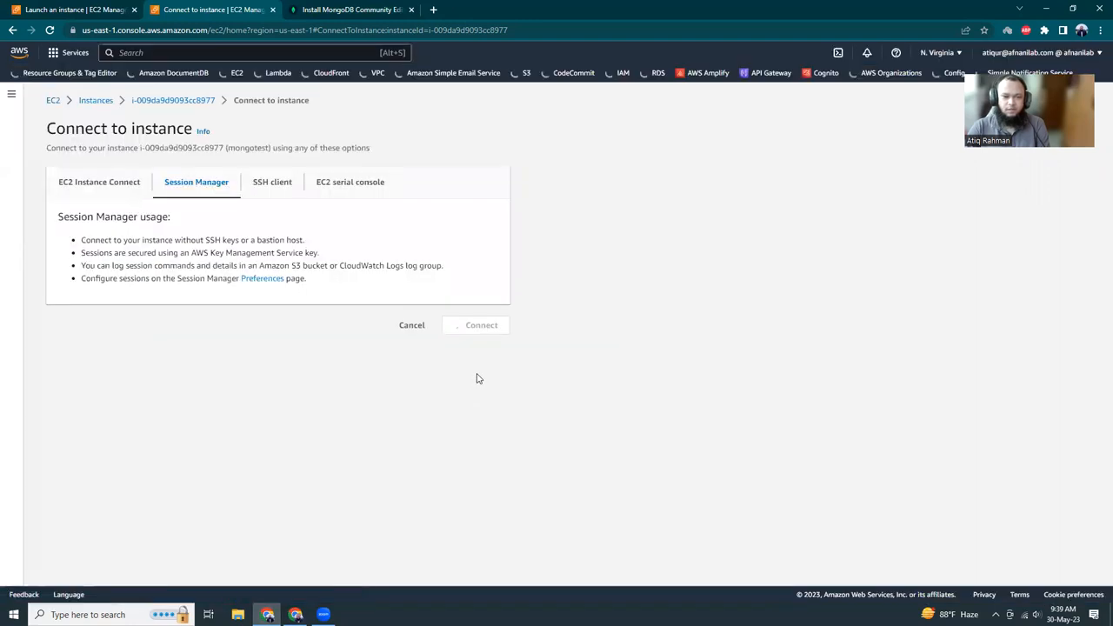
- Refresh mongotest's details until IAM role ec2ssmfull appears, then reopen Connect
{"action": "left_click", "coordinate": [480, 326]}
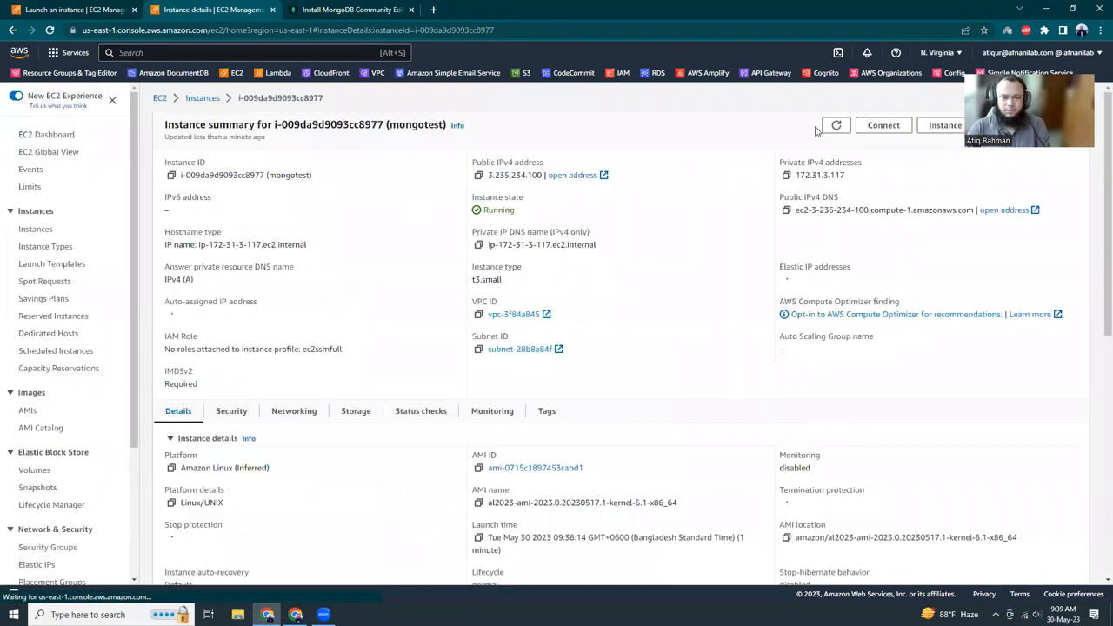
{"action": "left_click", "coordinate": [835, 125]}
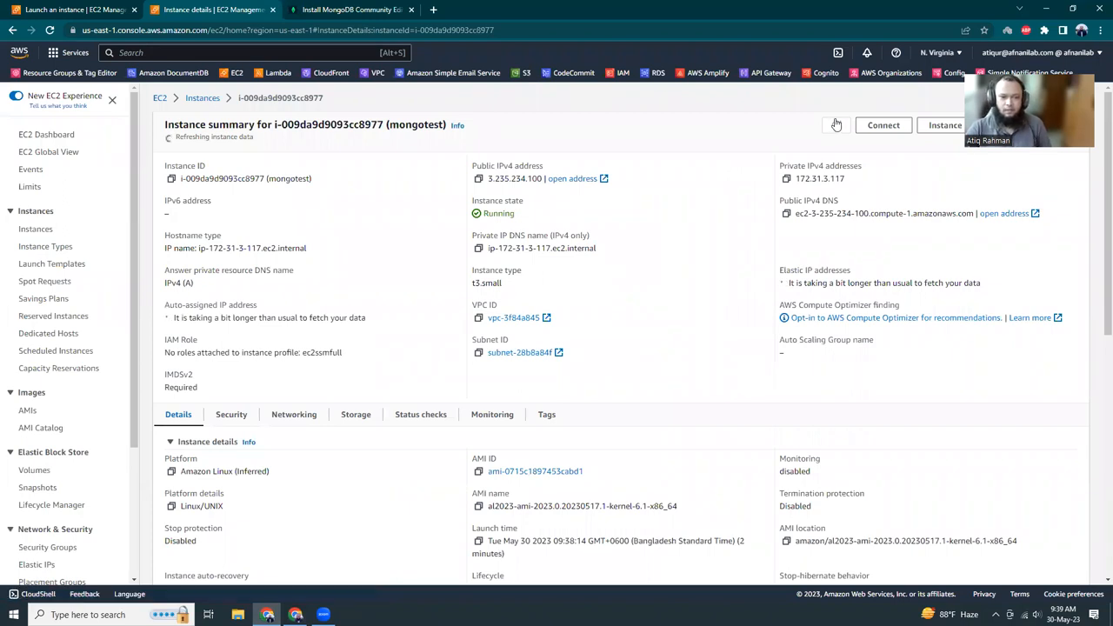
{"action": "left_click", "coordinate": [835, 125]}
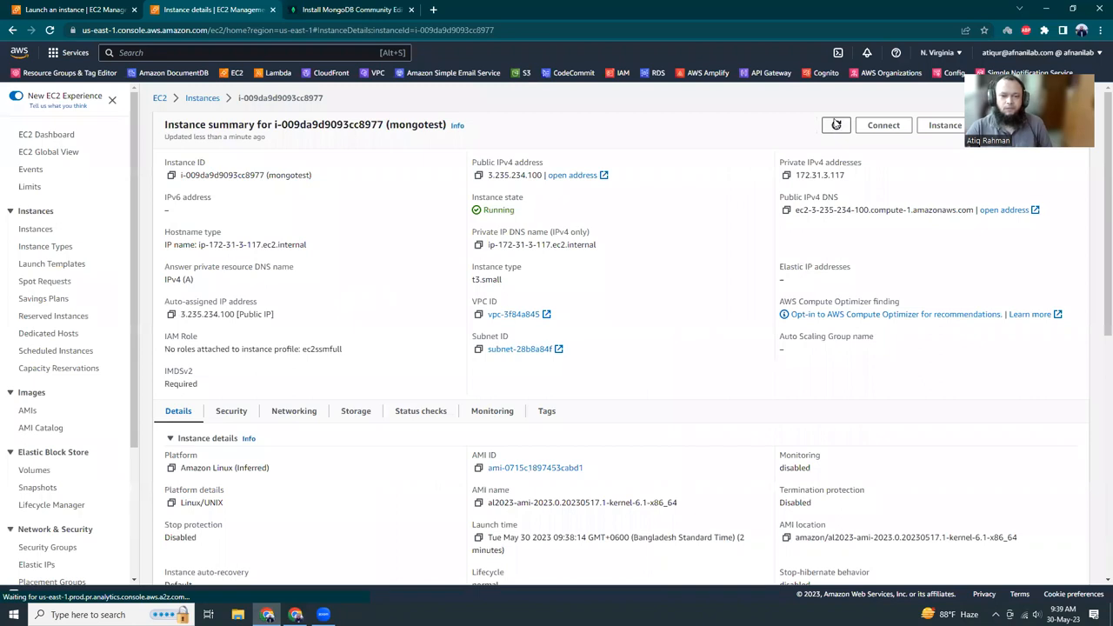
{"action": "left_click", "coordinate": [834, 125]}
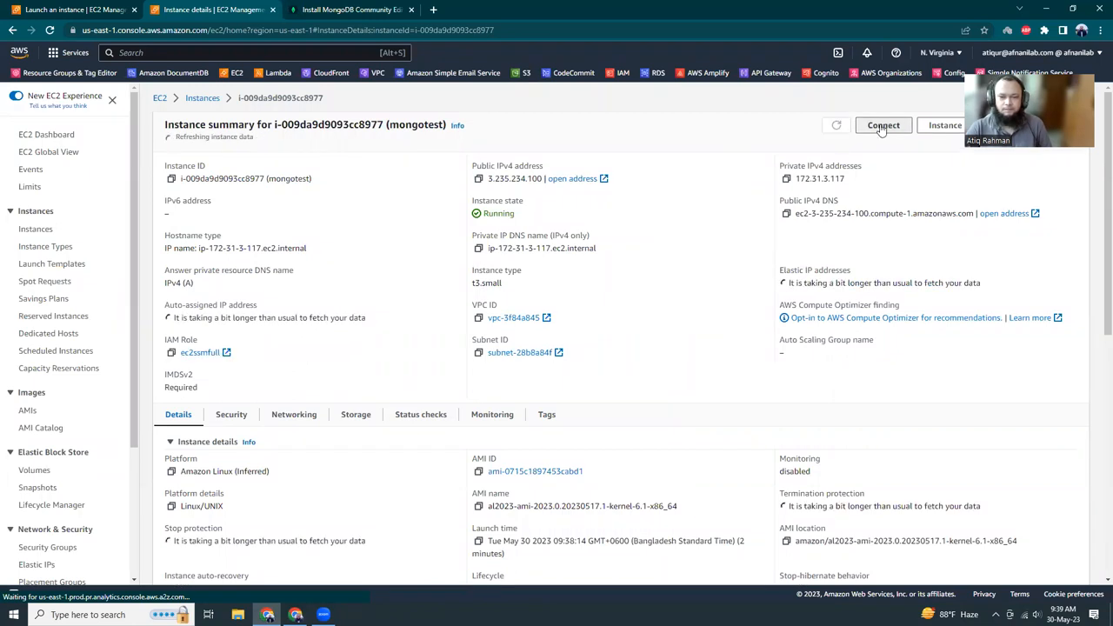
{"action": "left_click", "coordinate": [884, 125]}
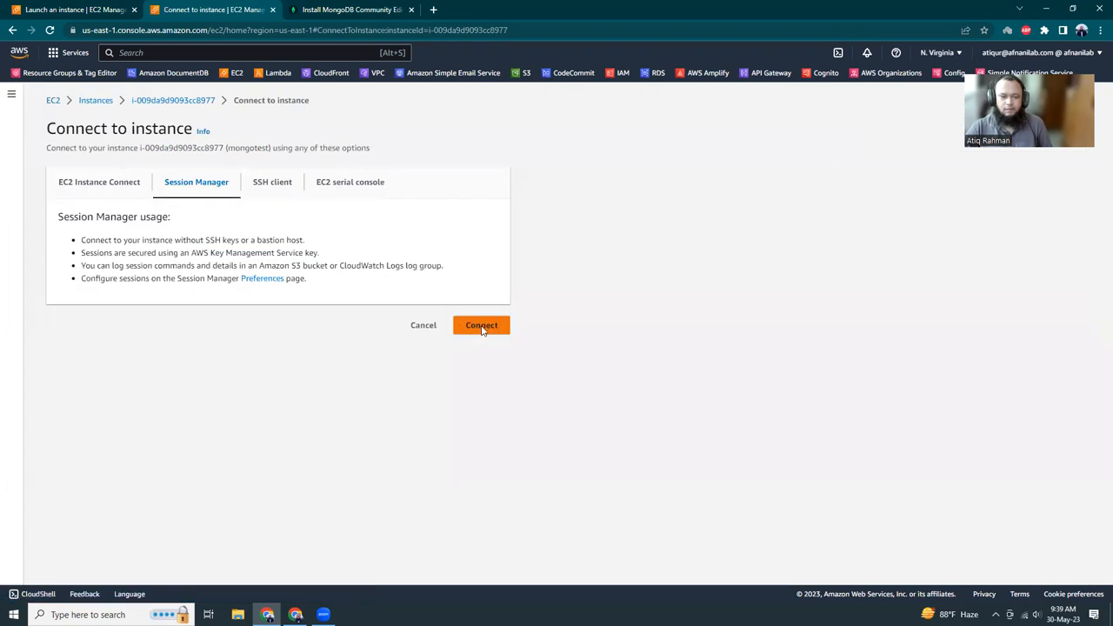
- Start the Session Manager shell, grab the blog's two Docker install commands and return to the shell
{"action": "left_click", "coordinate": [480, 325]}
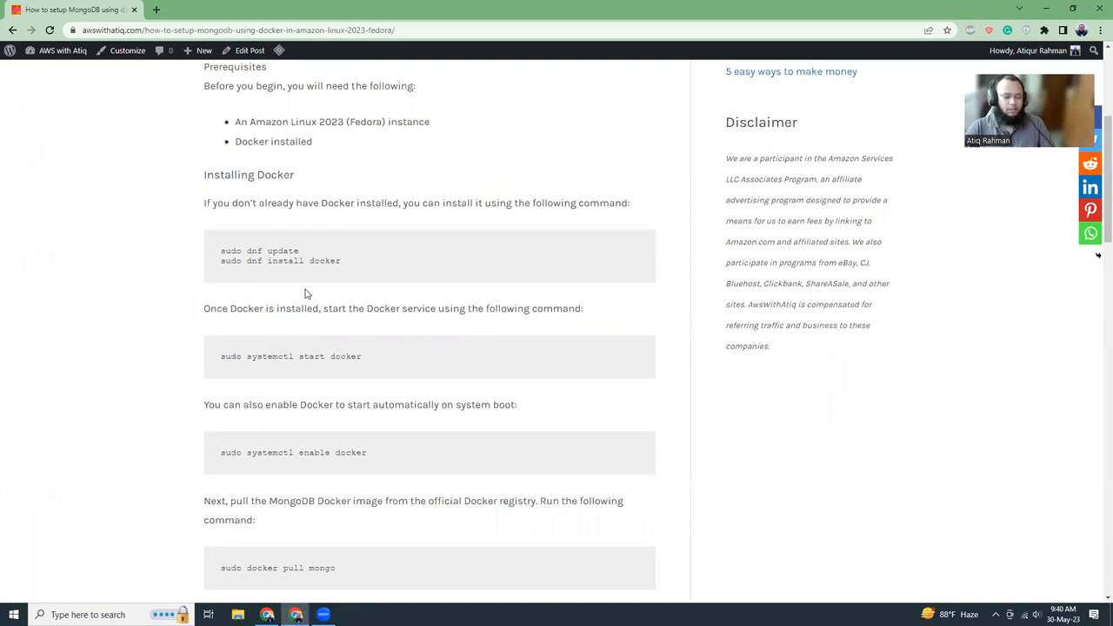
{"action": "mouse_move", "coordinate": [216, 256]}
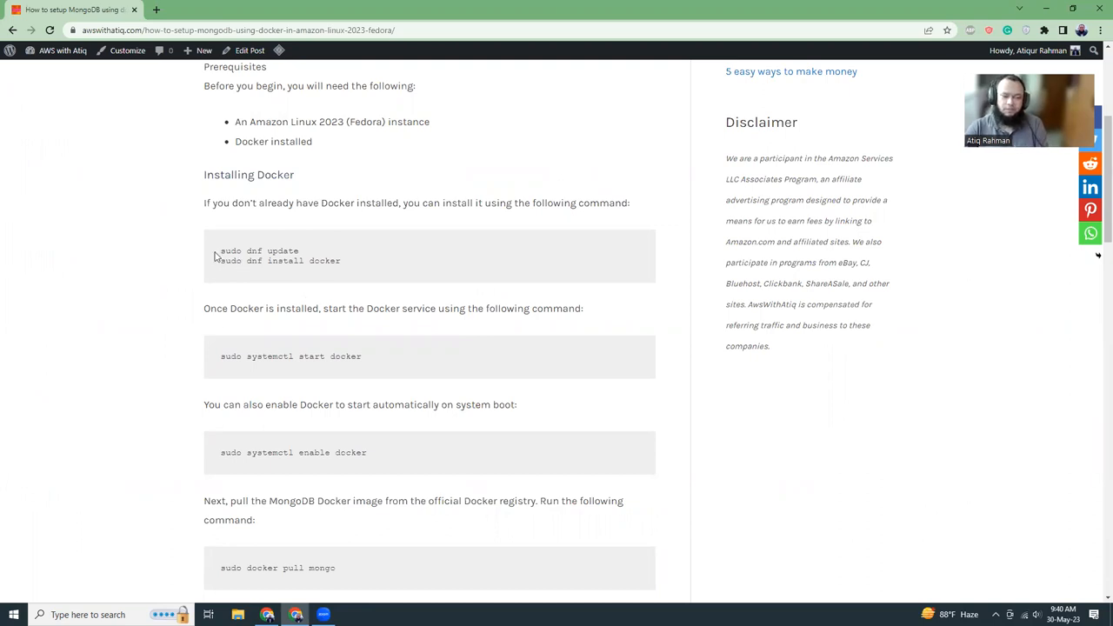
{"action": "left_click_drag", "start_coordinate": [219, 250], "coordinate": [341, 260]}
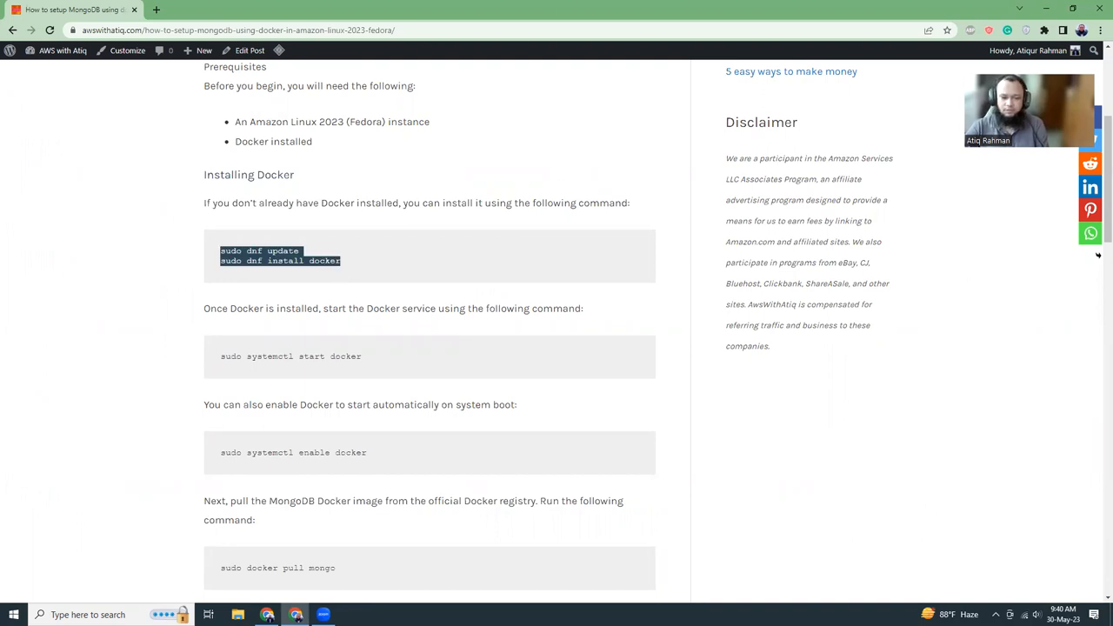
{"action": "left_click", "coordinate": [348, 11]}
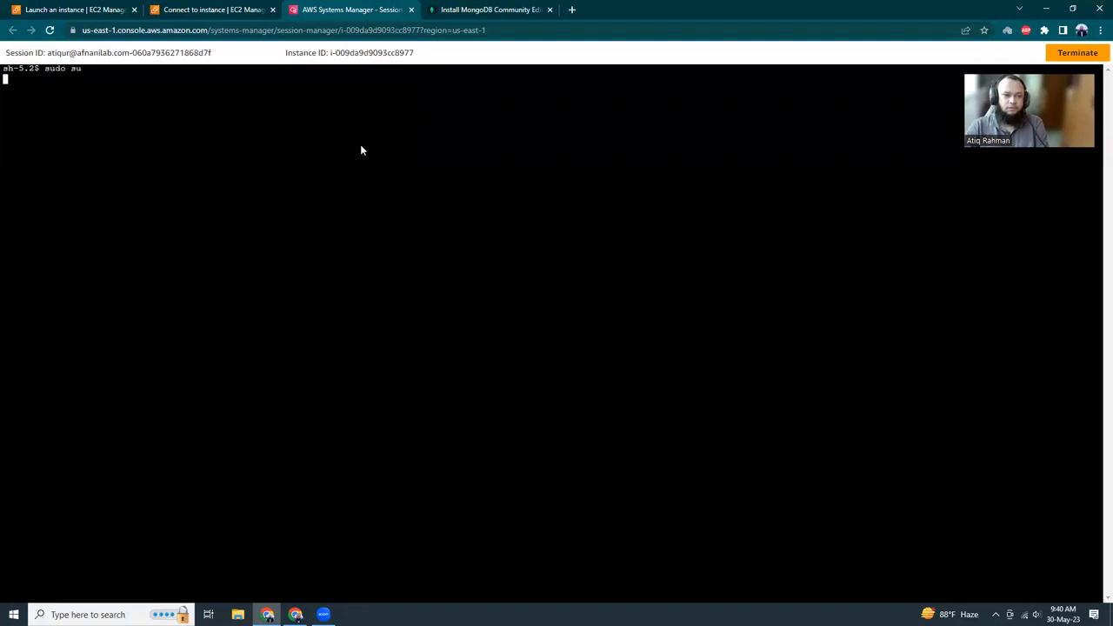
- Paste the dnf Docker install commands into the shell and answer y to proceed
{"action": "right_click", "coordinate": [361, 149]}
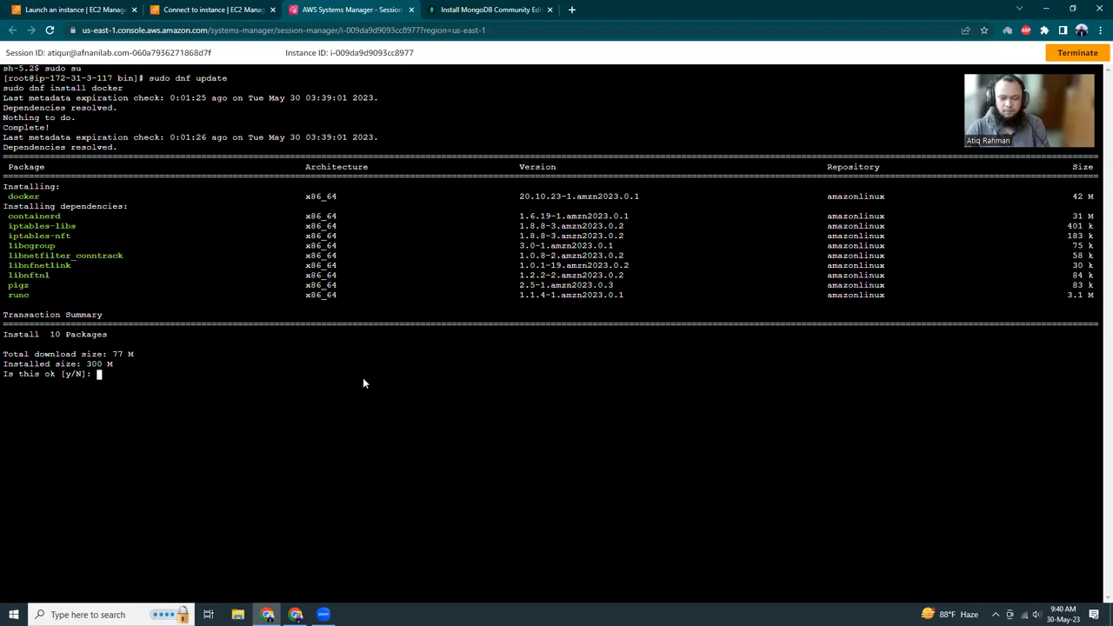
{"action": "type", "text": "y"}
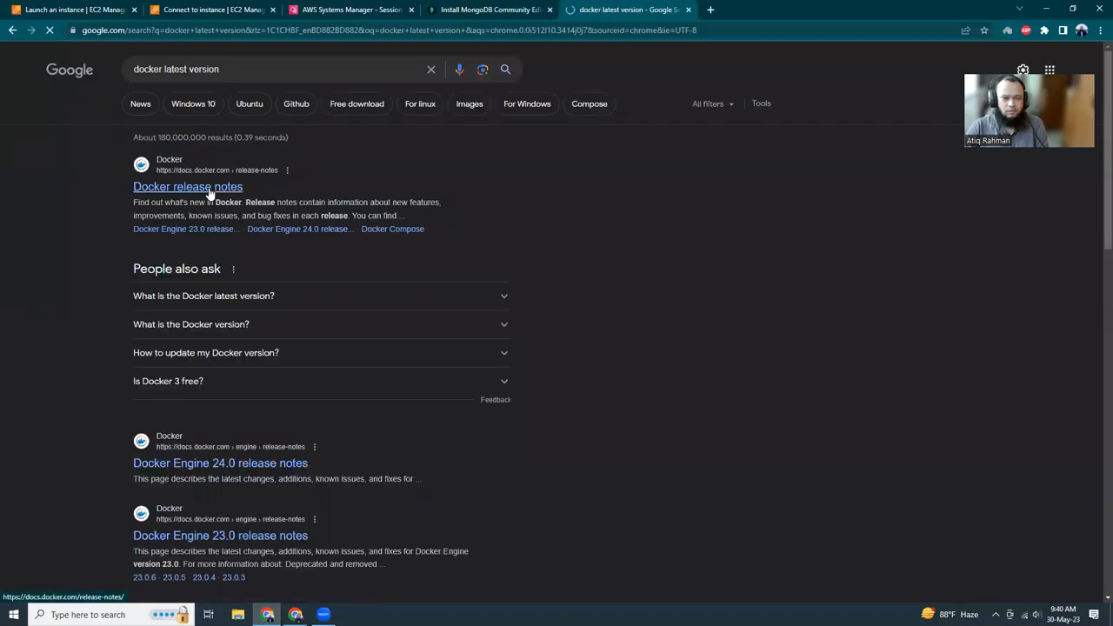
- Browse to the Docker Engine 24.0 release notes and check install progress in the terminal
{"action": "left_click", "coordinate": [188, 186]}
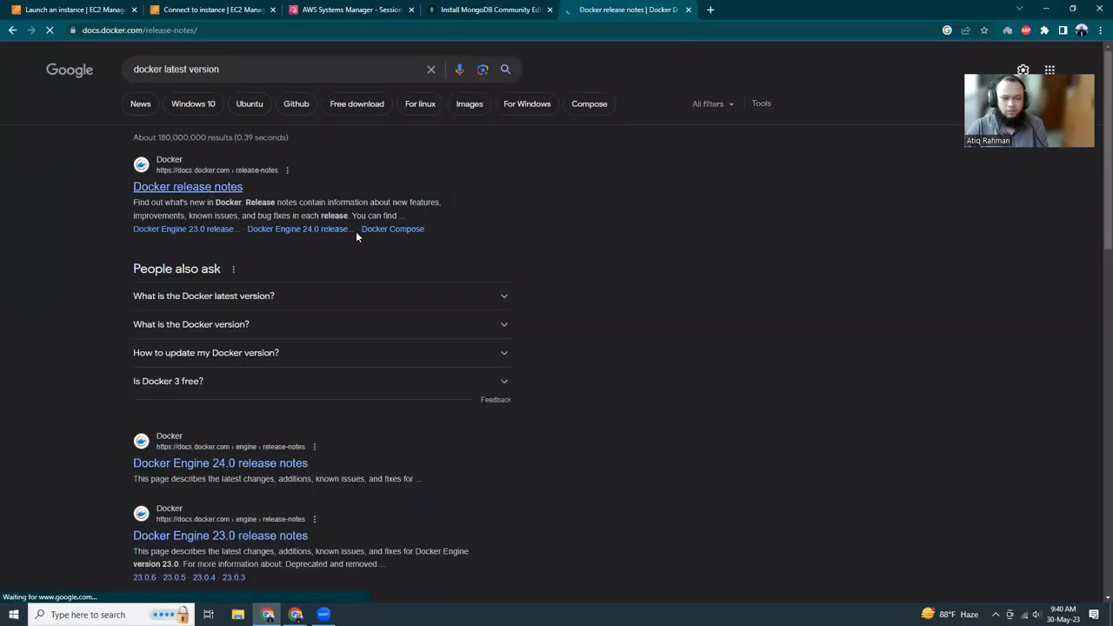
{"action": "left_click", "coordinate": [188, 186]}
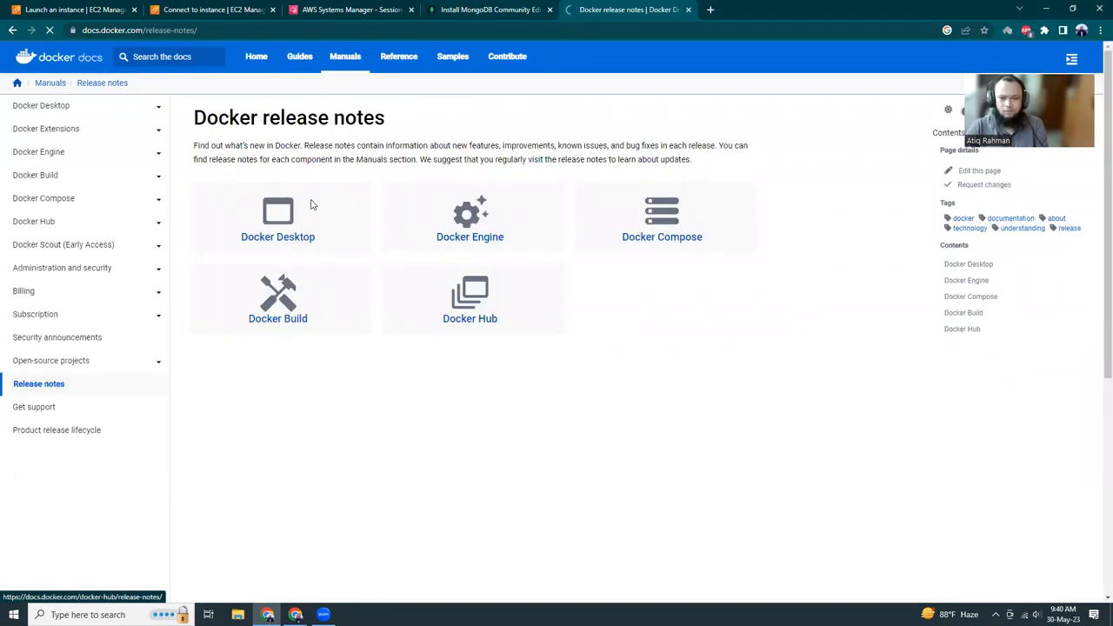
{"action": "mouse_move", "coordinate": [470, 236]}
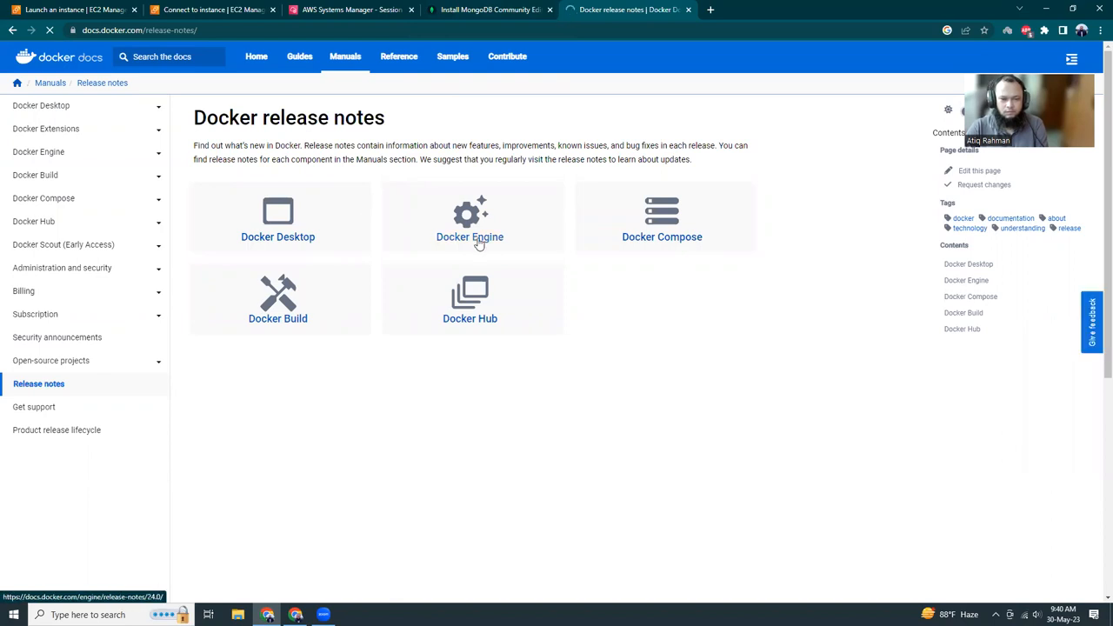
{"action": "left_click", "coordinate": [470, 218]}
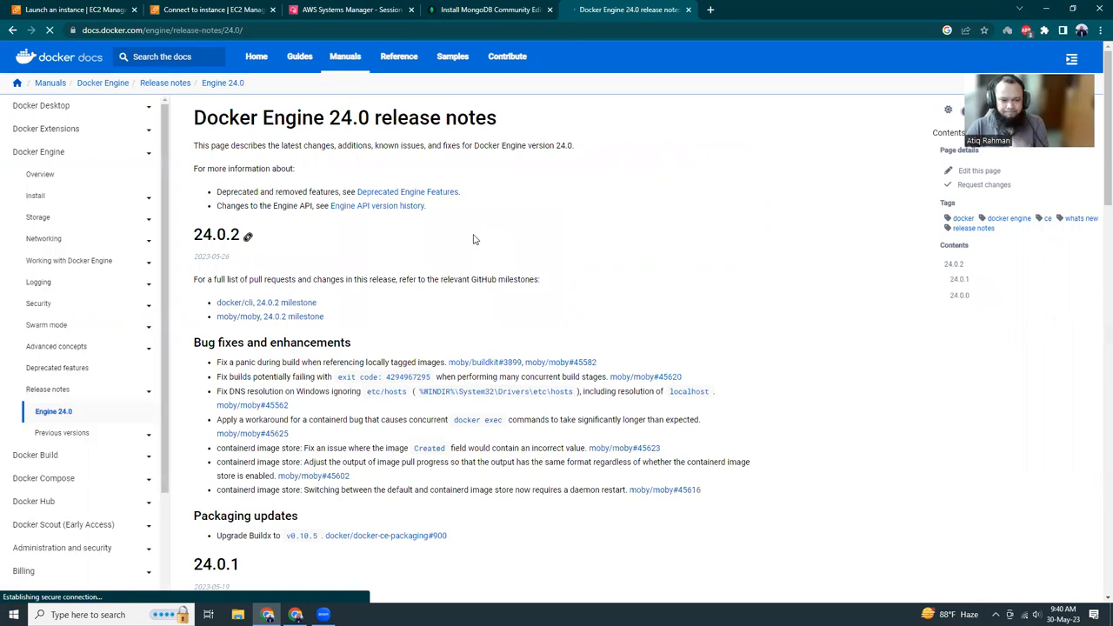
{"action": "scroll", "scroll_direction": "down", "scroll_amount": 3}
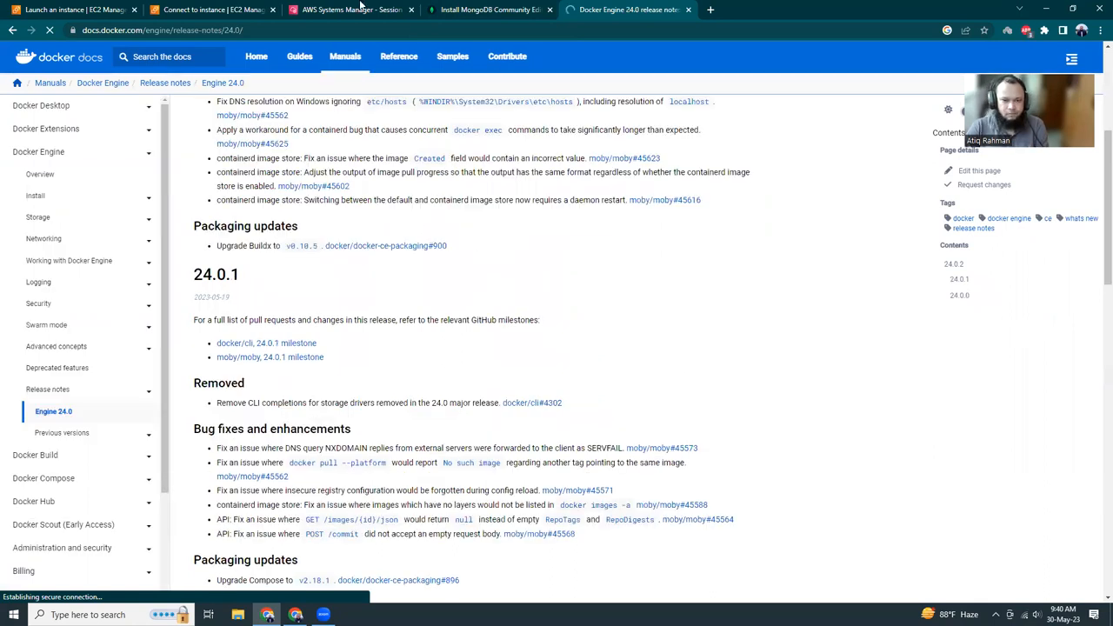
{"action": "left_click", "coordinate": [348, 11]}
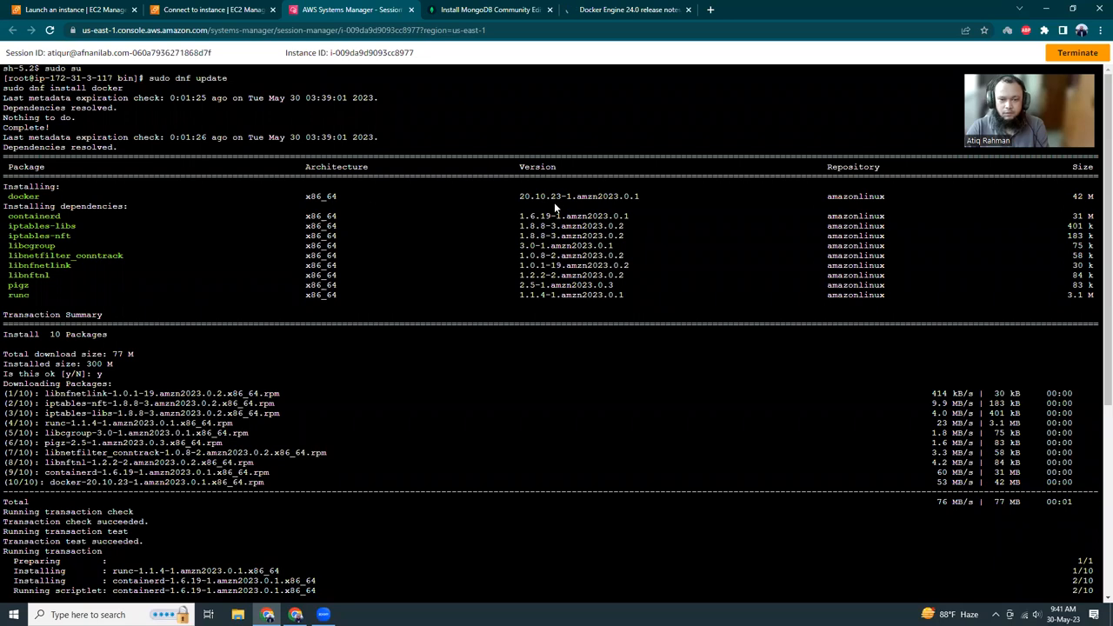
- Scroll through the Engine release notes, then return to the MongoDB tutorial's Docker start steps
{"action": "left_click", "coordinate": [629, 11]}
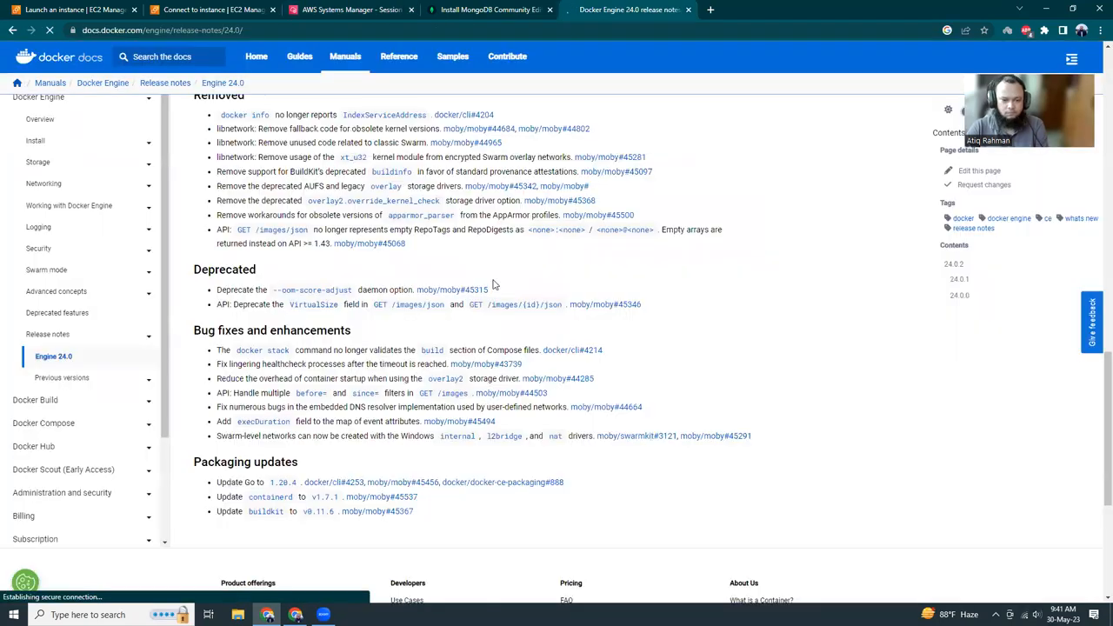
{"action": "scroll", "scroll_direction": "down", "scroll_amount": 3}
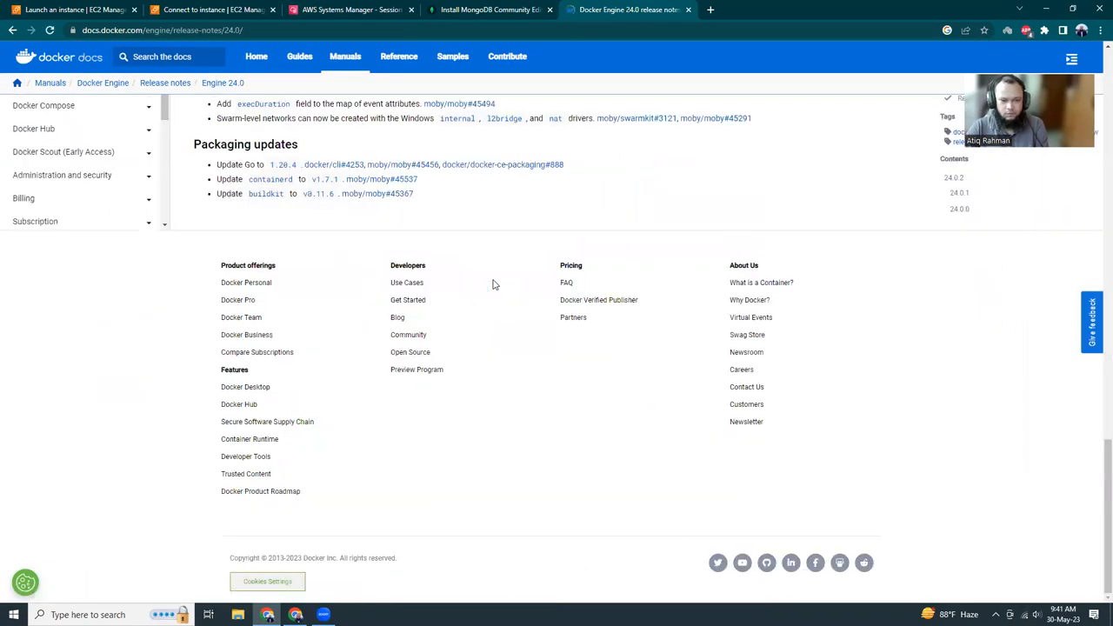
{"action": "scroll", "scroll_direction": "up", "scroll_amount": 3}
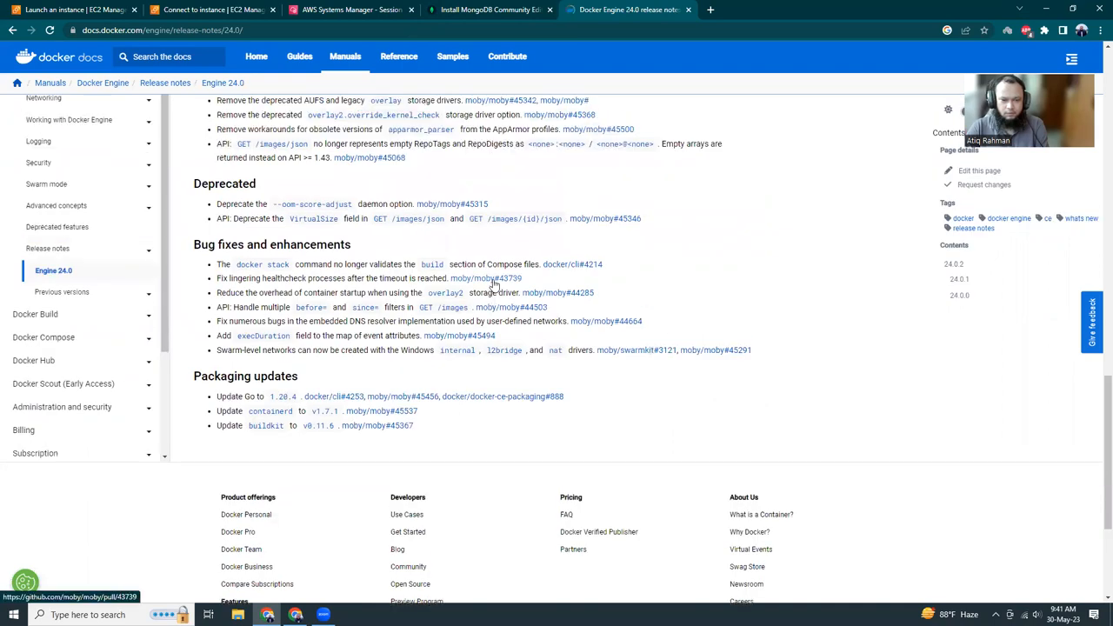
{"action": "scroll", "scroll_direction": "up", "scroll_amount": 3}
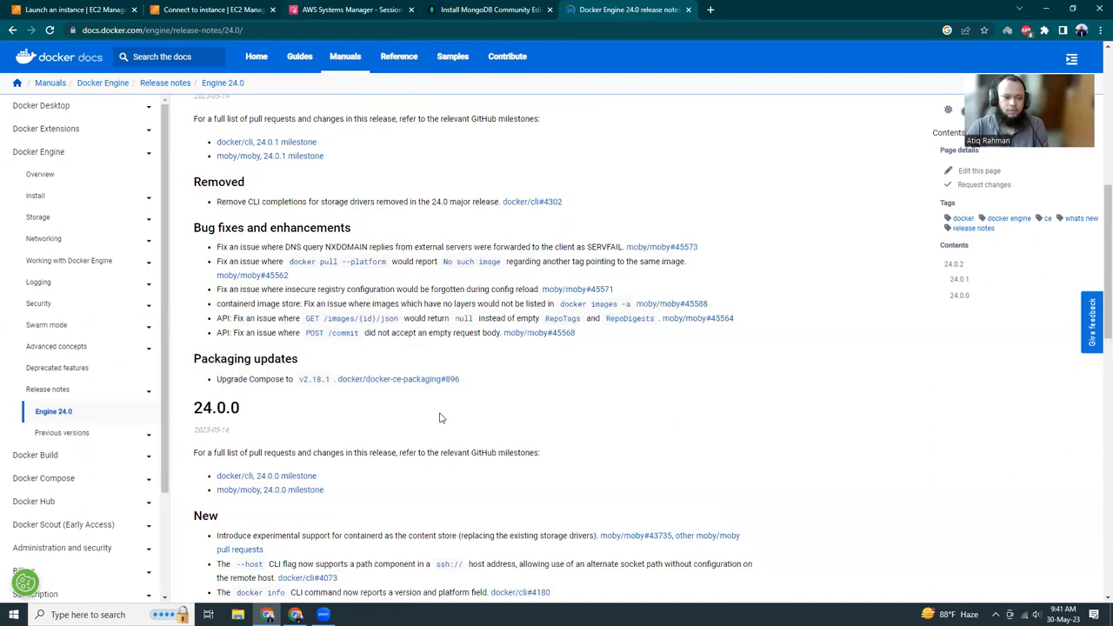
{"action": "left_click", "coordinate": [348, 11]}
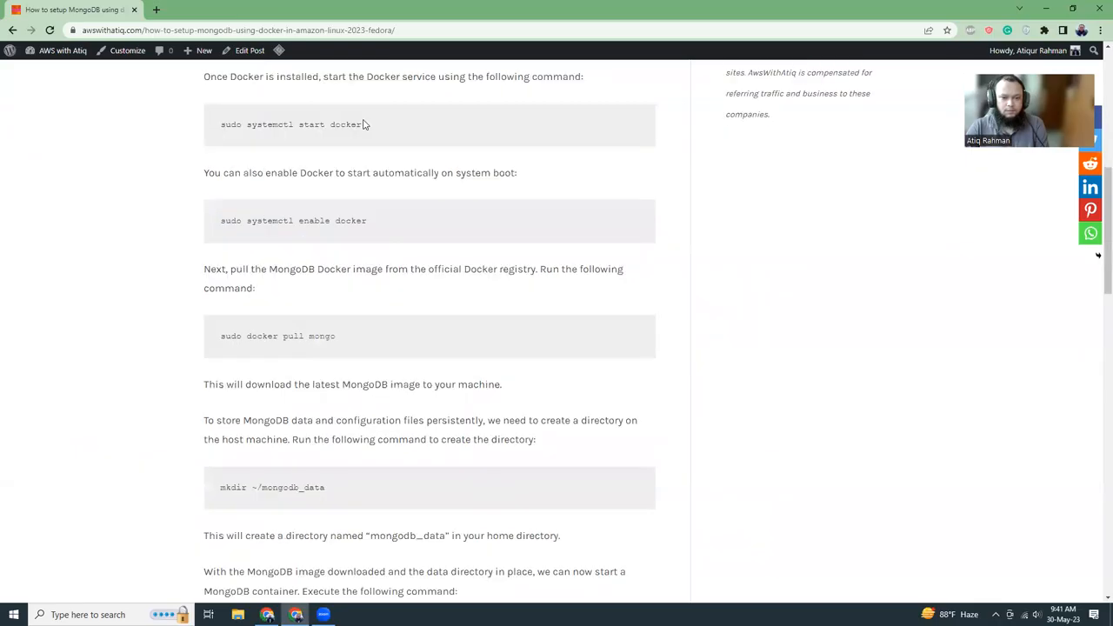
- Copy the systemctl start/enable commands from the tutorial and run sudo docker pull mongo
{"action": "double_click", "coordinate": [290, 125]}
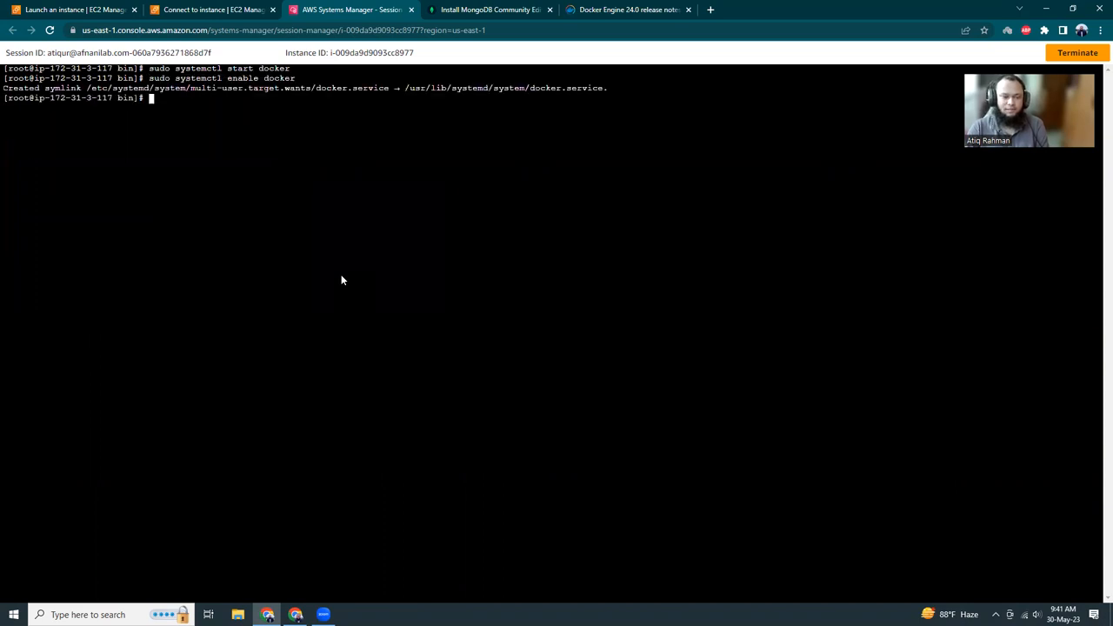
{"action": "mouse_move", "coordinate": [188, 70]}
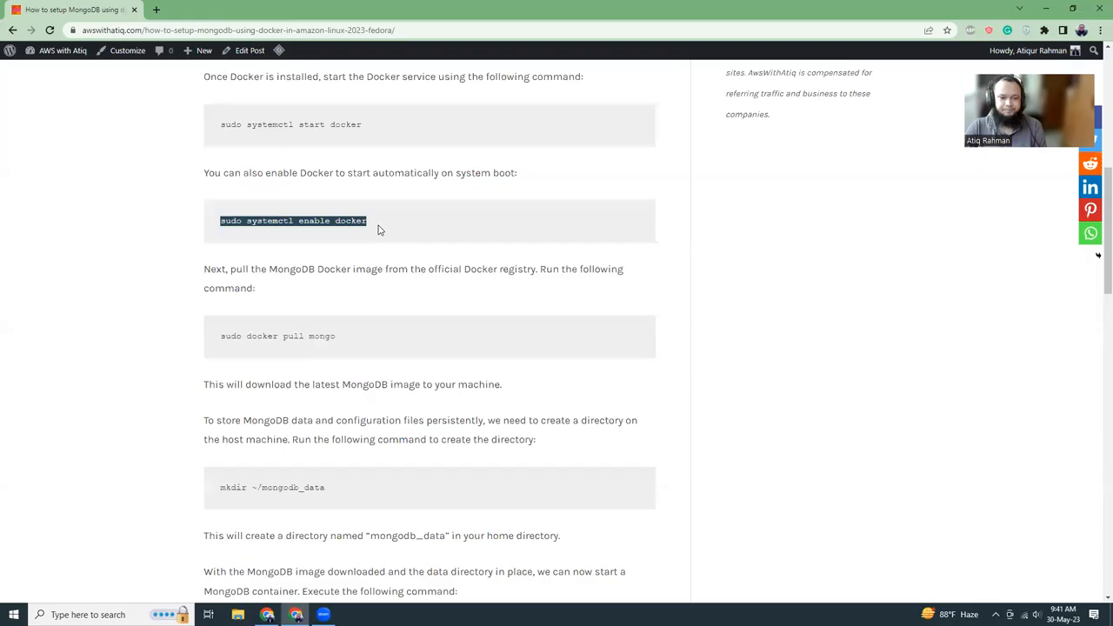
{"action": "scroll", "scroll_direction": "down", "scroll_amount": 3}
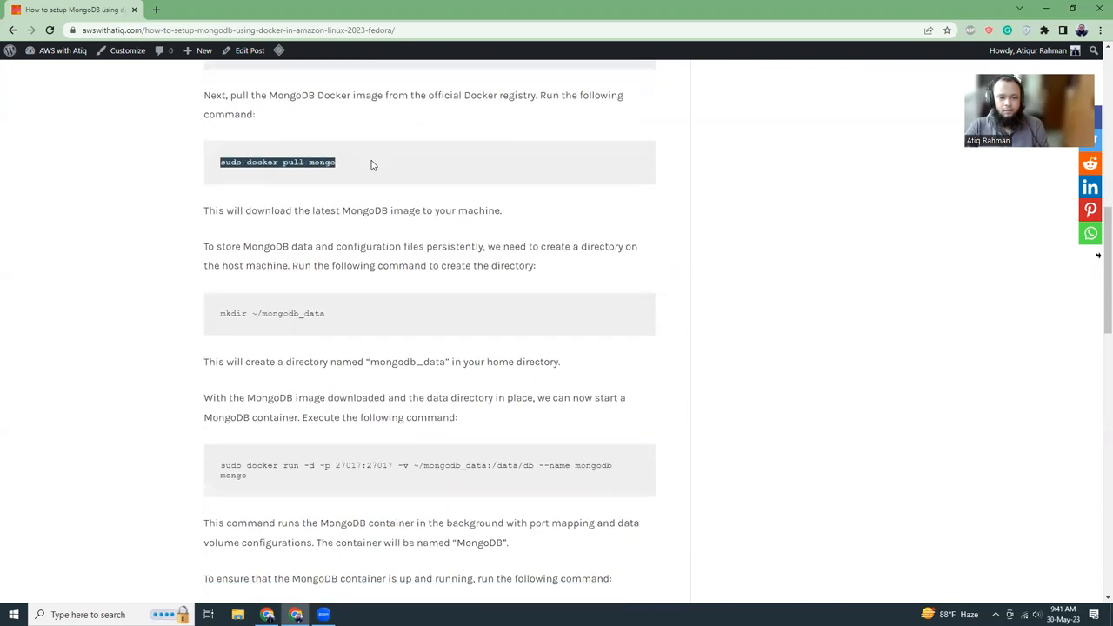
{"action": "left_click", "coordinate": [347, 10]}
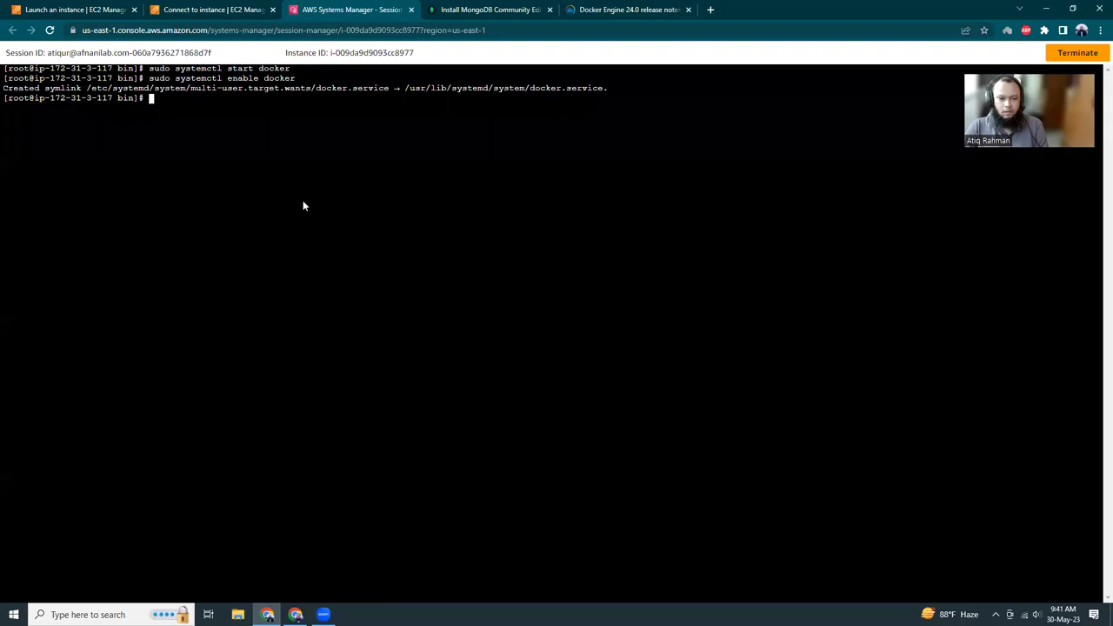
{"action": "type", "text": "sudo docker pull mongo"}
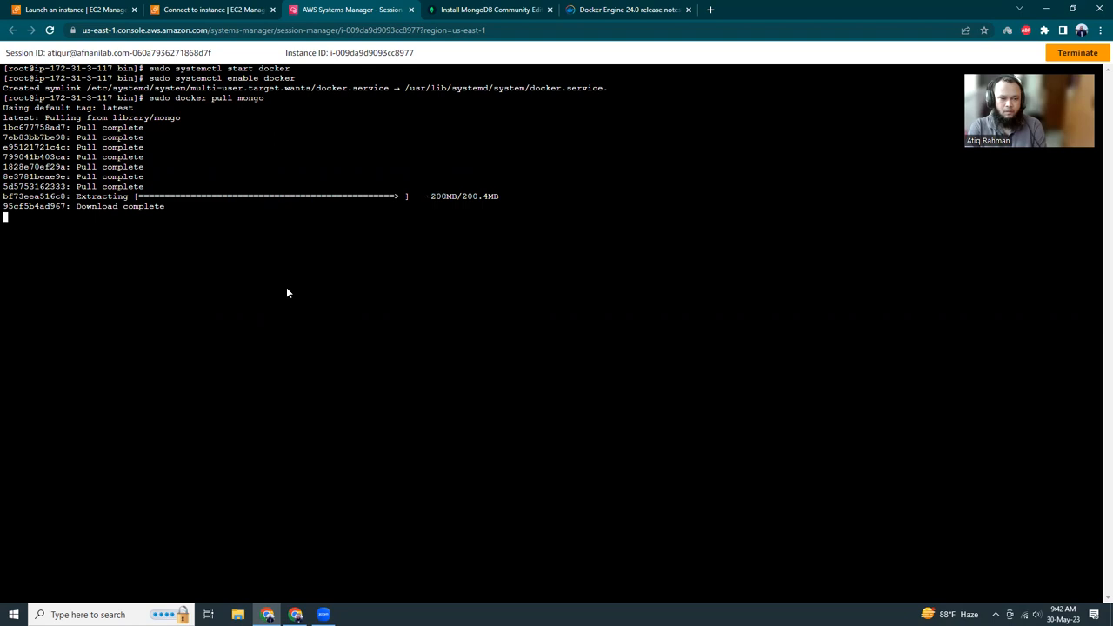
- Run docker images to confirm the mongo image is listed locally
{"action": "type", "text": "docker"}
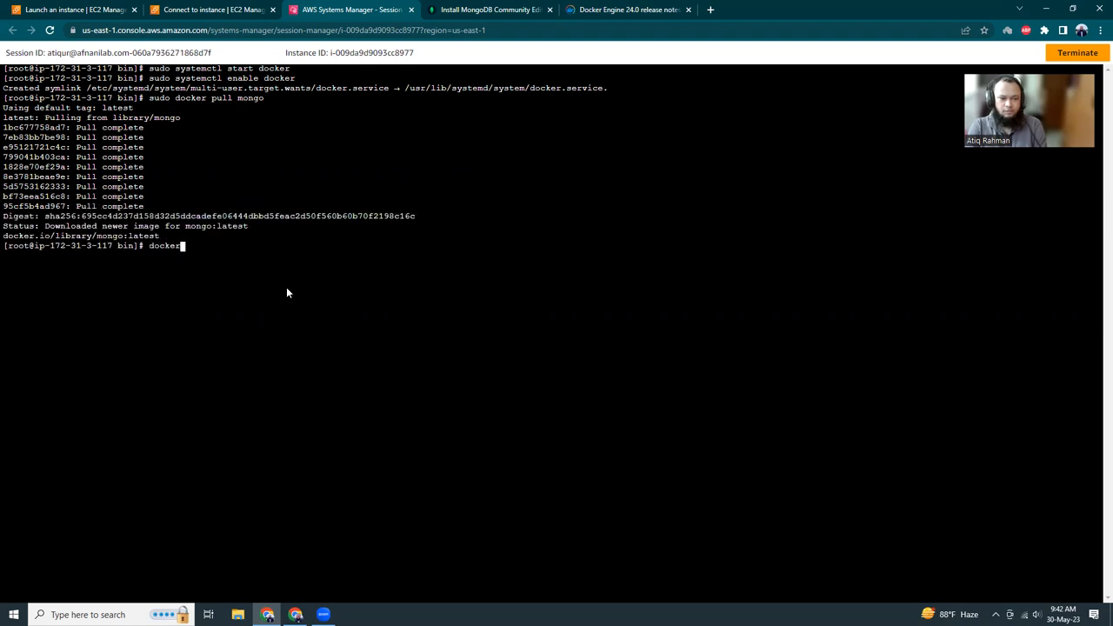
{"action": "type", "text": "images"}
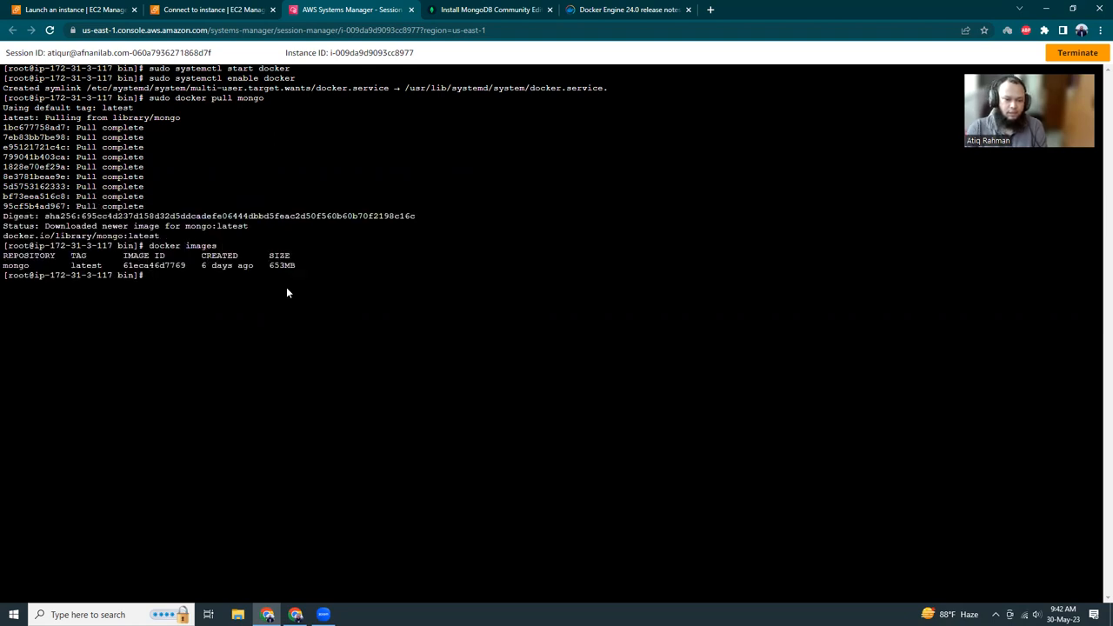
{"action": "double_click", "coordinate": [281, 264]}
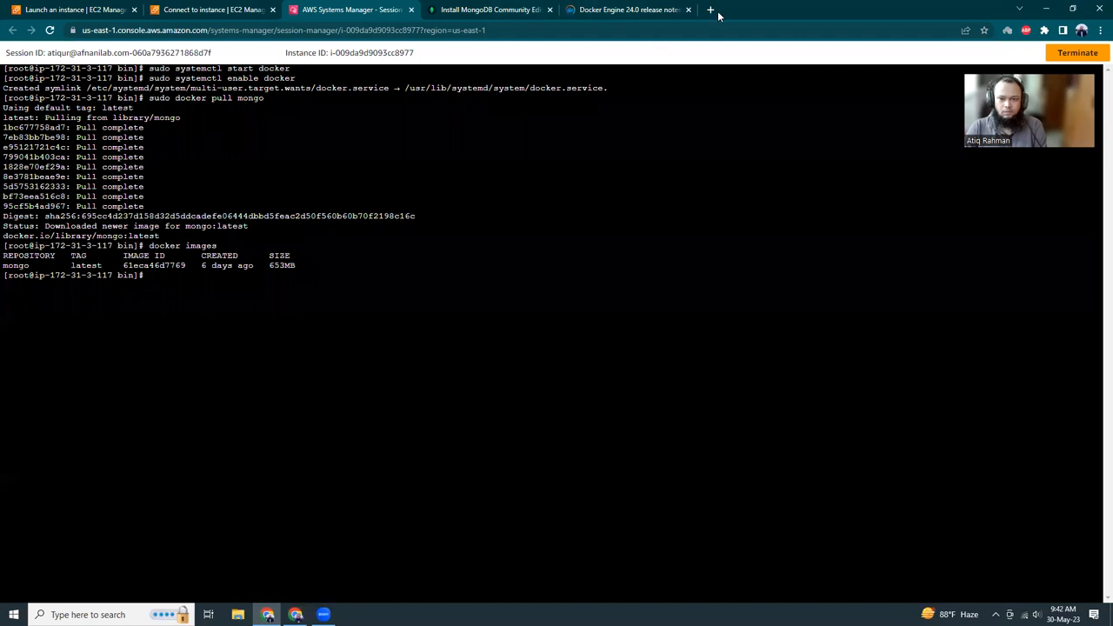
{"action": "left_click", "coordinate": [710, 10]}
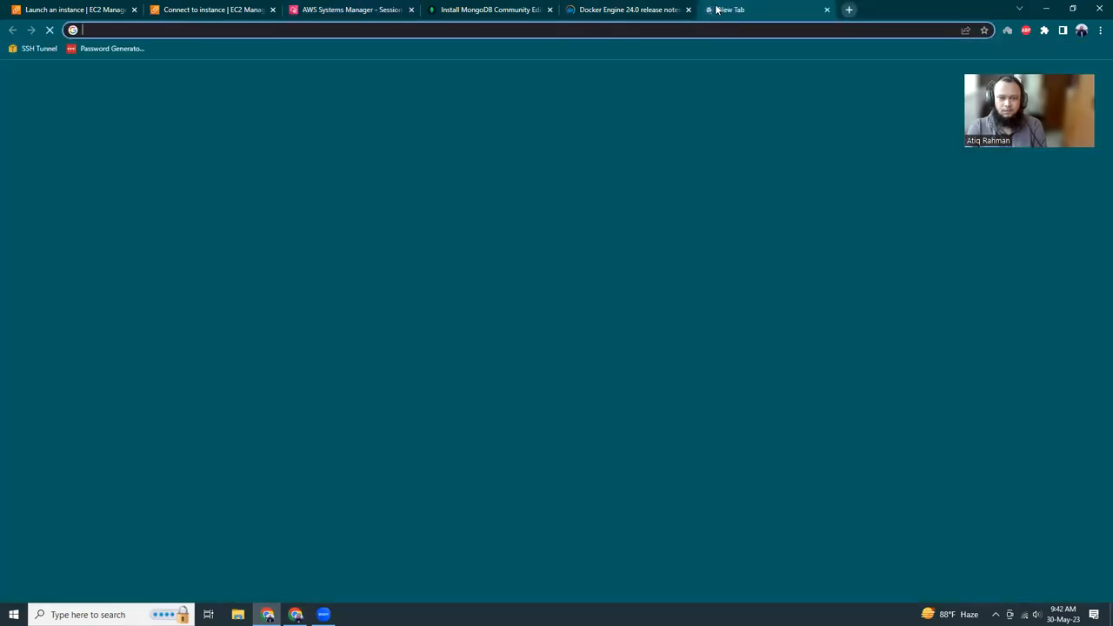
- Search Google for dockerhub and land on hub.docker.com
{"action": "type", "text": "dockerh"}
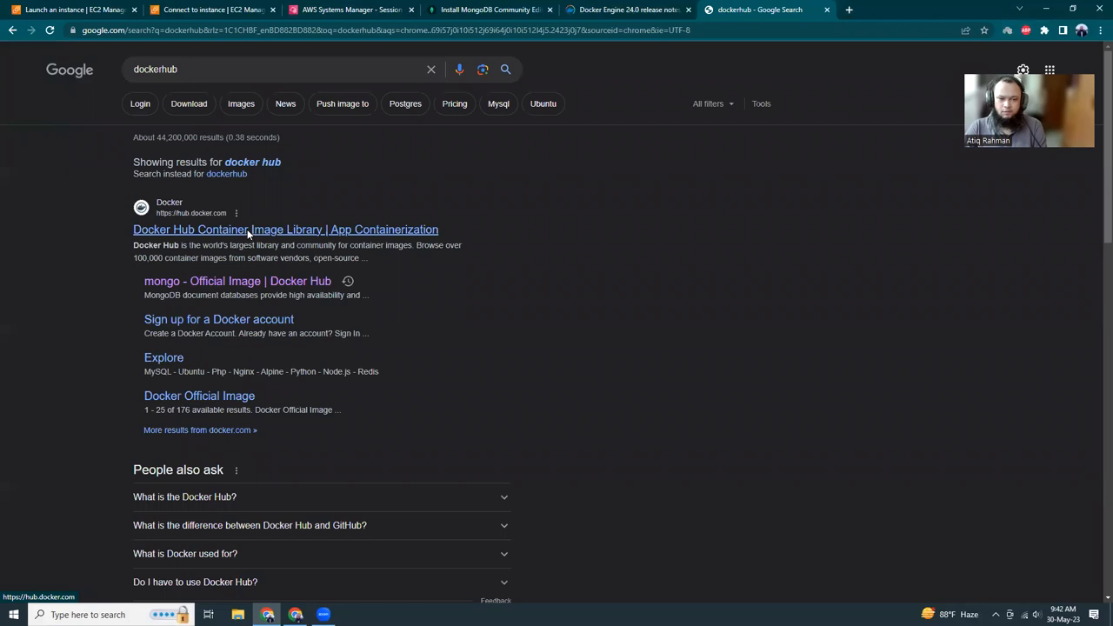
{"action": "left_click", "coordinate": [285, 230]}
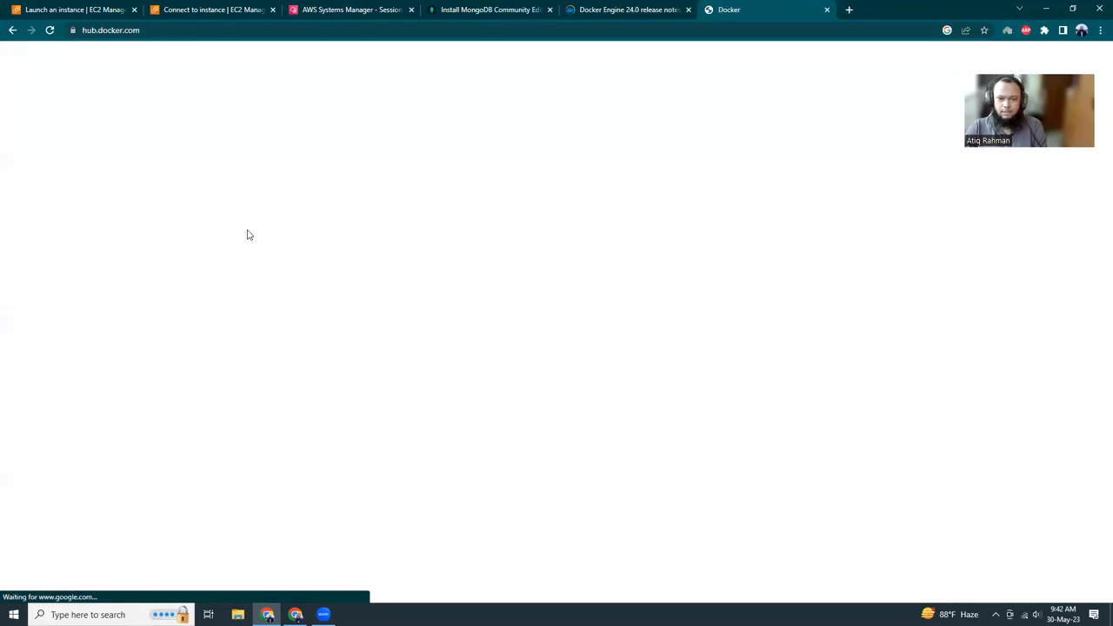
{"action": "left_click", "coordinate": [352, 11]}
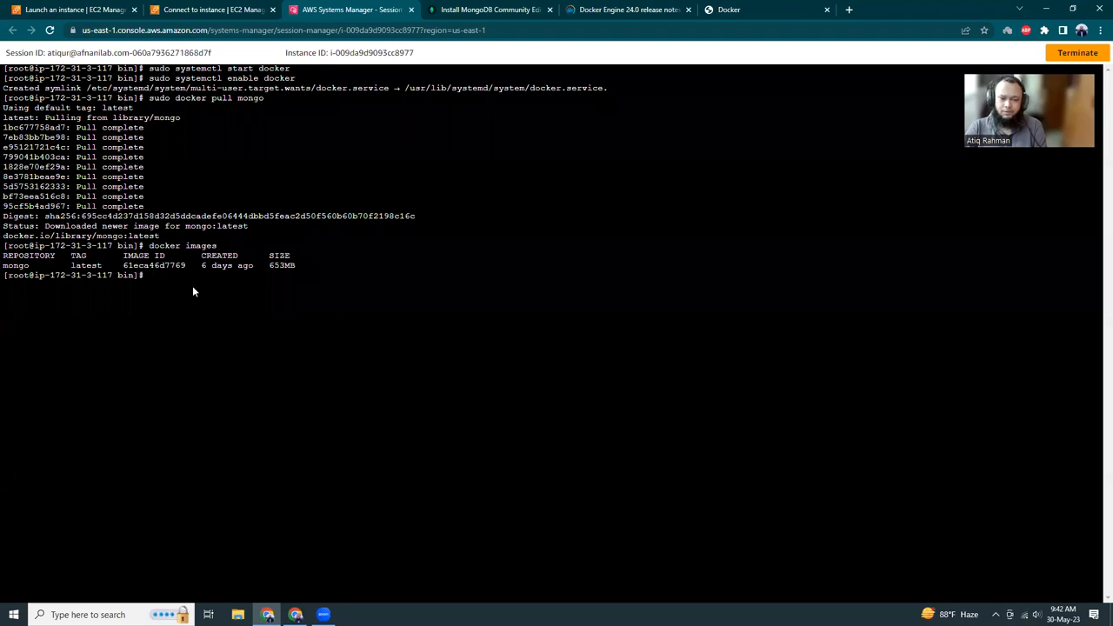
{"action": "left_click", "coordinate": [729, 11]}
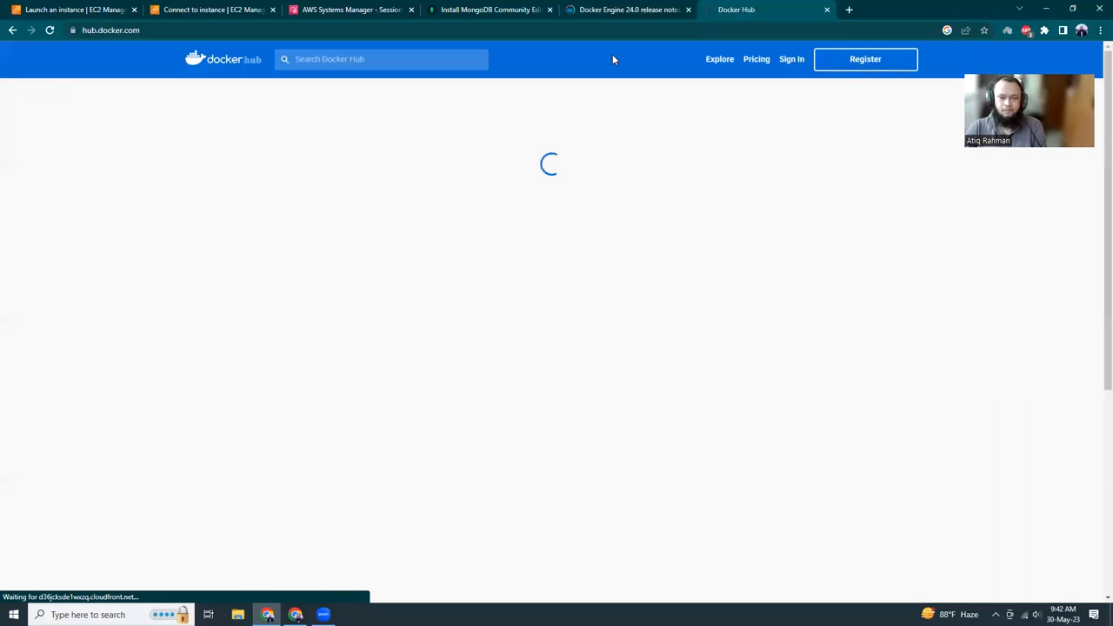
- Search Docker Hub for 'mongo' and open the official mongo image's Tags listing
{"action": "left_click", "coordinate": [381, 59]}
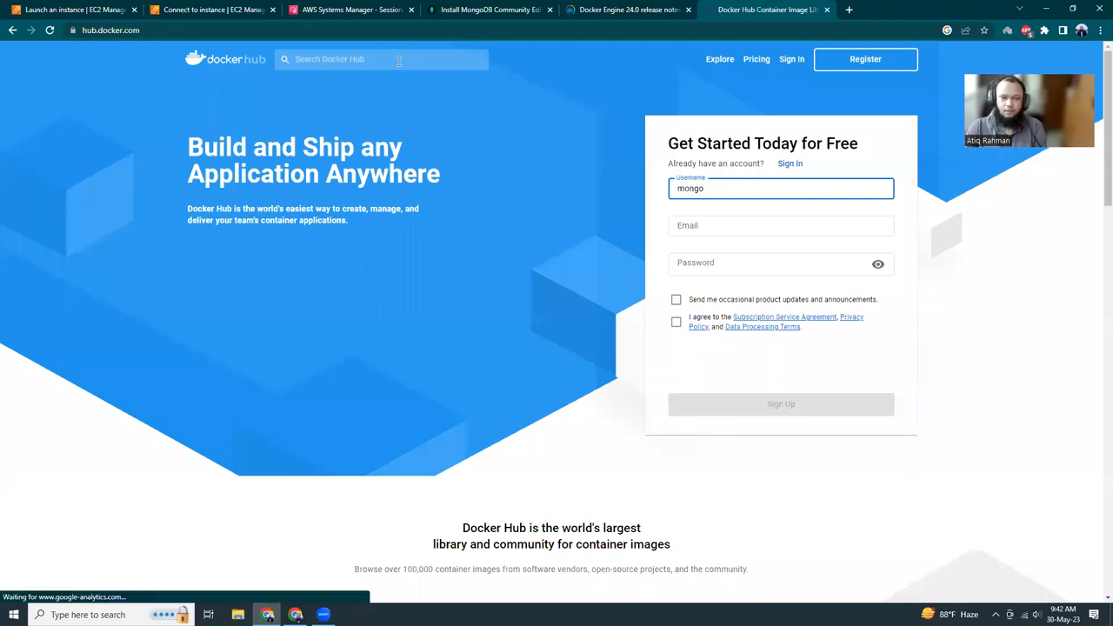
{"action": "type", "text": "mongo"}
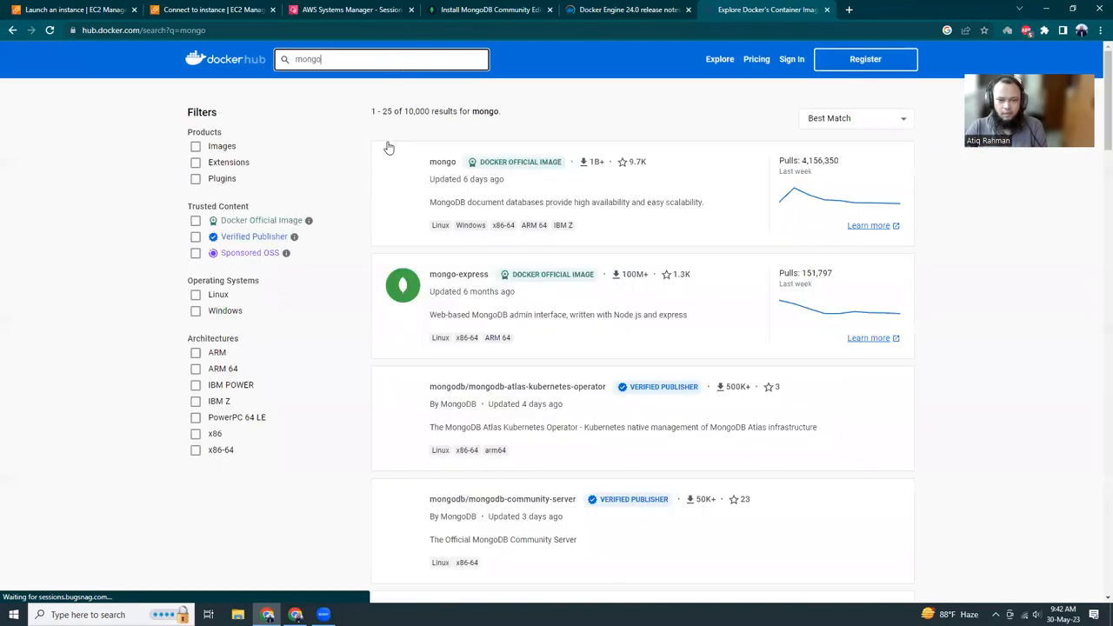
{"action": "left_click", "coordinate": [442, 162]}
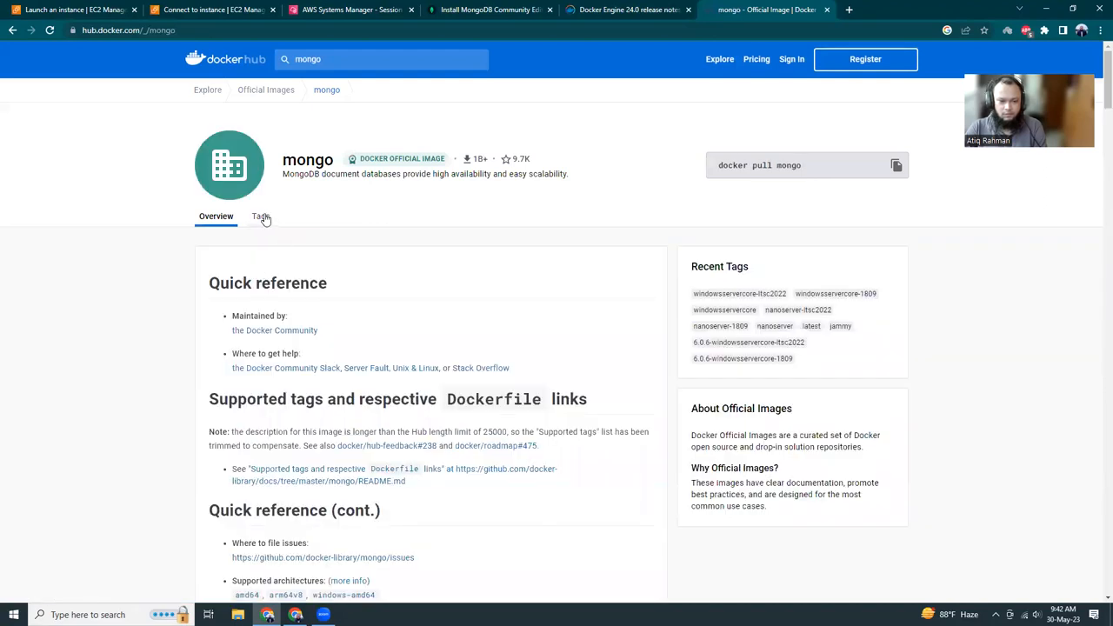
{"action": "left_click", "coordinate": [261, 216]}
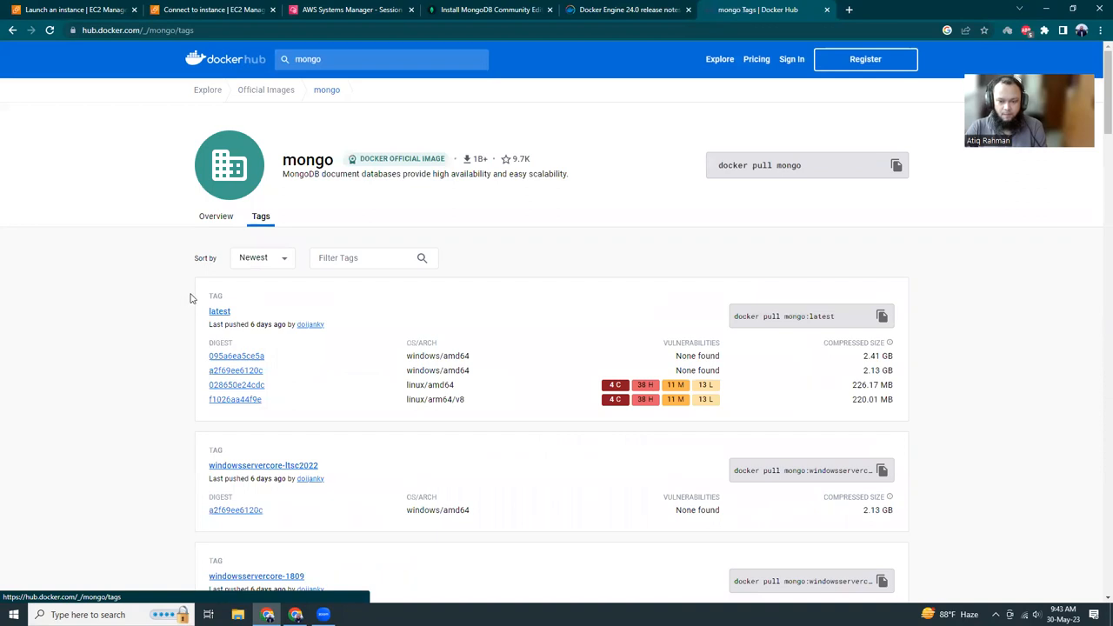
- Try a tag filter, clear it again and scroll the full mongo tag list
{"action": "left_click", "coordinate": [368, 258]}
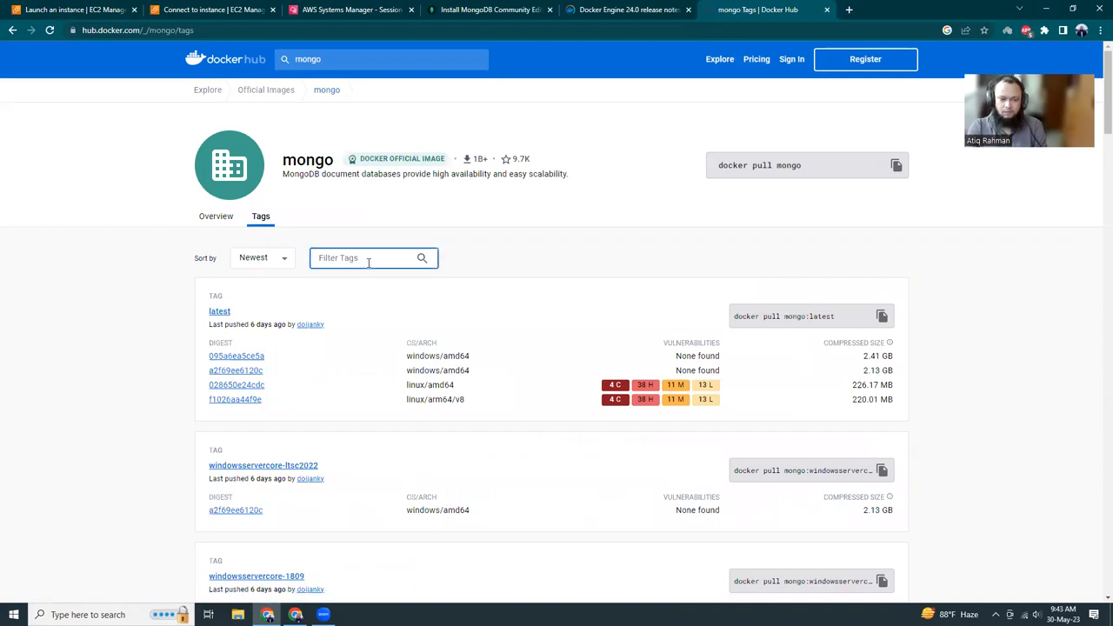
{"action": "type", "text": "alpine"}
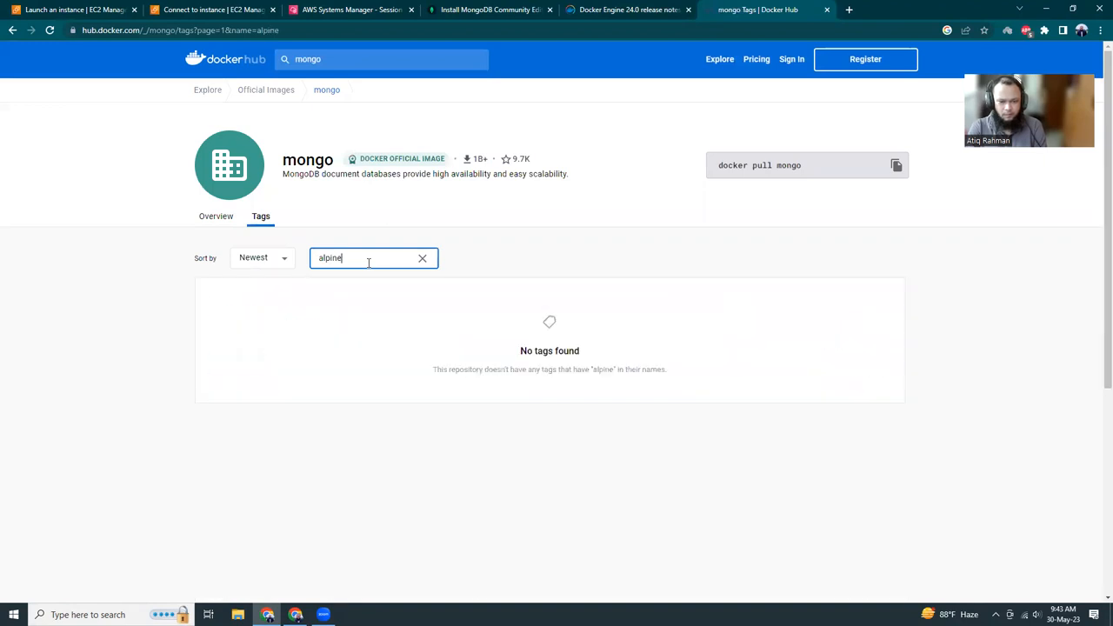
{"action": "key", "text": "BackSpace"}
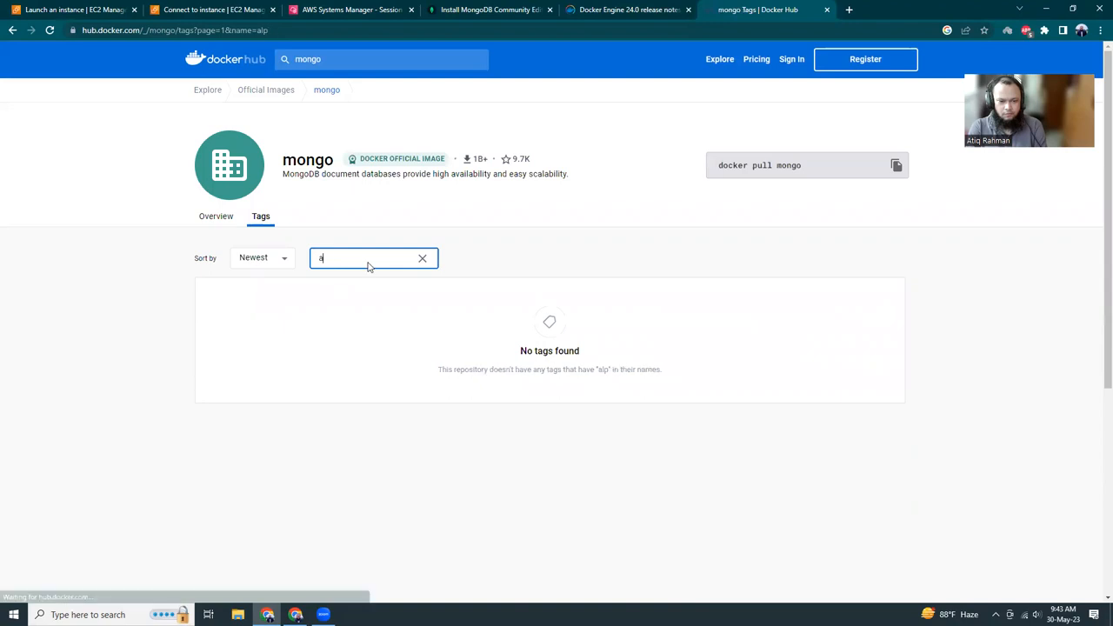
{"action": "left_click", "coordinate": [423, 258]}
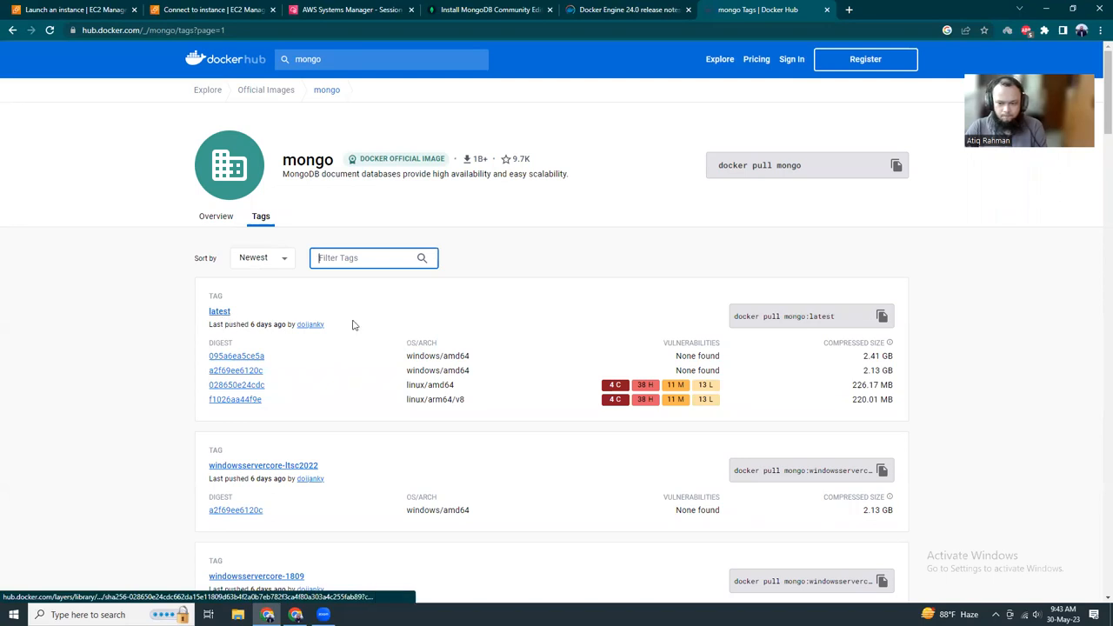
{"action": "mouse_move", "coordinate": [147, 335]}
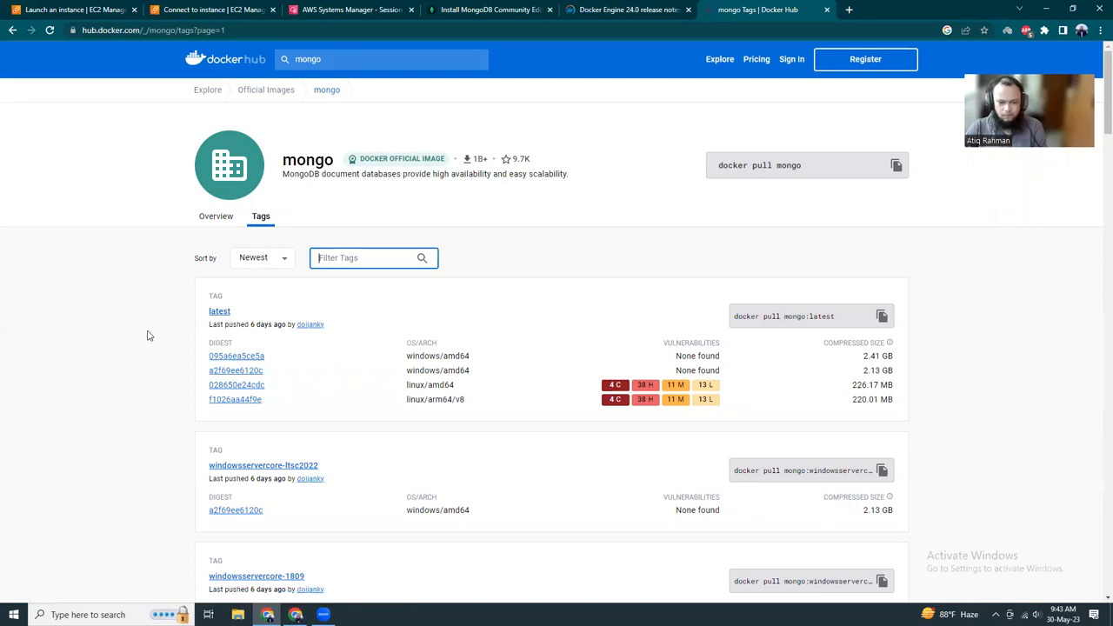
{"action": "scroll", "scroll_direction": "down", "scroll_amount": 3}
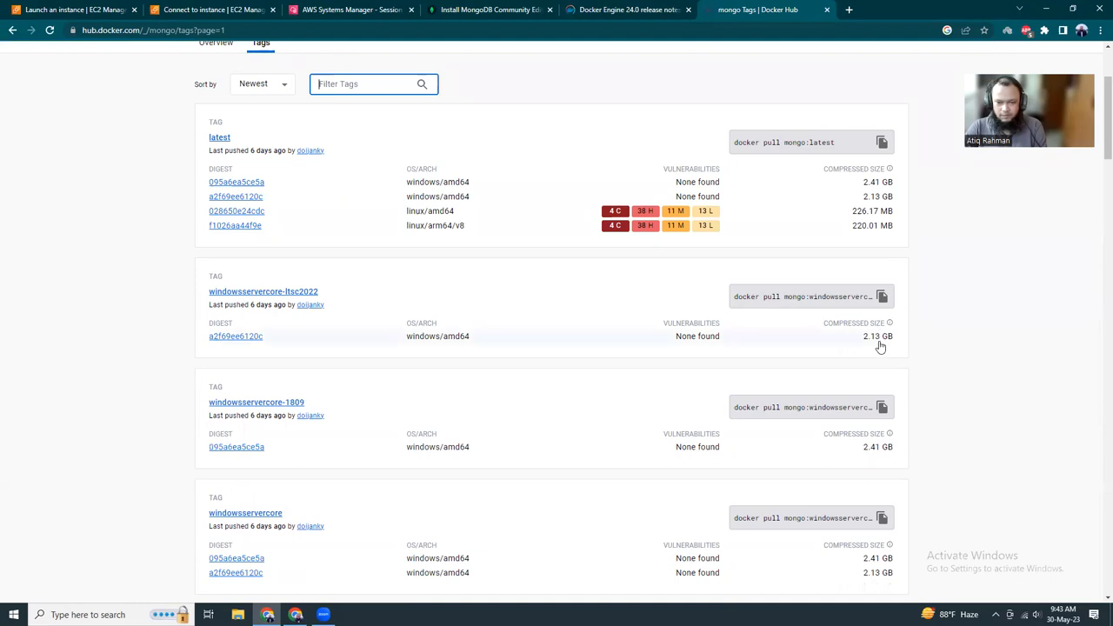
{"action": "mouse_move", "coordinate": [690, 299]}
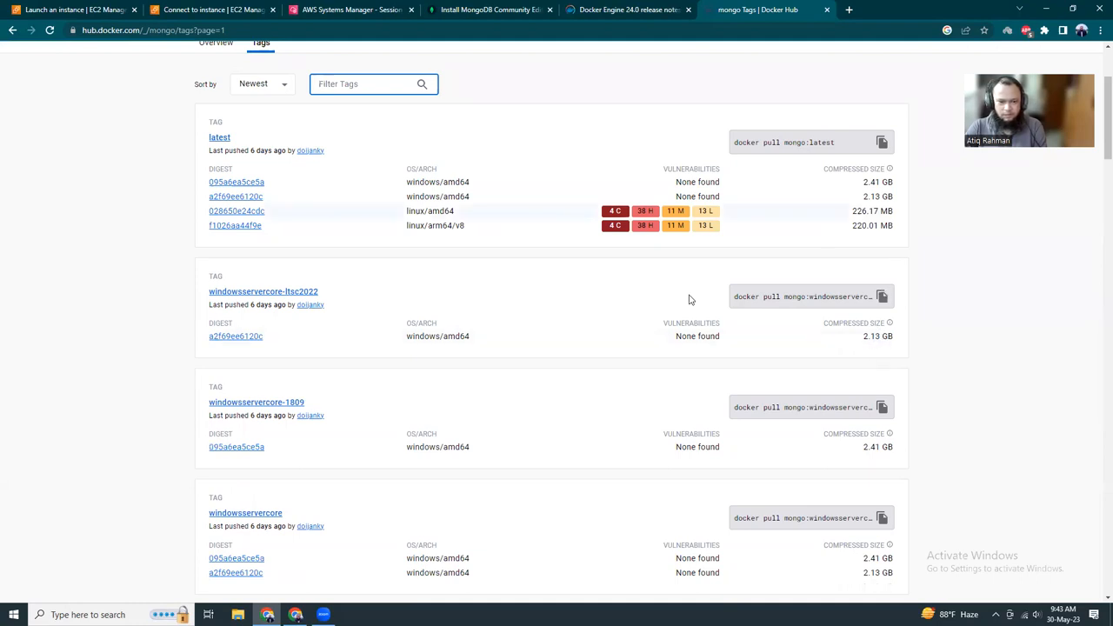
{"action": "scroll", "scroll_direction": "down", "scroll_amount": 3}
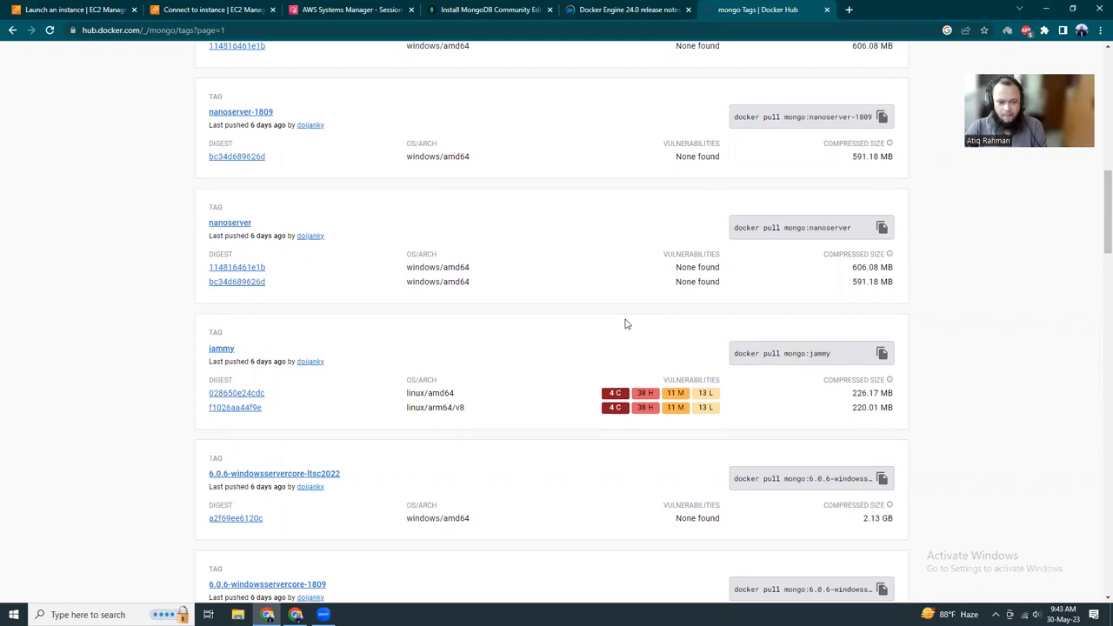
- Move to page 3 of the mongo tags and open the 4.4-focal tag details
{"action": "scroll", "scroll_direction": "down", "scroll_amount": 3}
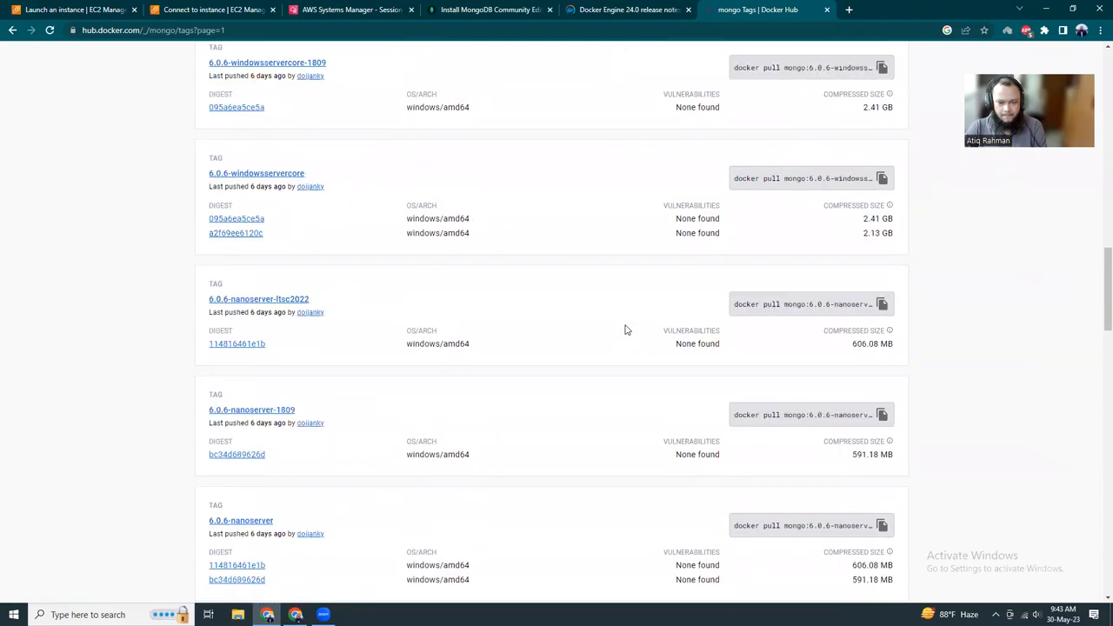
{"action": "scroll", "scroll_direction": "down", "scroll_amount": 3}
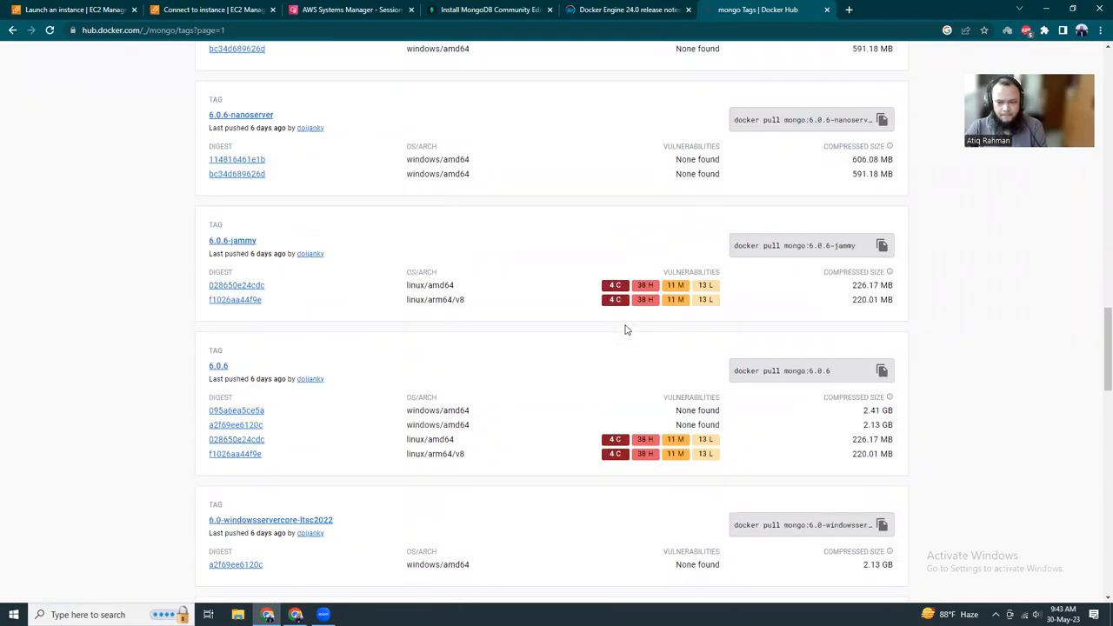
{"action": "scroll", "scroll_direction": "down", "scroll_amount": 3}
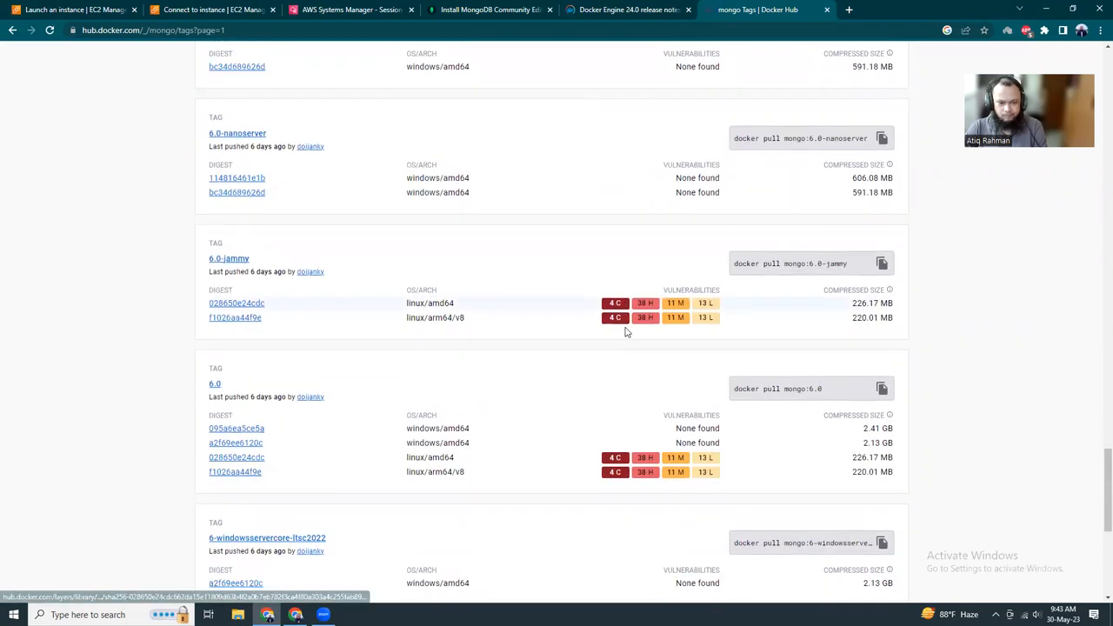
{"action": "scroll", "scroll_direction": "down", "scroll_amount": 3}
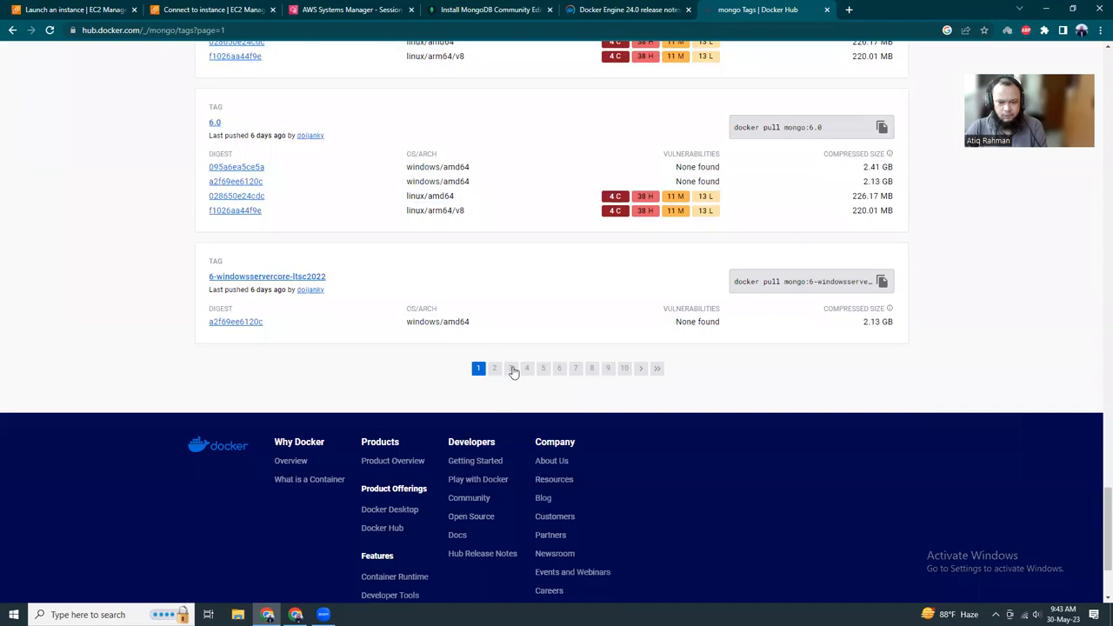
{"action": "left_click", "coordinate": [512, 369]}
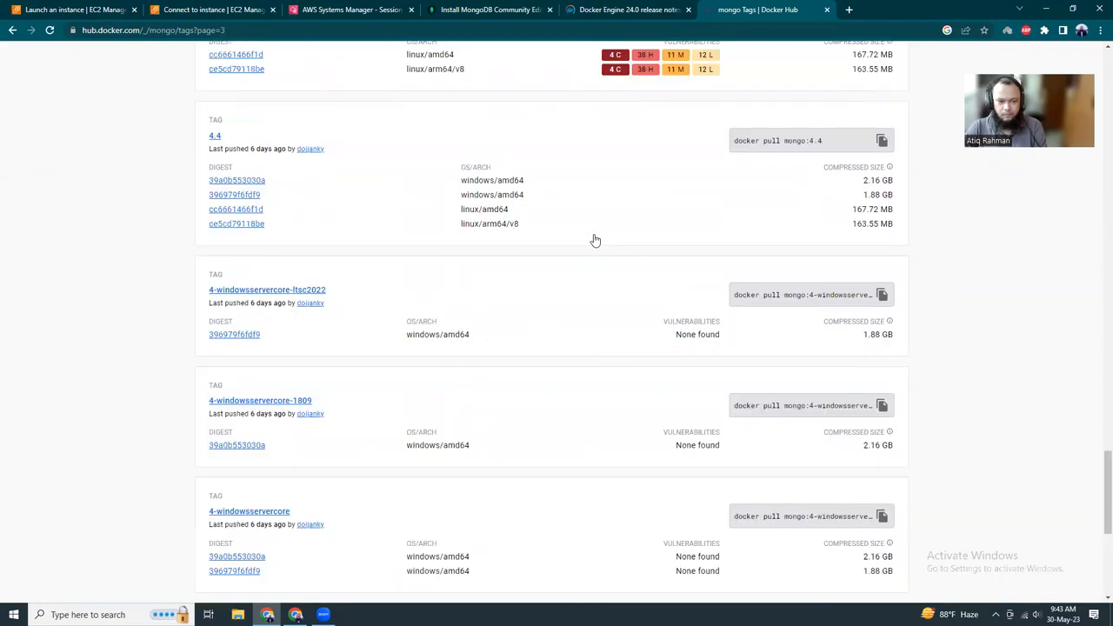
{"action": "scroll", "scroll_direction": "down", "scroll_amount": 3}
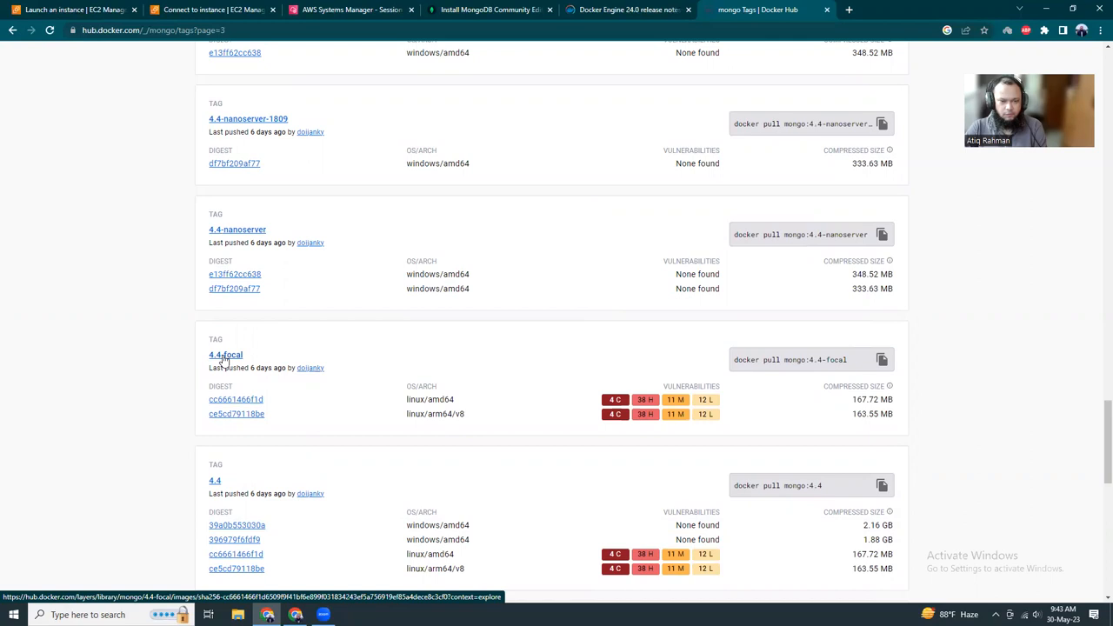
{"action": "left_click", "coordinate": [226, 355]}
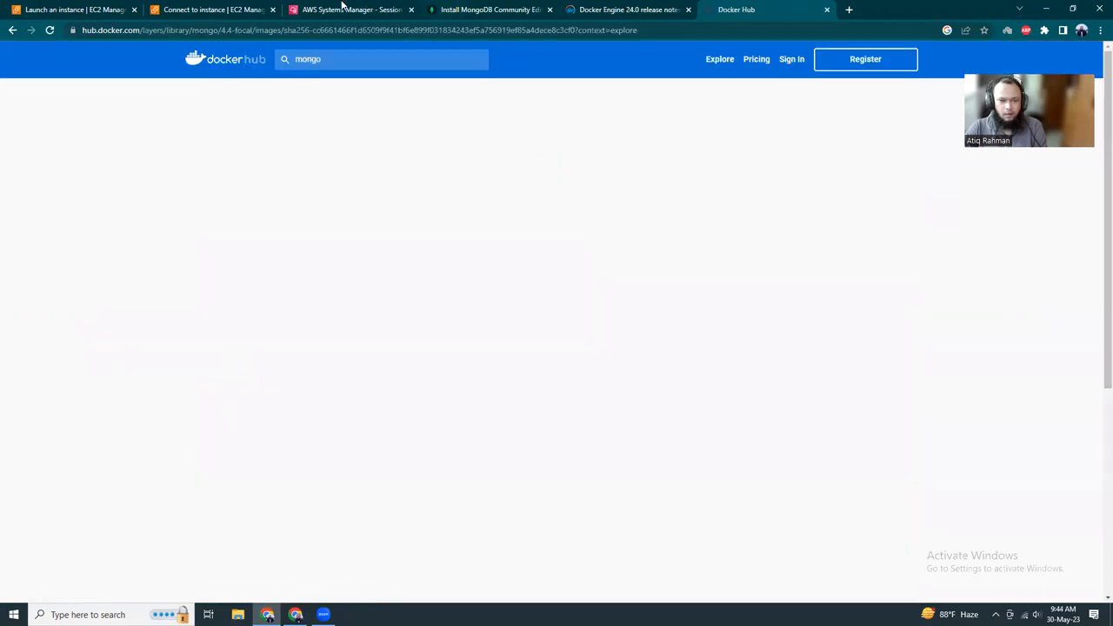
- Inspect the mongo:4.4-focal layers and vulnerabilities, then return to the Session Manager shell
{"action": "left_click", "coordinate": [352, 10]}
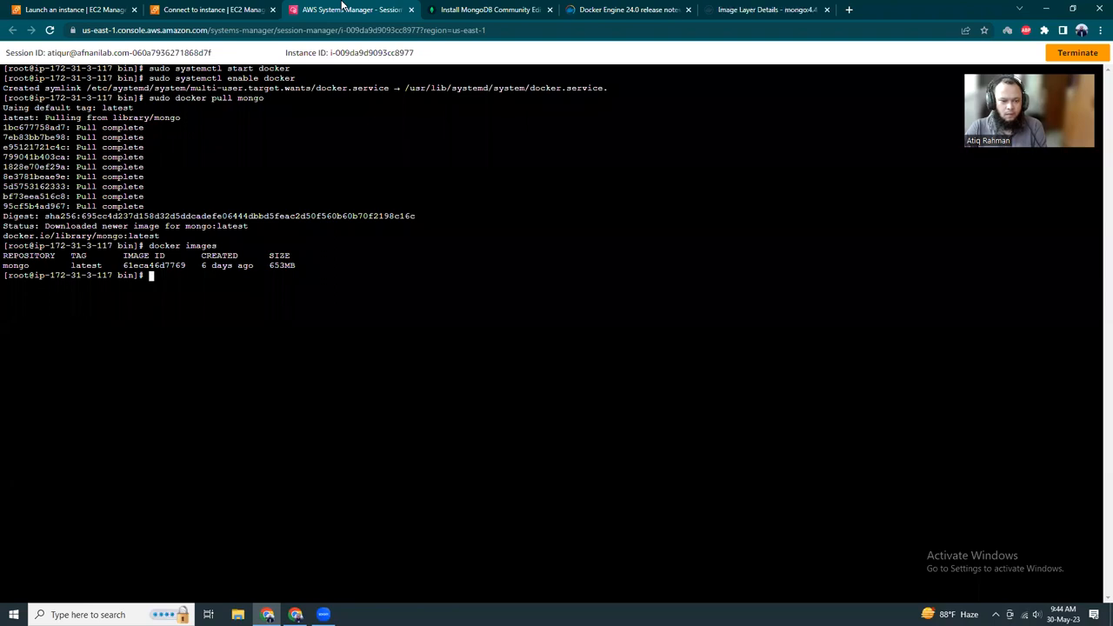
{"action": "left_click", "coordinate": [766, 11]}
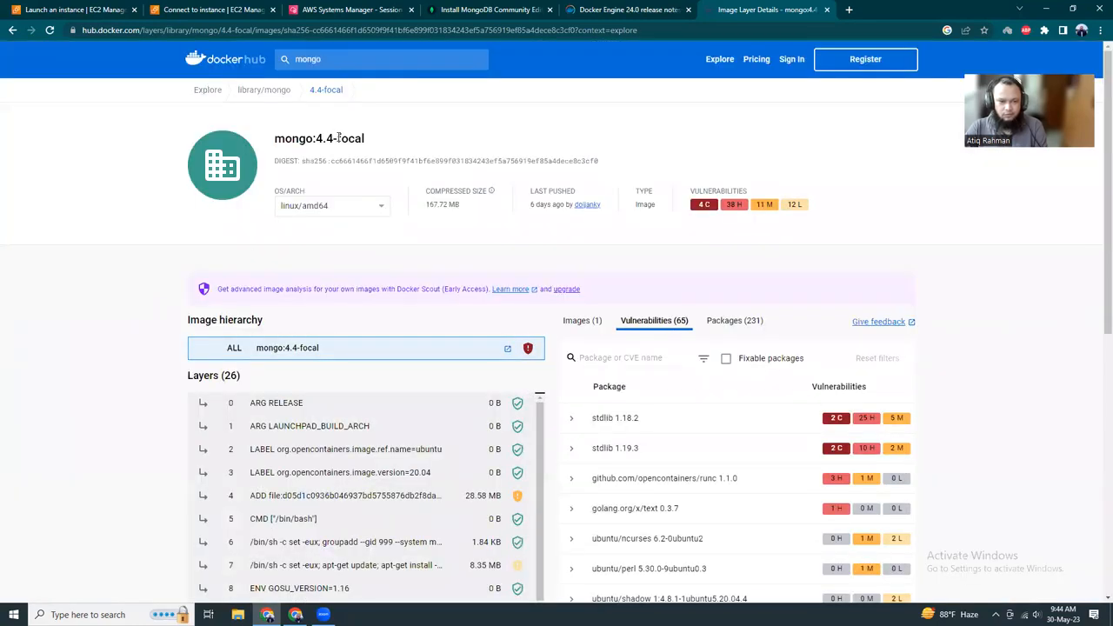
{"action": "double_click", "coordinate": [350, 139]}
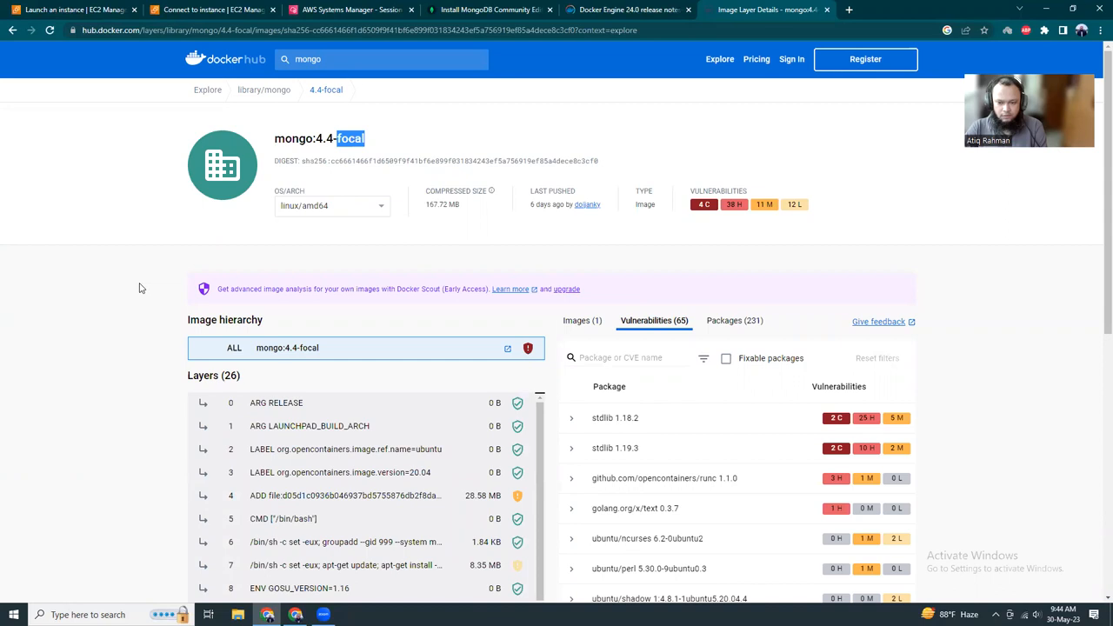
{"action": "scroll", "scroll_direction": "down", "scroll_amount": 3}
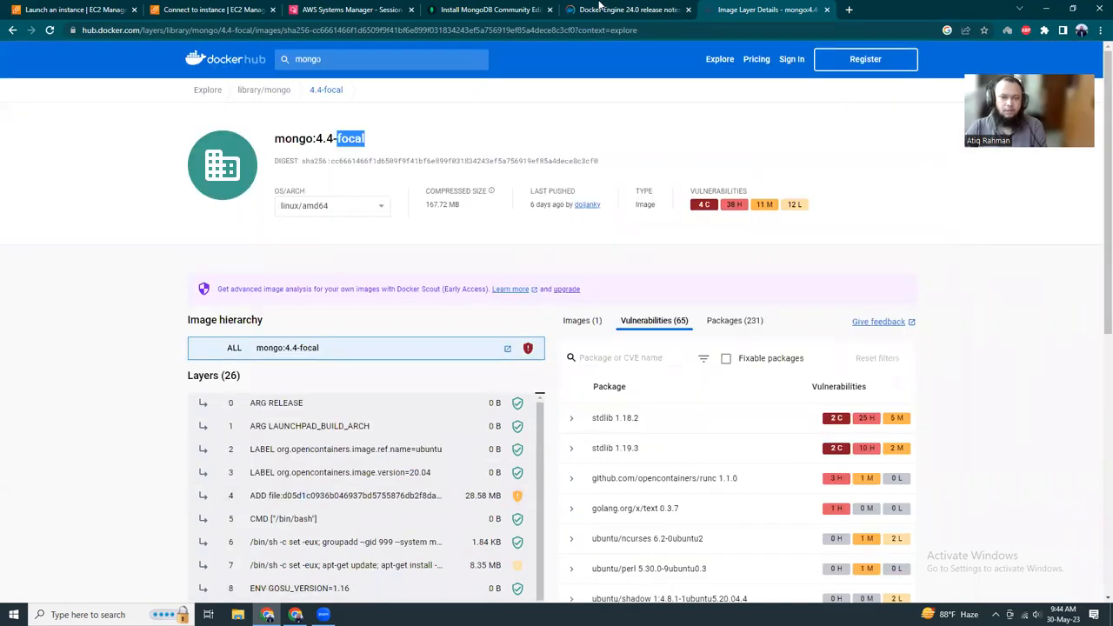
{"action": "left_click", "coordinate": [352, 11]}
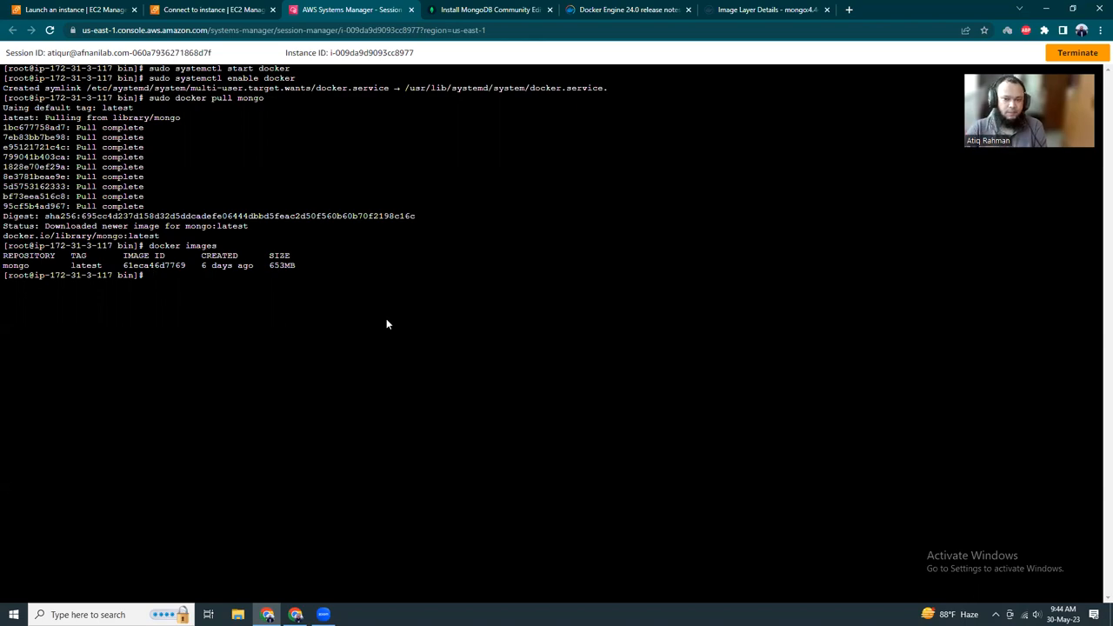
- Scroll the tutorial to the mkdir ~/mongodb_data and docker run commands
{"action": "left_click", "coordinate": [73, 11]}
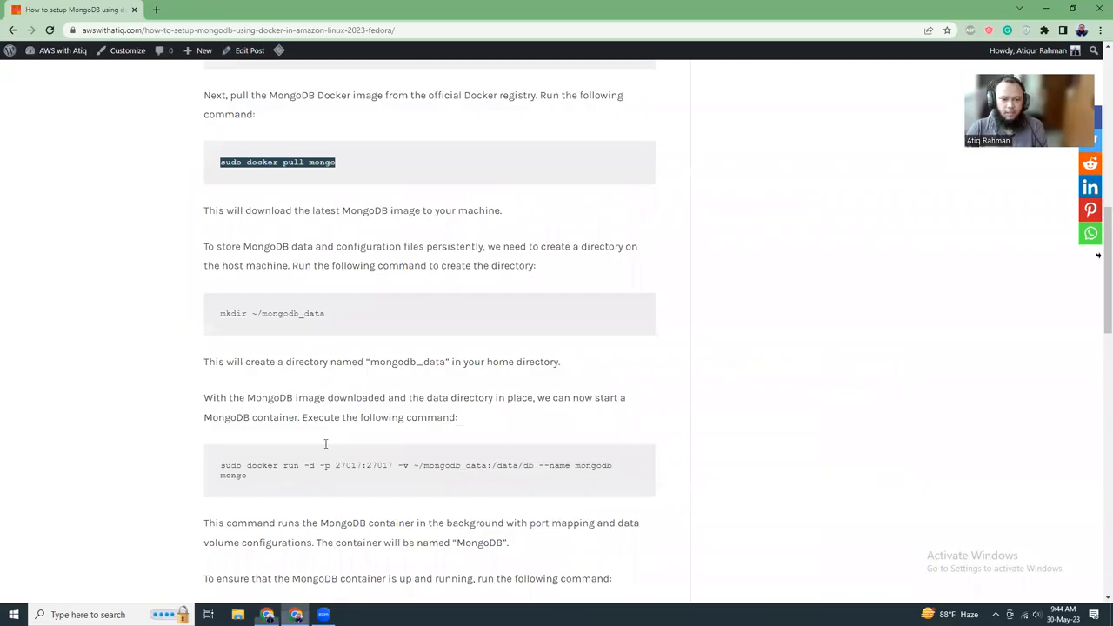
{"action": "scroll", "scroll_direction": "down", "scroll_amount": 3}
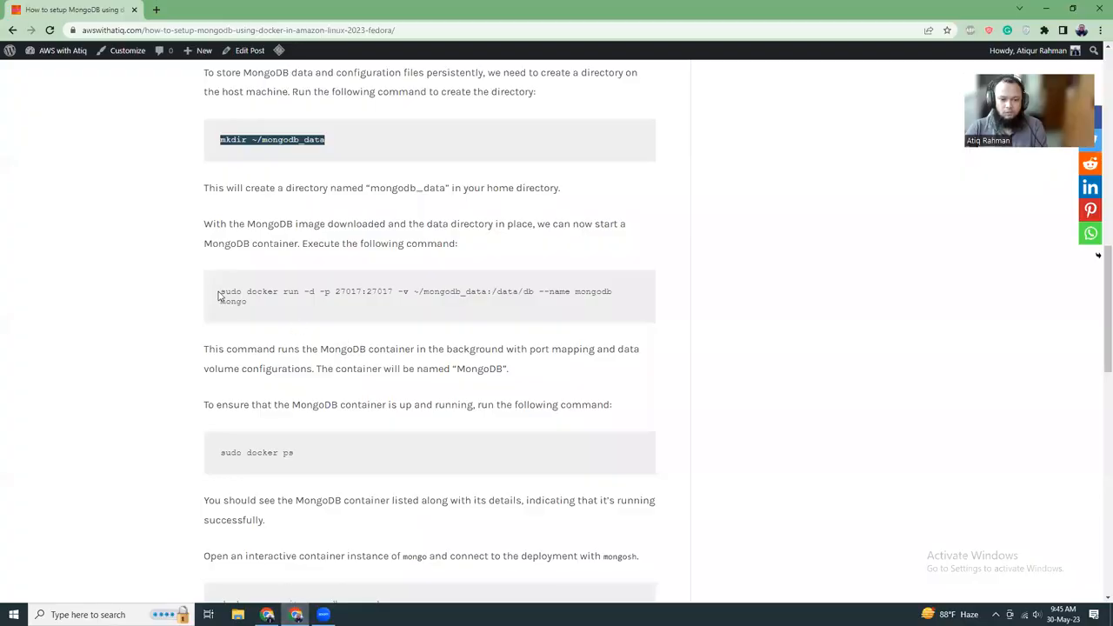
- Paste and run mkdir ~/mongodb_data, start the mongodb container, then enter docker exec -it mongodb mongosh
{"action": "right_click", "coordinate": [409, 296]}
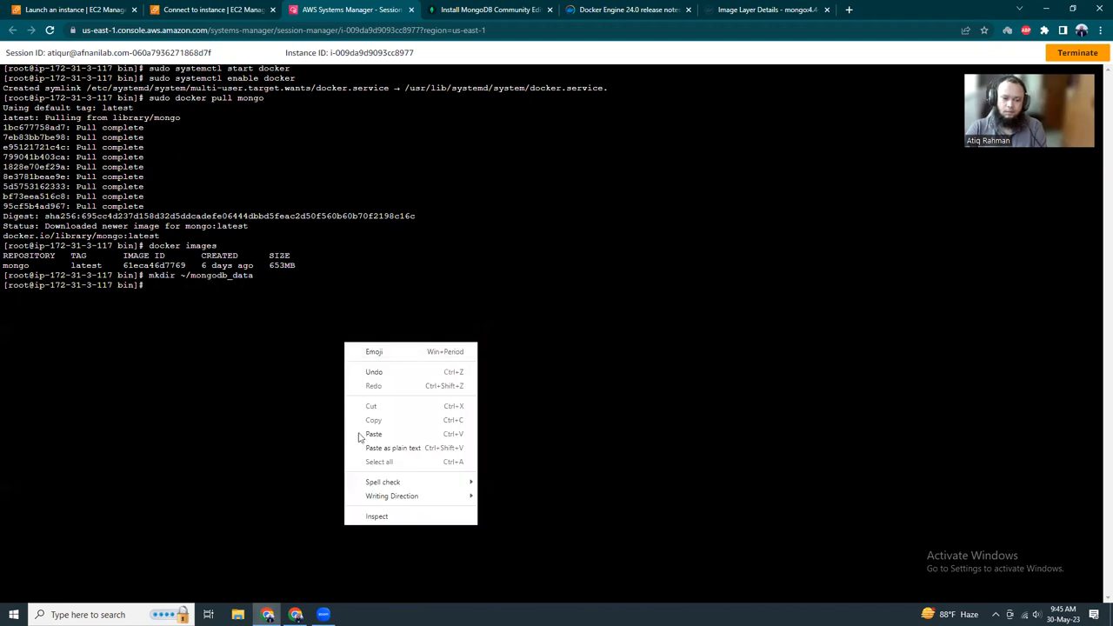
{"action": "left_click", "coordinate": [373, 435]}
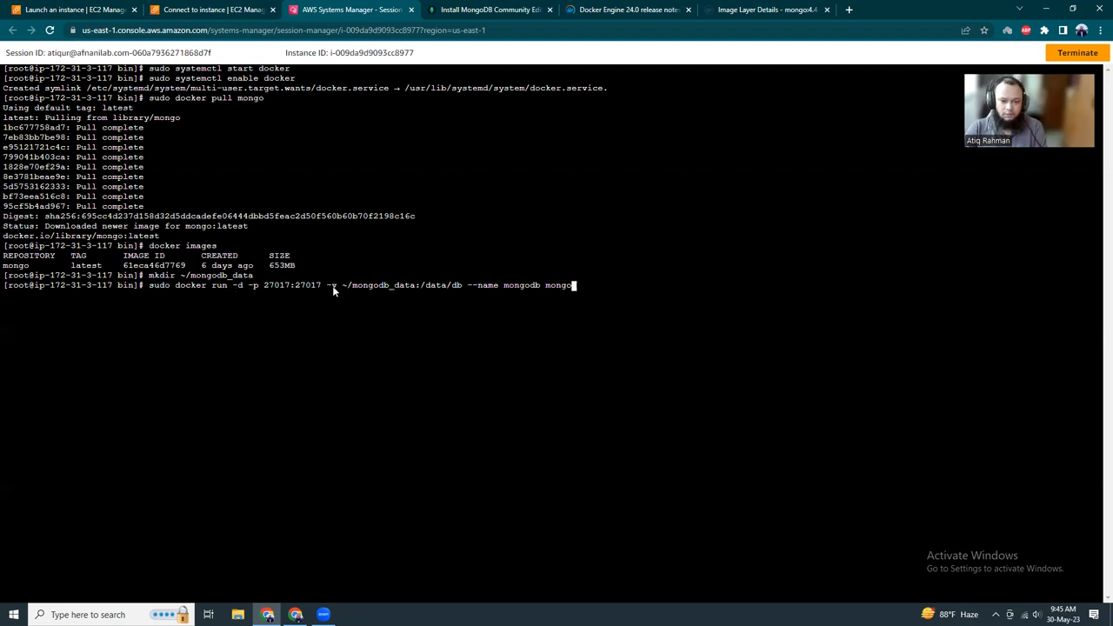
{"action": "mouse_move", "coordinate": [220, 282]}
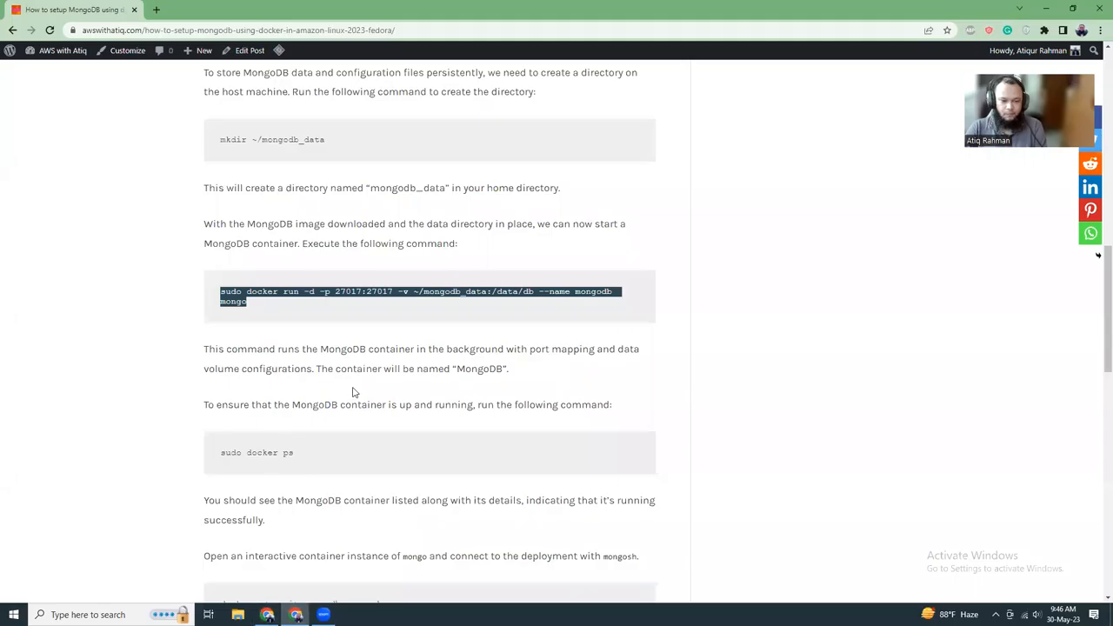
{"action": "scroll", "scroll_direction": "down", "scroll_amount": 3}
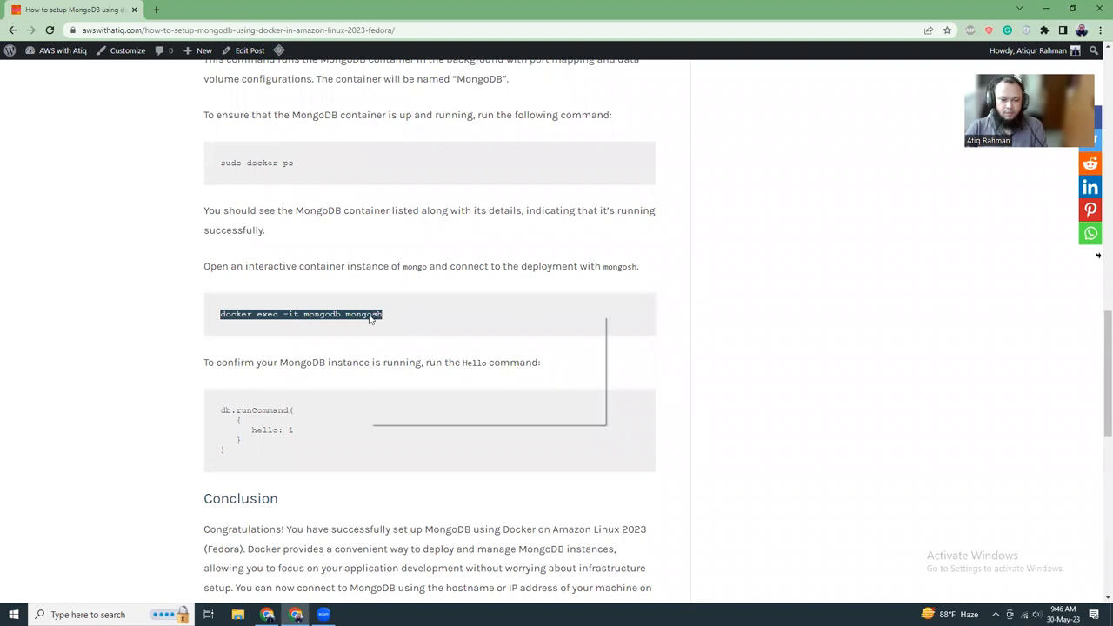
{"action": "left_click", "coordinate": [348, 10]}
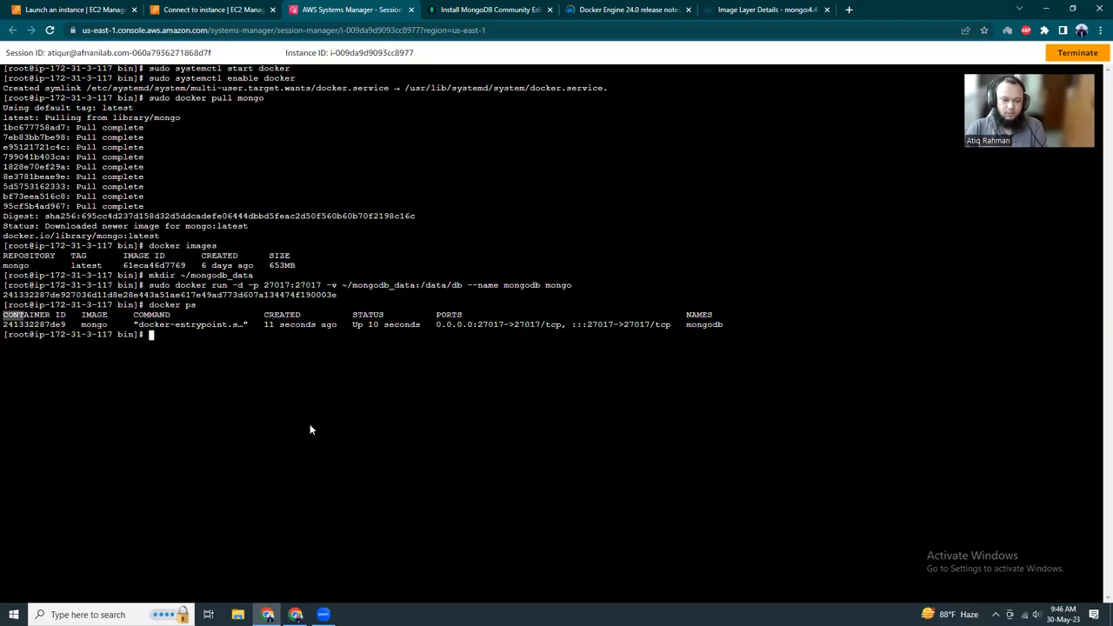
{"action": "mouse_move", "coordinate": [372, 277]}
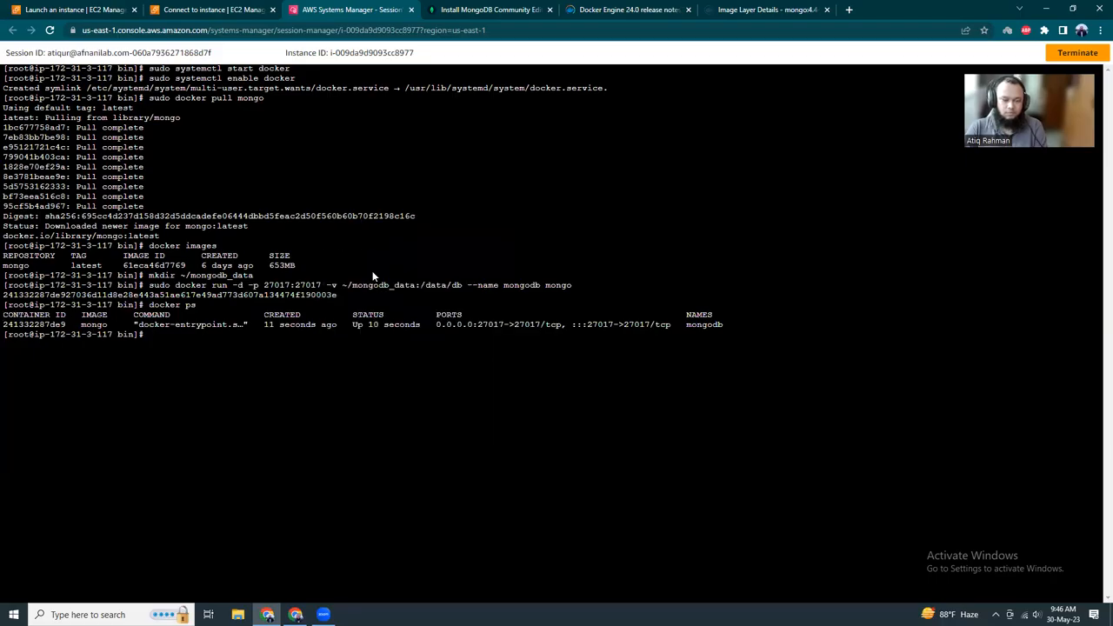
{"action": "type", "text": "docker exec -it mongodb mongosh"}
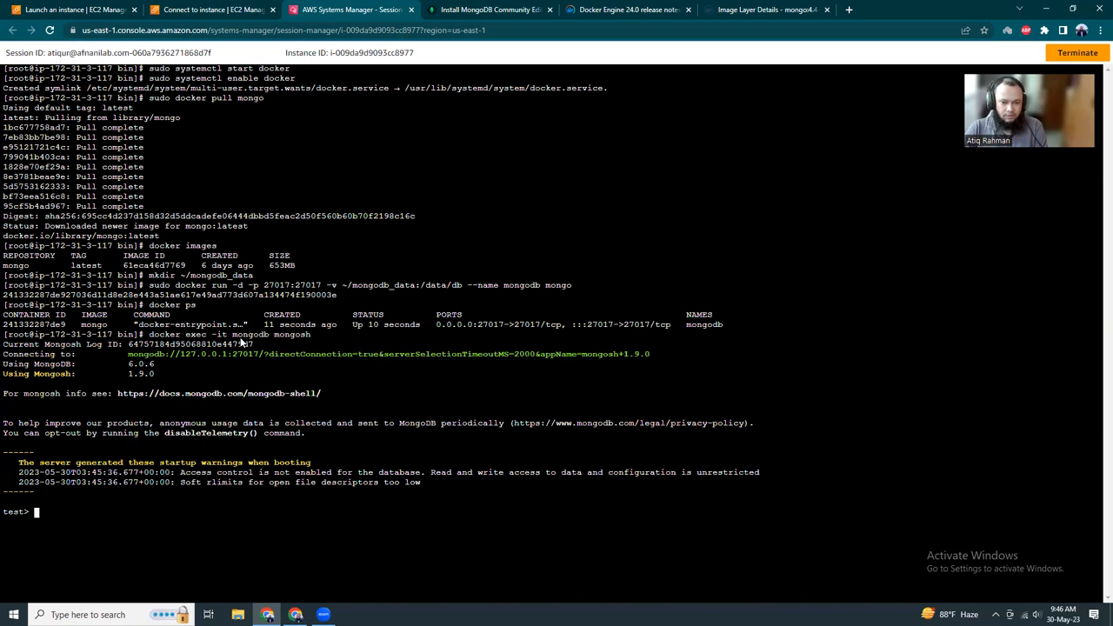
{"action": "mouse_move", "coordinate": [215, 341]}
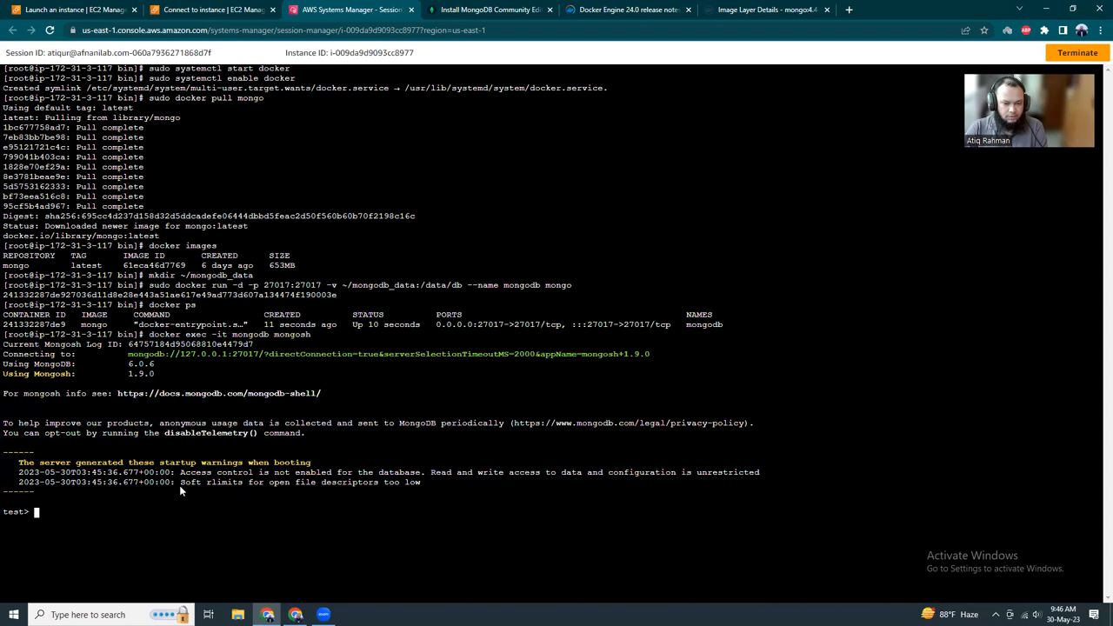
{"action": "mouse_move", "coordinate": [24, 514]}
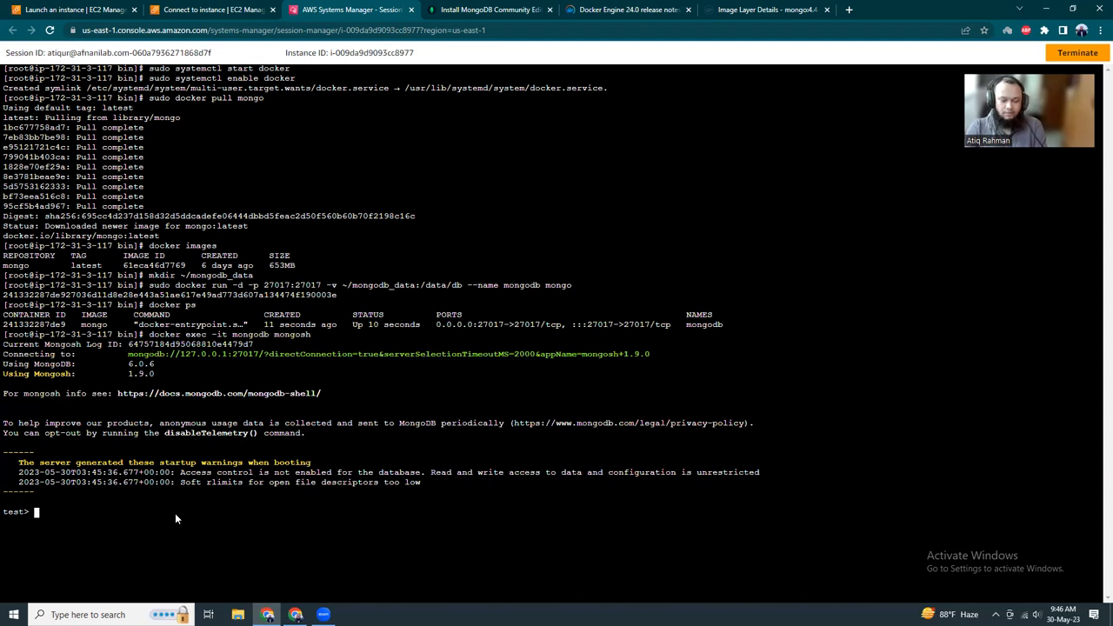
- At the mongosh test> prompt enter use atiq to switch databases
{"action": "type", "text": "use"}
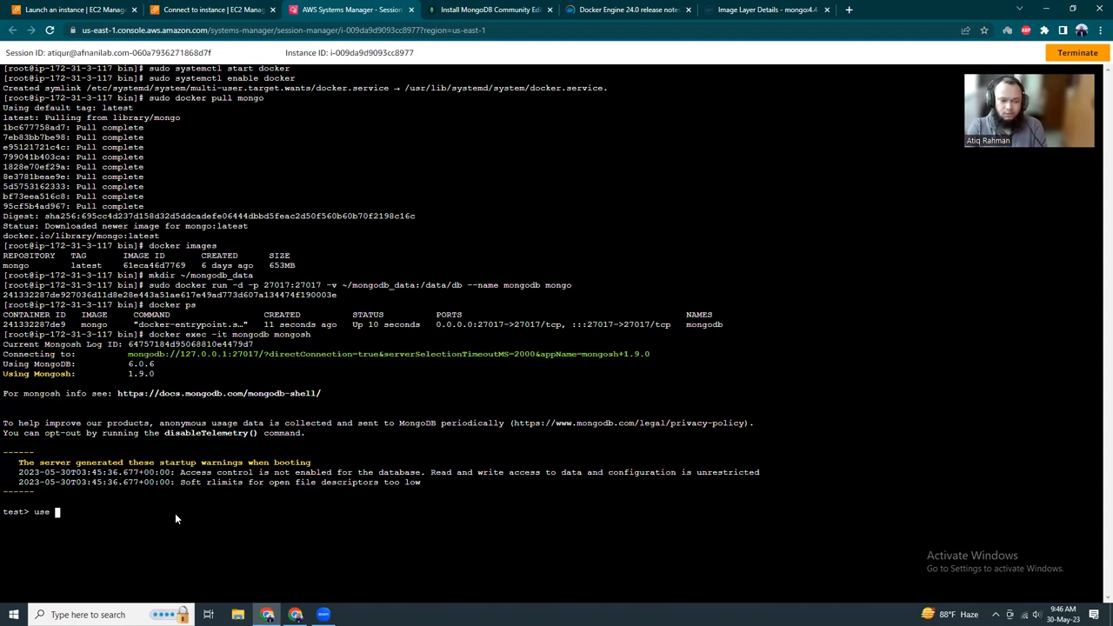
{"action": "type", "text": "atiq"}
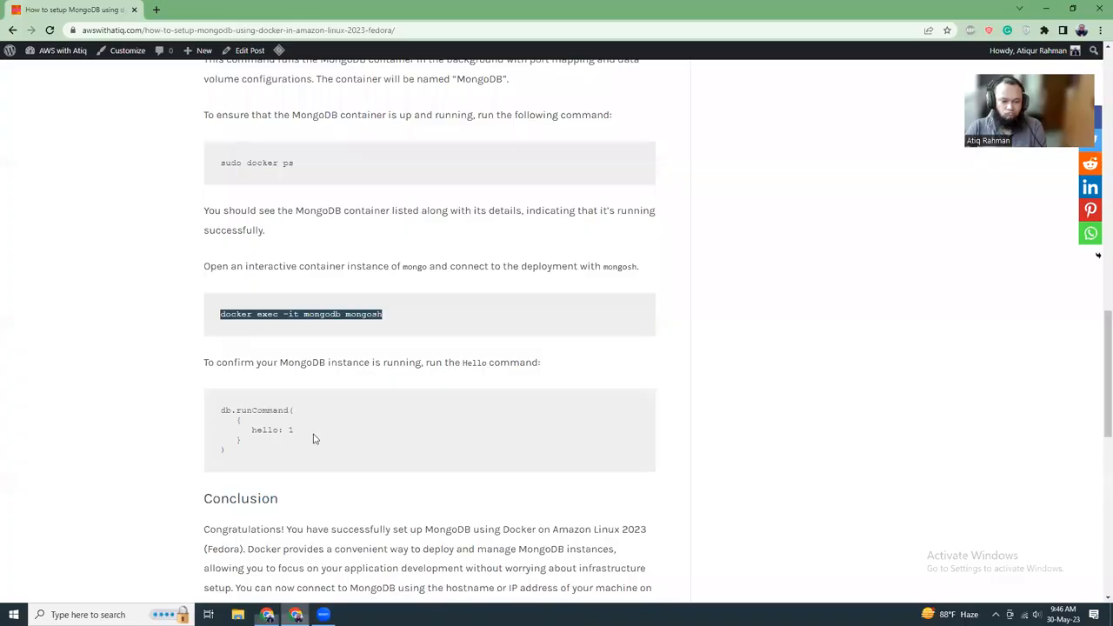
- Scroll to the db.runCommand({hello: 1}) block and return to the mongosh shell to run it
{"action": "scroll", "scroll_direction": "down", "scroll_amount": 3}
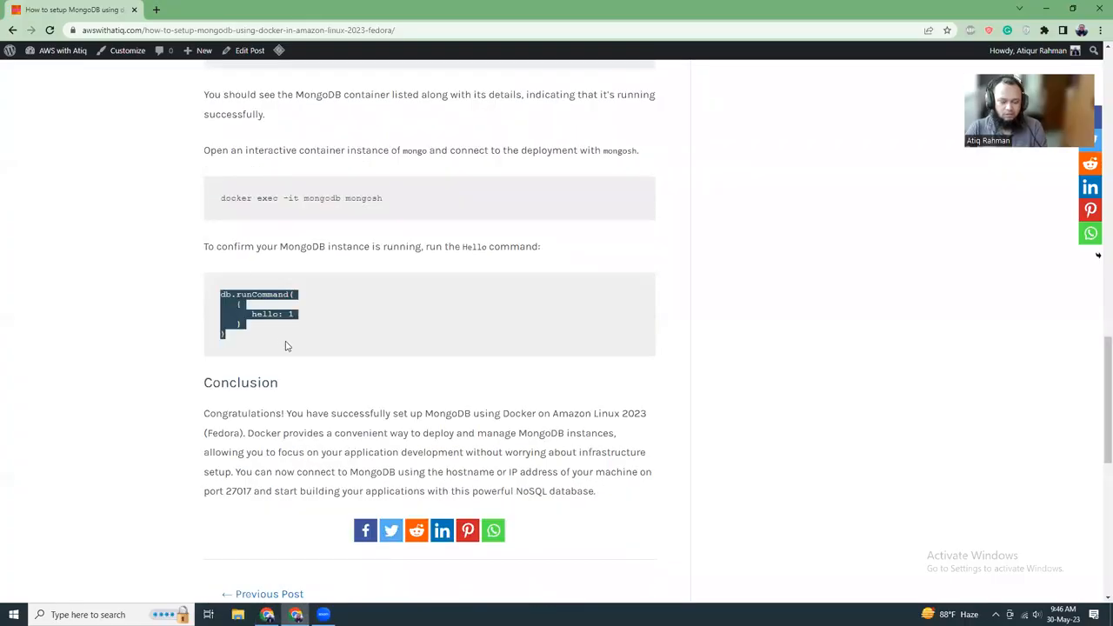
{"action": "left_click", "coordinate": [348, 10]}
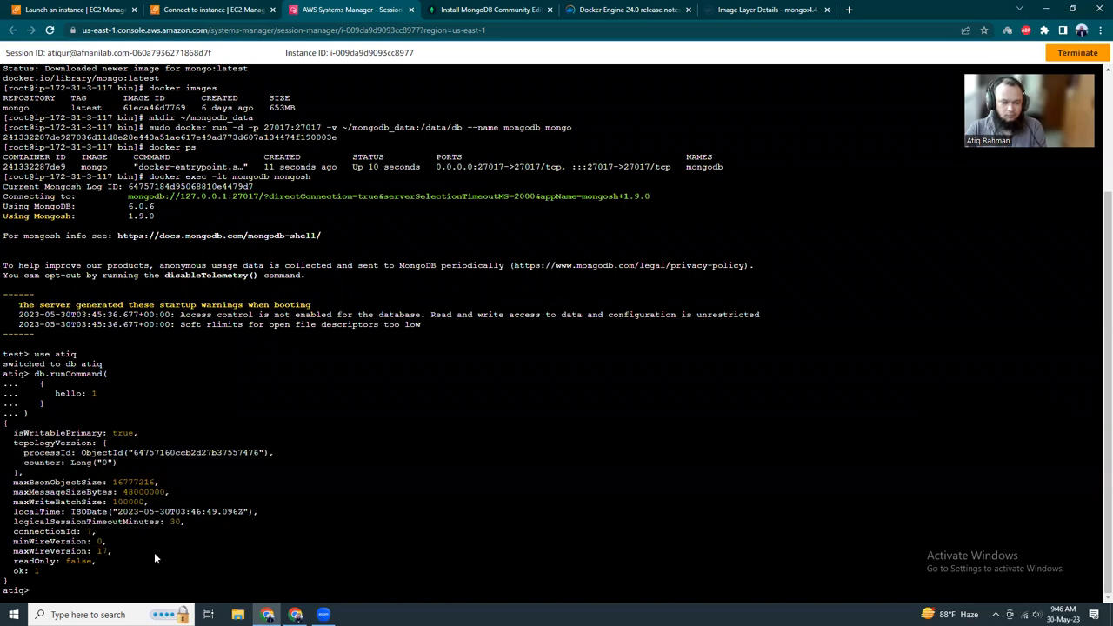
- Begin typing a db insert command in mongosh, then return to the Docker docs tab
{"action": "type", "text": "db.insert"}
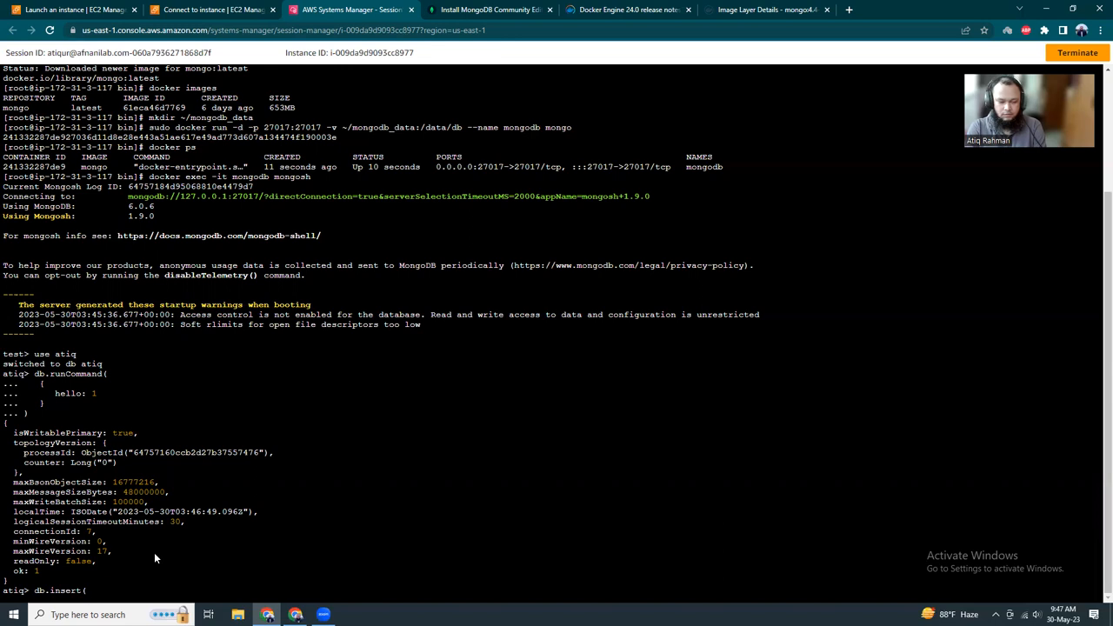
{"action": "type", "text": "("}
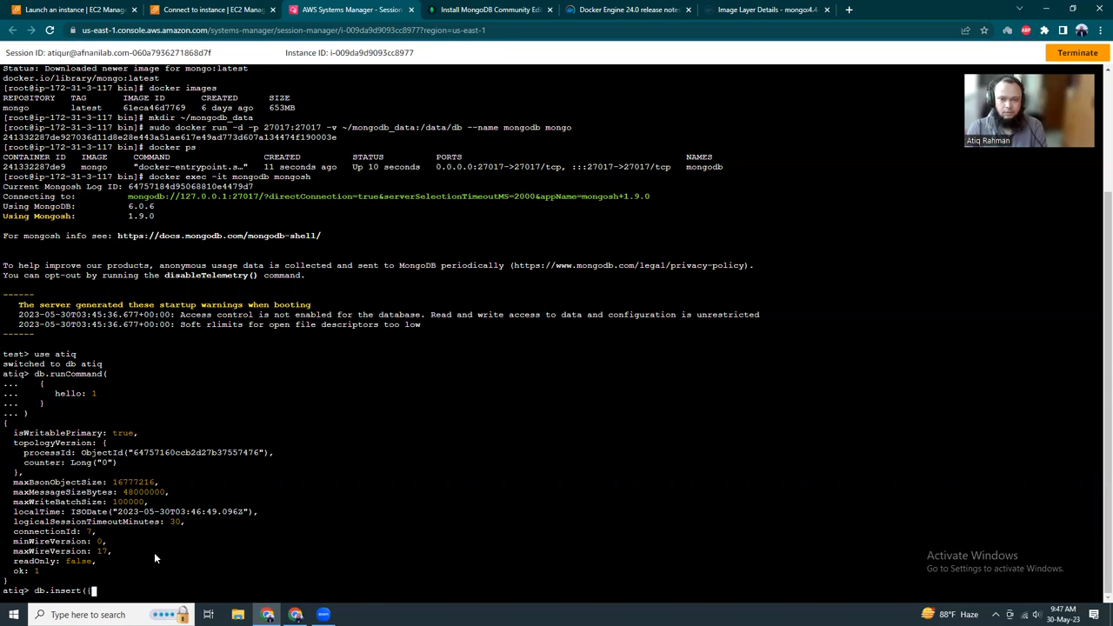
{"action": "left_click", "coordinate": [626, 10]}
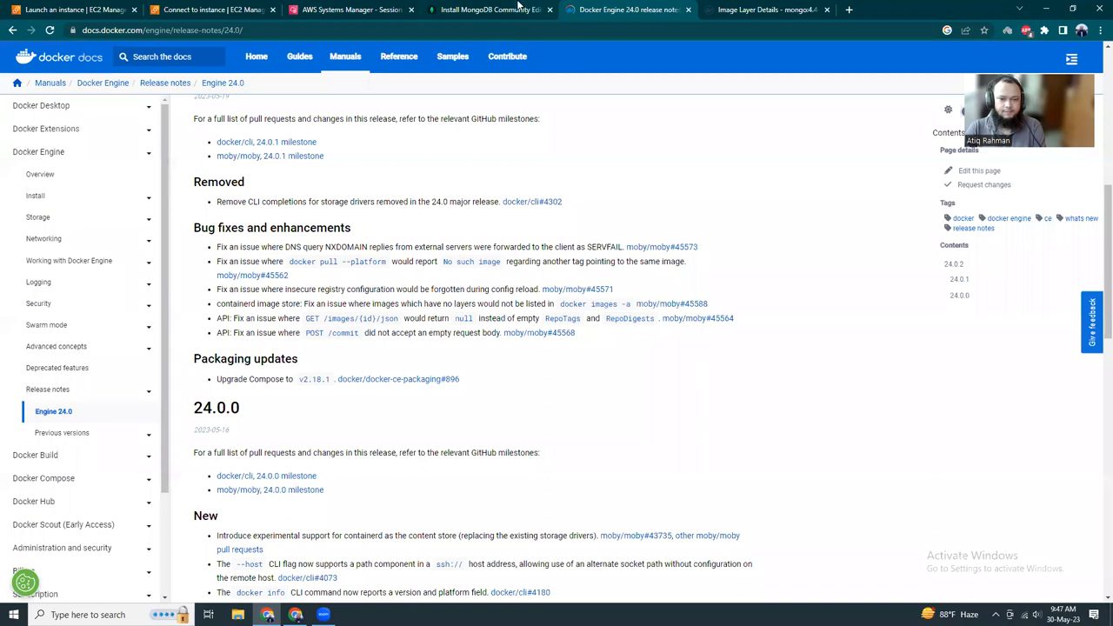
- Navigate the MongoDB manual's CRUD Operations section to the Insert Documents guide
{"action": "left_click", "coordinate": [487, 10]}
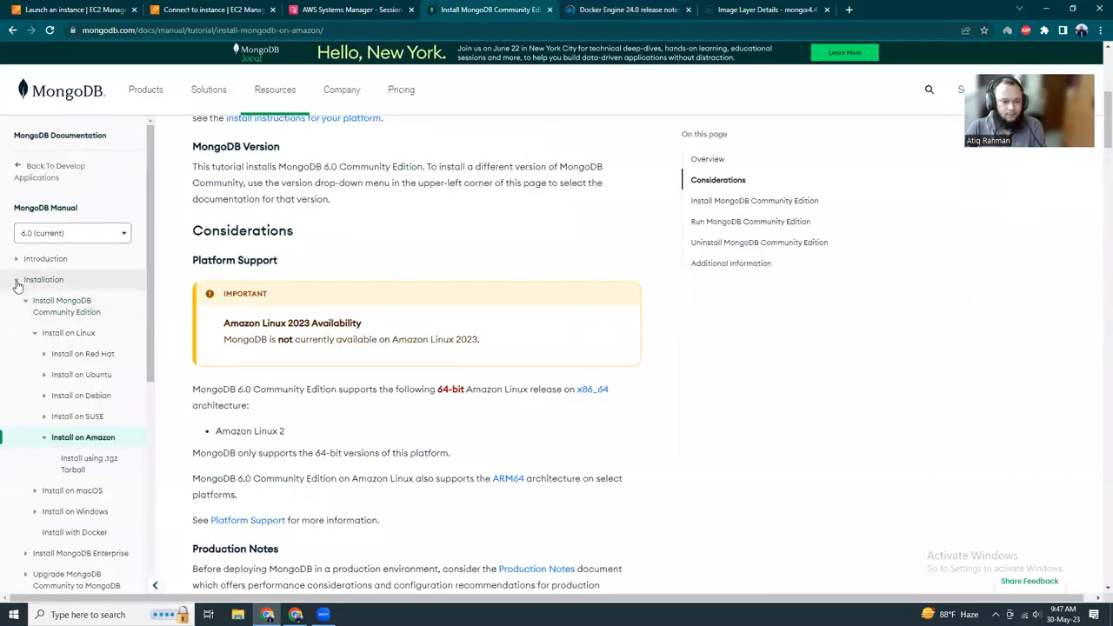
{"action": "left_click", "coordinate": [16, 279]}
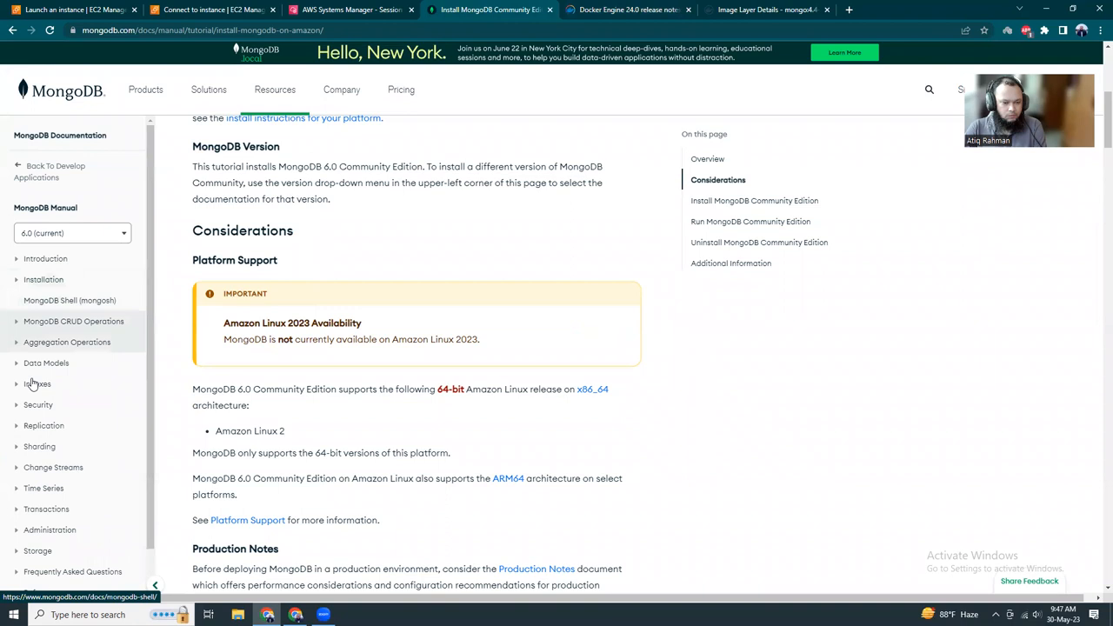
{"action": "scroll", "scroll_direction": "down", "scroll_amount": 3}
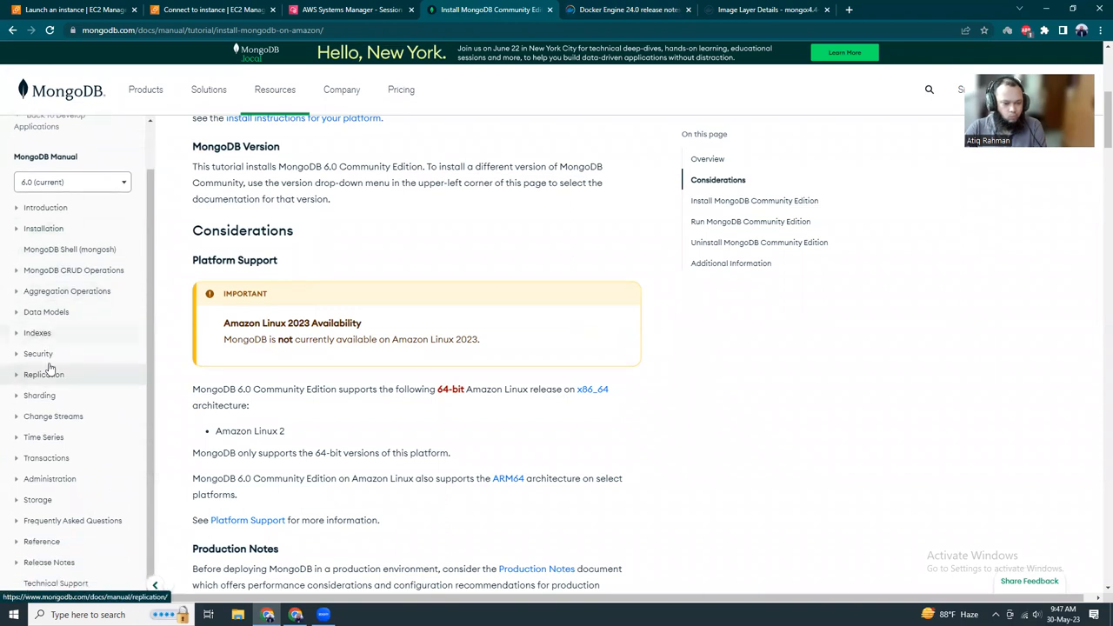
{"action": "left_click", "coordinate": [66, 290]}
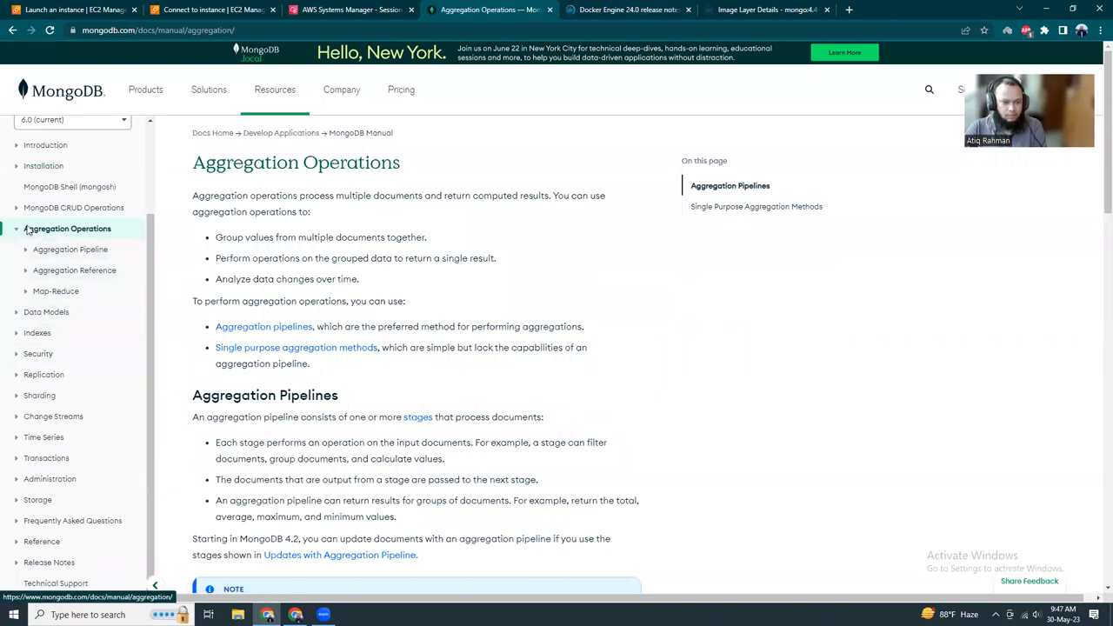
{"action": "left_click", "coordinate": [73, 207]}
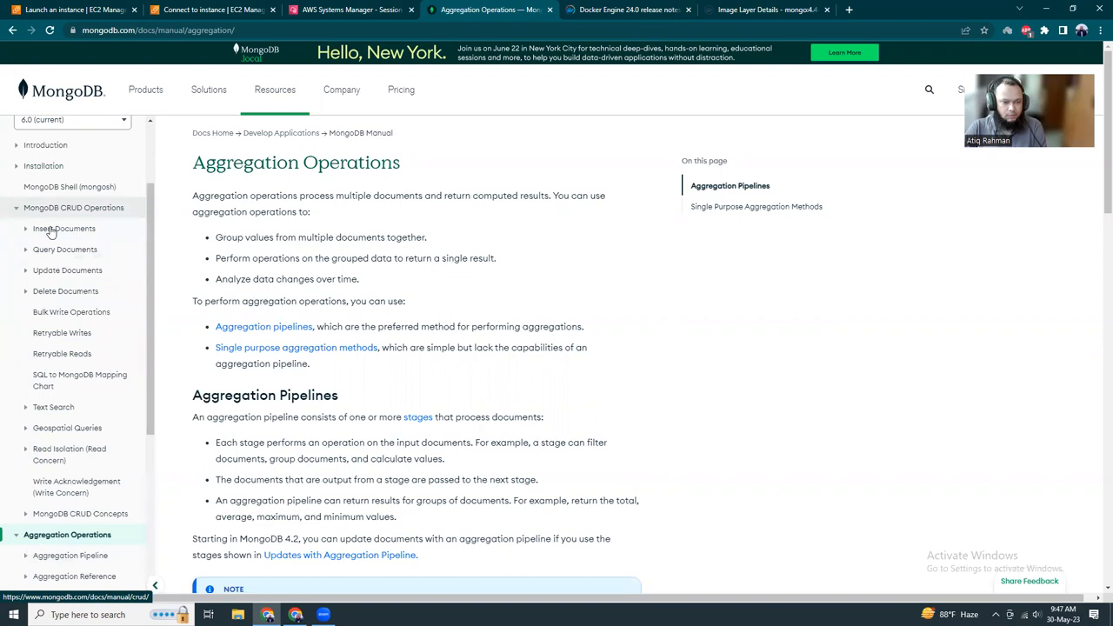
{"action": "left_click", "coordinate": [62, 227]}
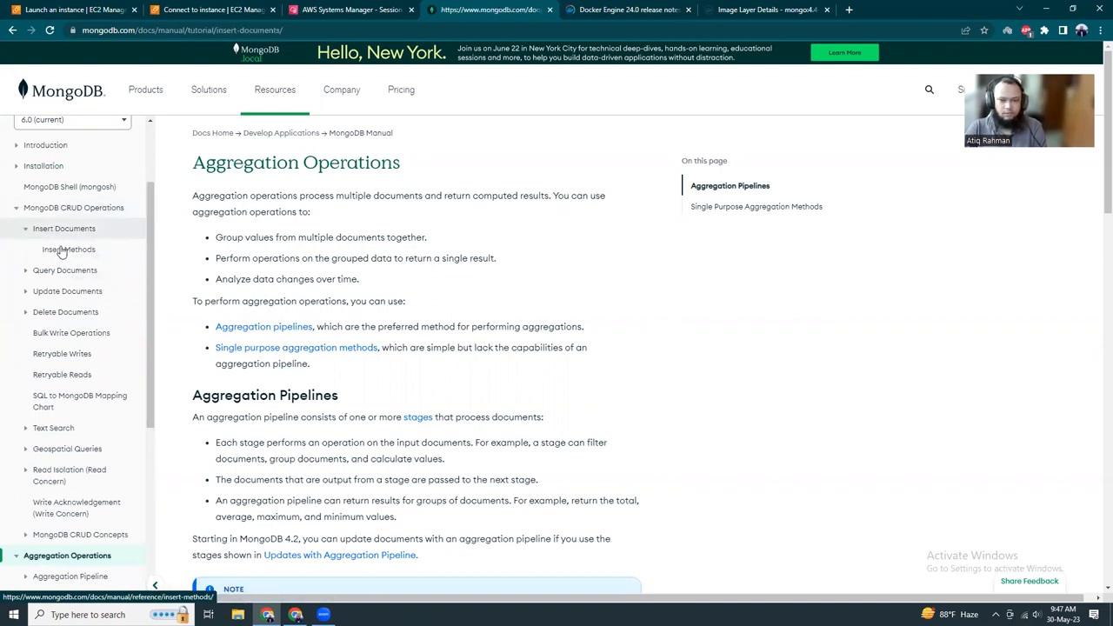
{"action": "left_click", "coordinate": [62, 228]}
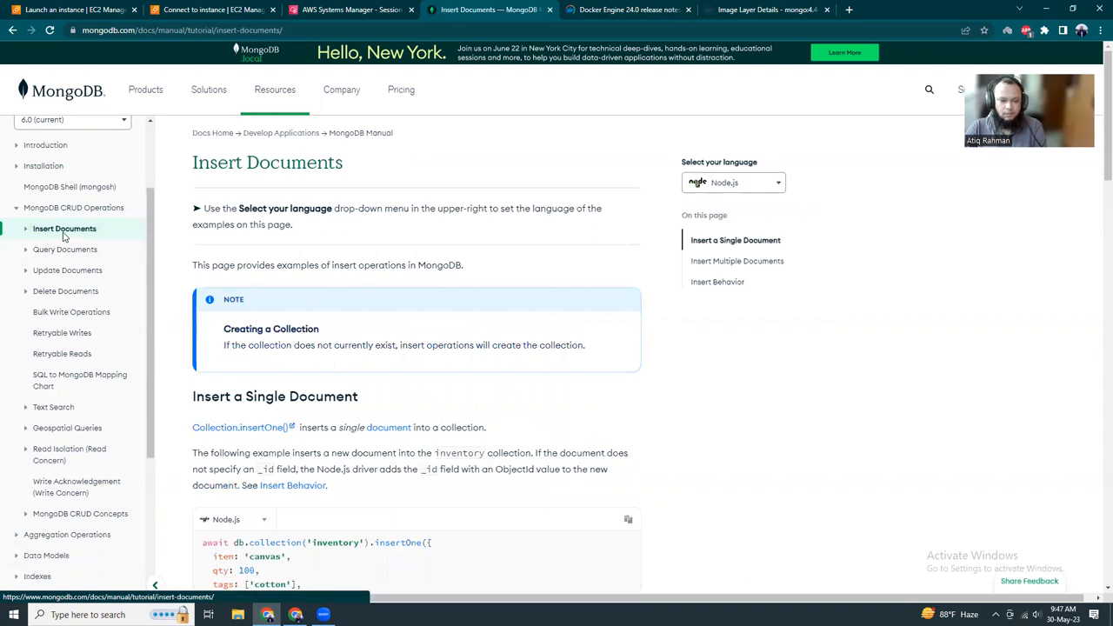
{"action": "left_click", "coordinate": [64, 229]}
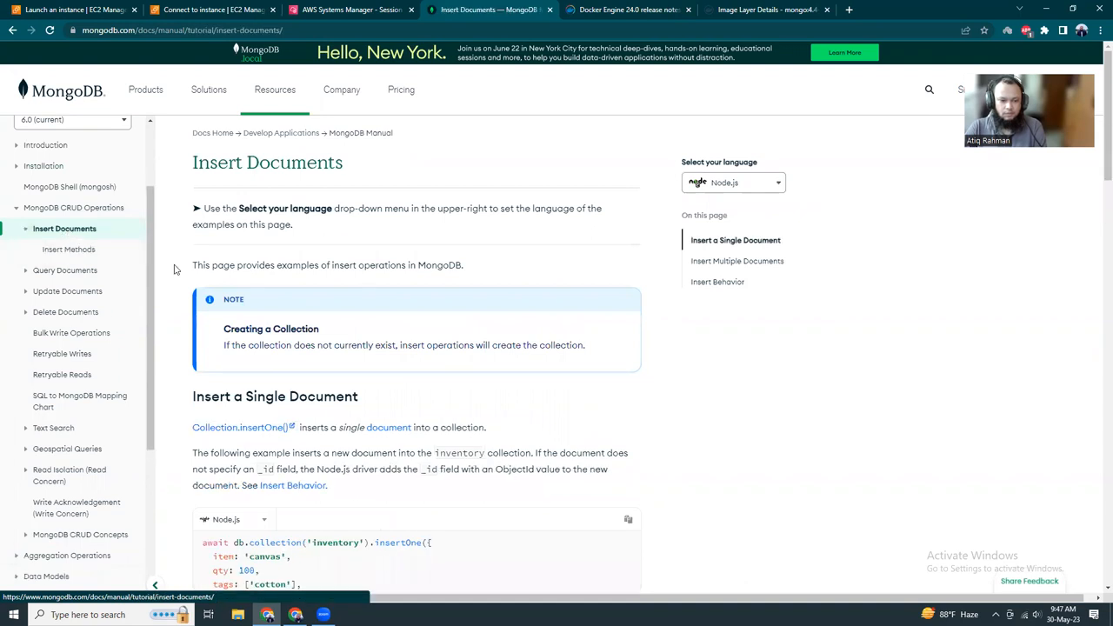
- Show the insertOne example in MongoDB Shell syntax and return to the terminal session
{"action": "scroll", "scroll_direction": "down", "scroll_amount": 3}
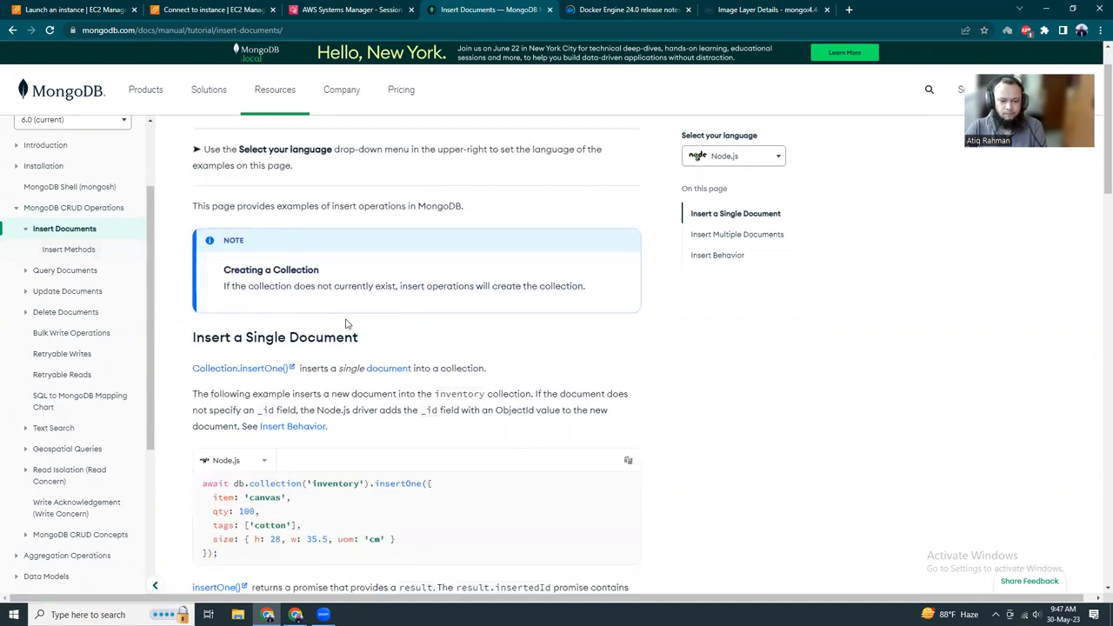
{"action": "scroll", "scroll_direction": "down", "scroll_amount": 3}
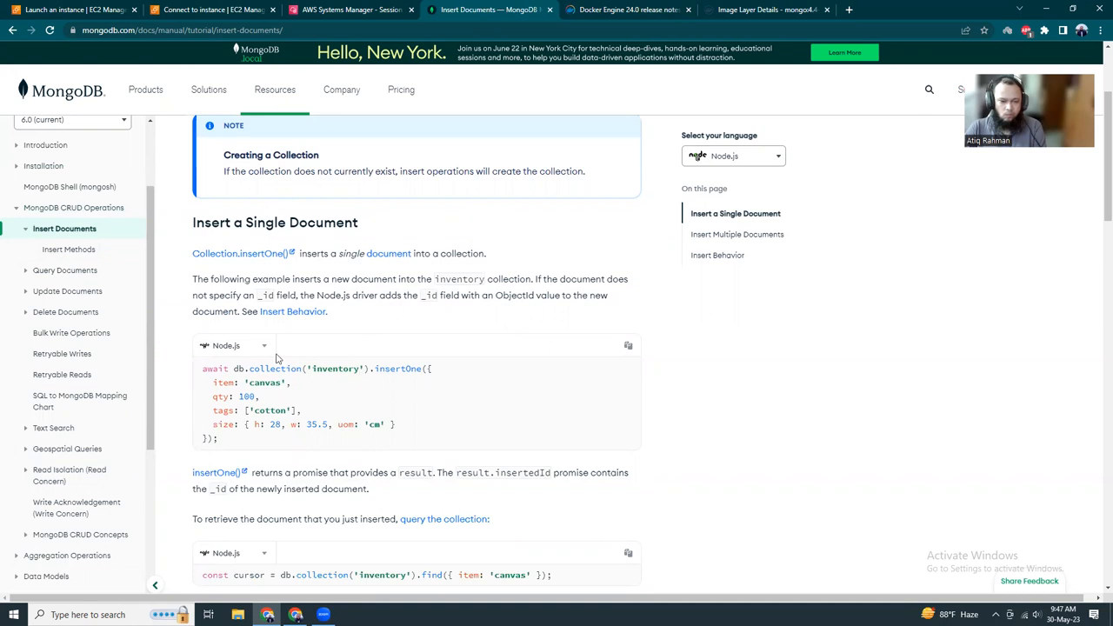
{"action": "left_click", "coordinate": [235, 345]}
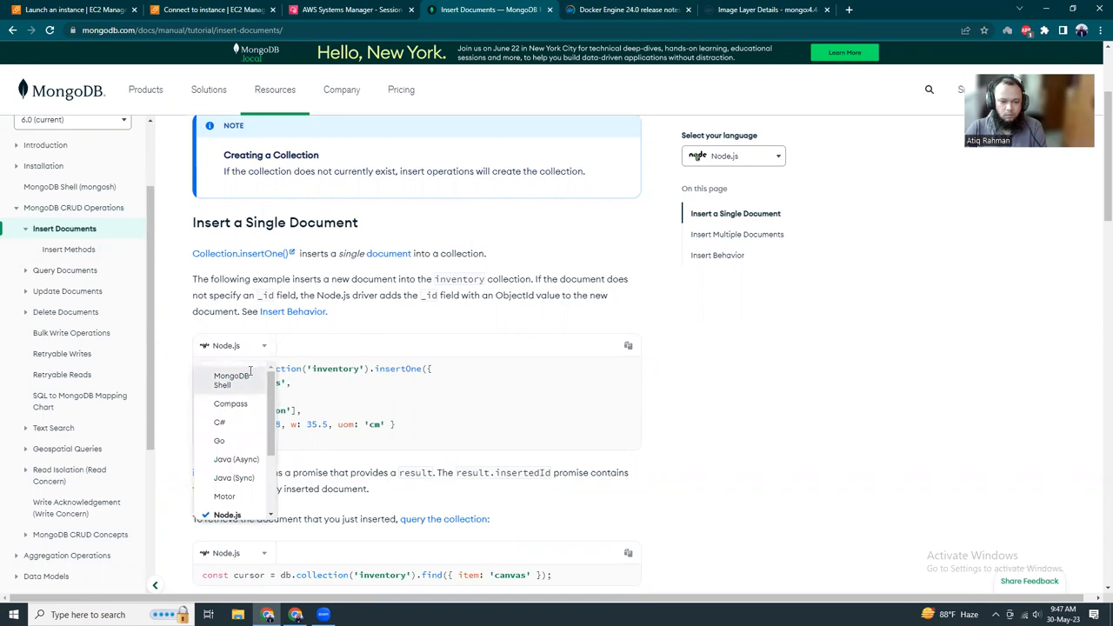
{"action": "left_click", "coordinate": [223, 379]}
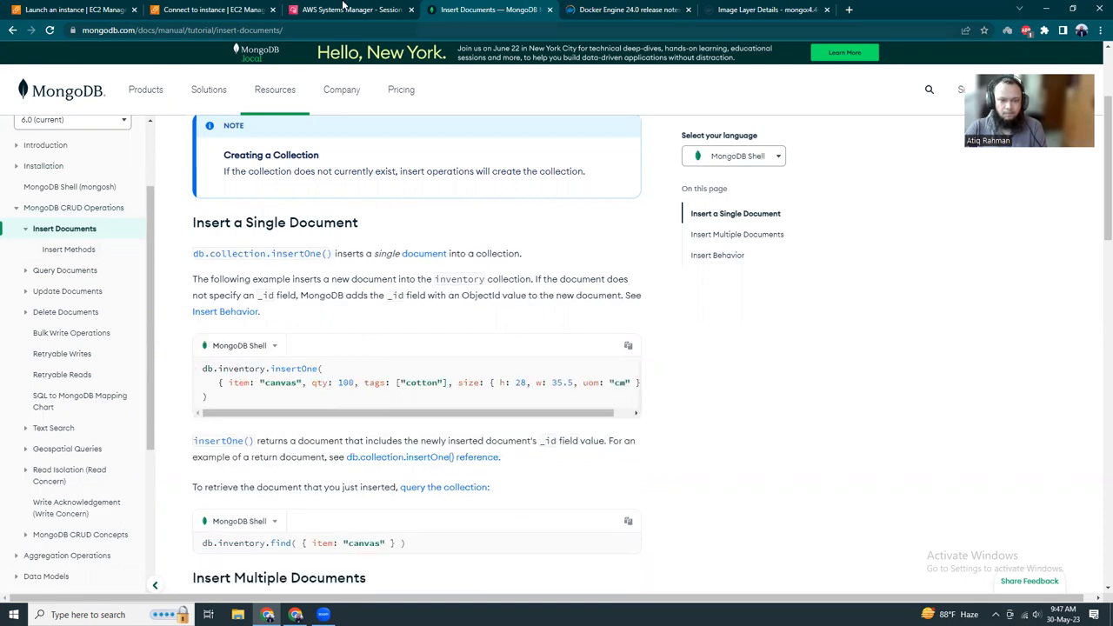
{"action": "left_click", "coordinate": [348, 11]}
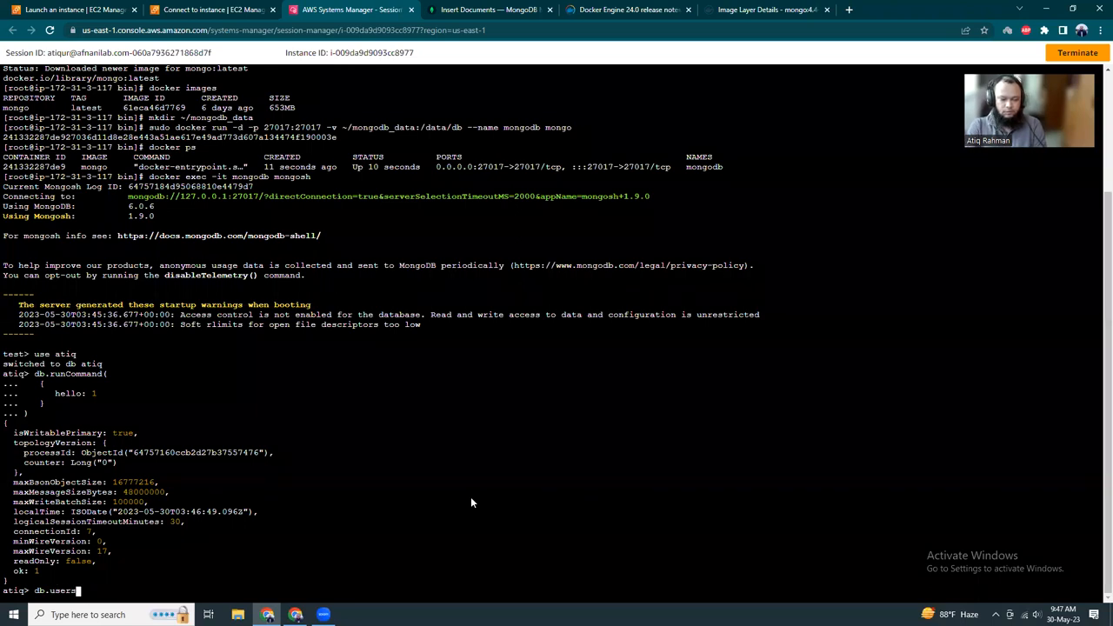
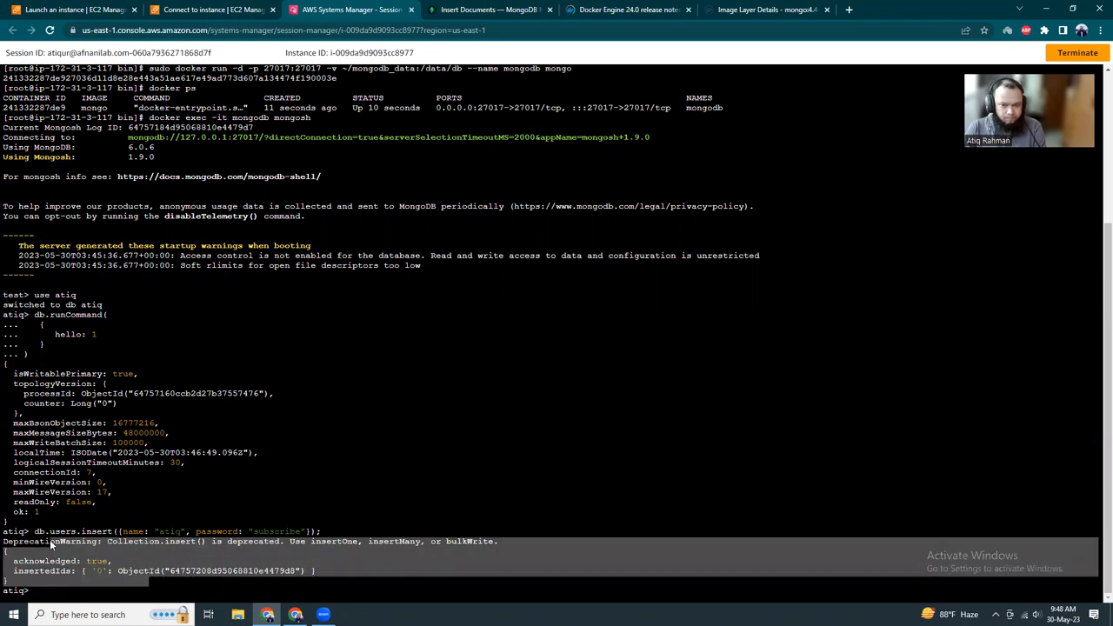
{"action": "left_click", "coordinate": [490, 10]}
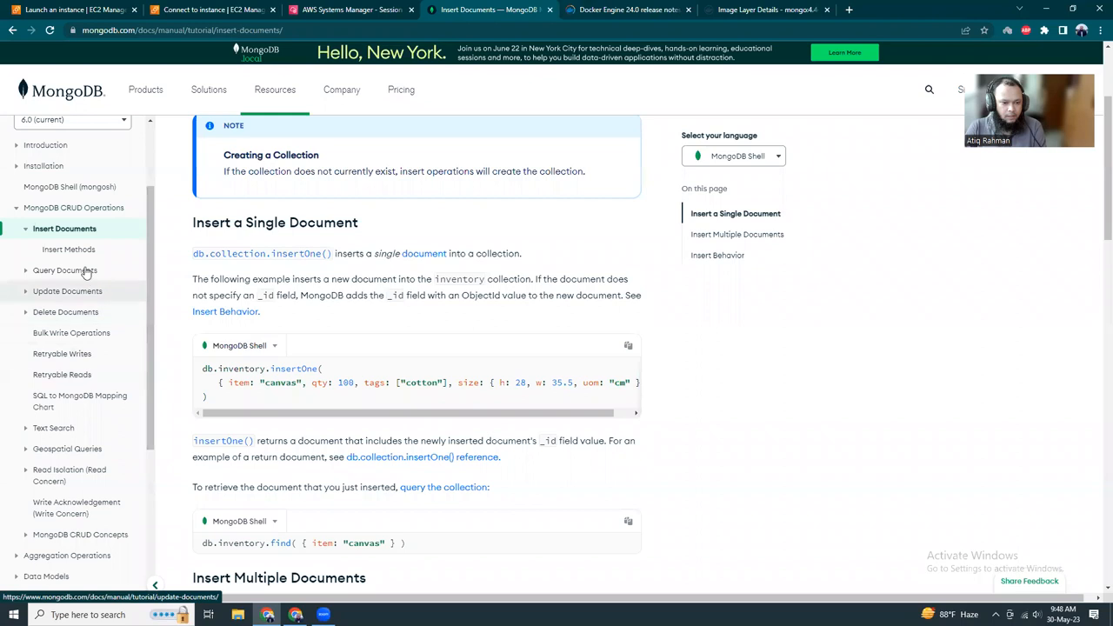
- Open the Query Documents guide in the manual, then return to the terminal session
{"action": "left_click", "coordinate": [64, 271]}
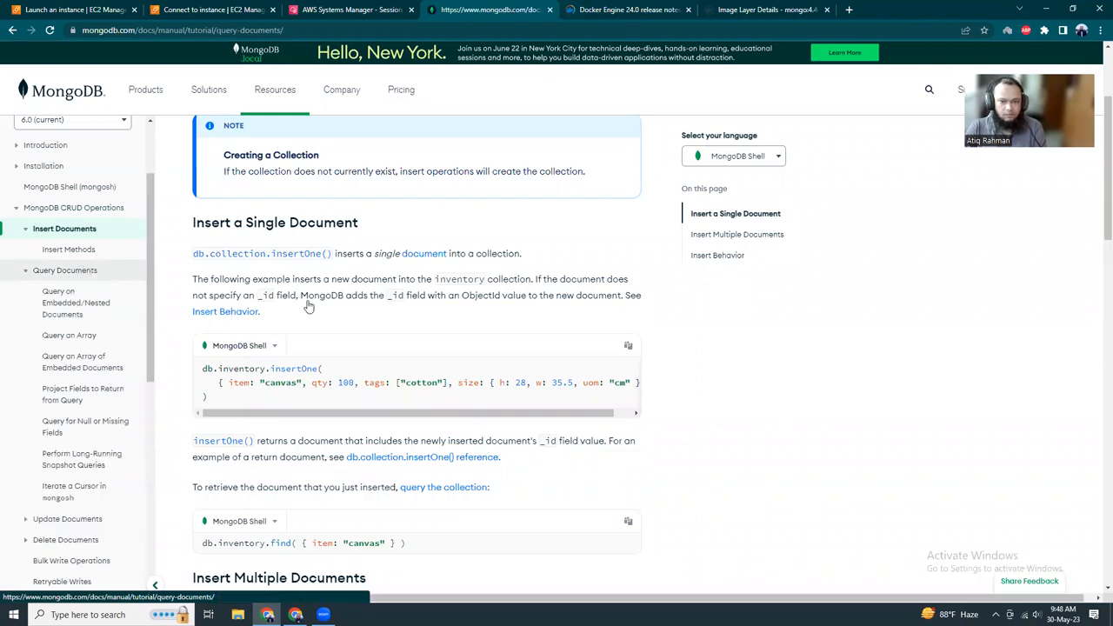
{"action": "left_click", "coordinate": [64, 271]}
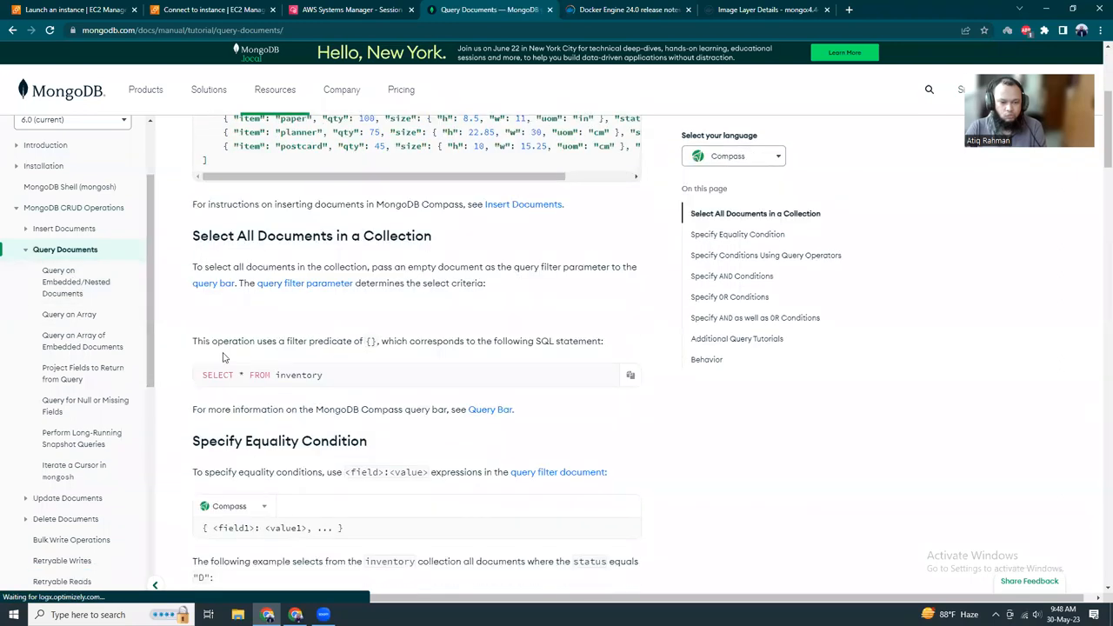
{"action": "left_click", "coordinate": [348, 11]}
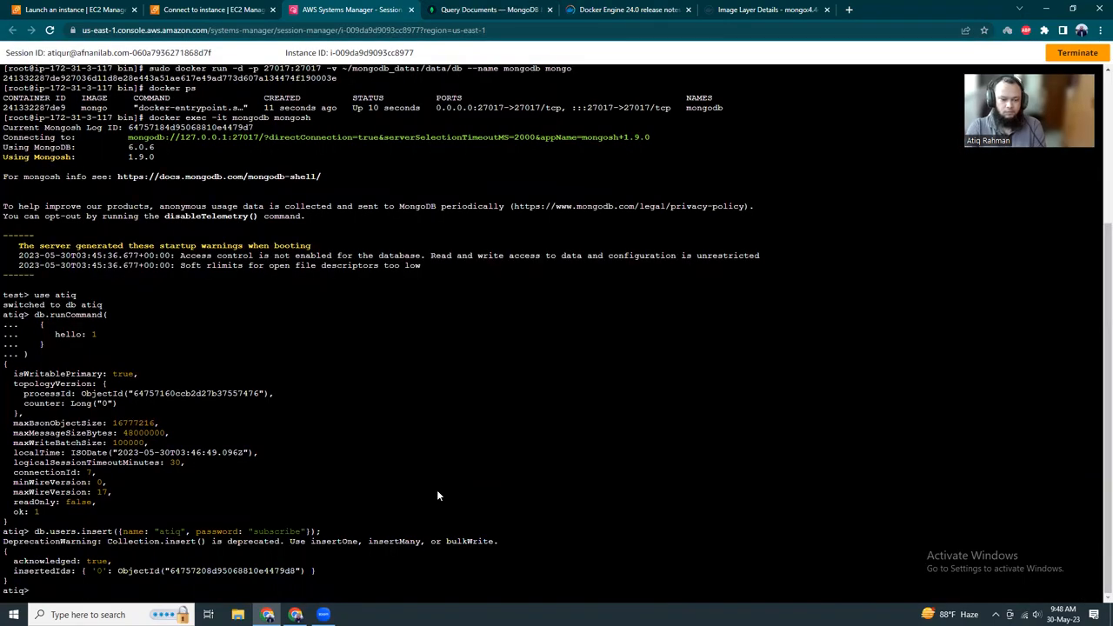
- Run db.users.find() to list the inserted atiq user document
{"action": "type", "text": "db."}
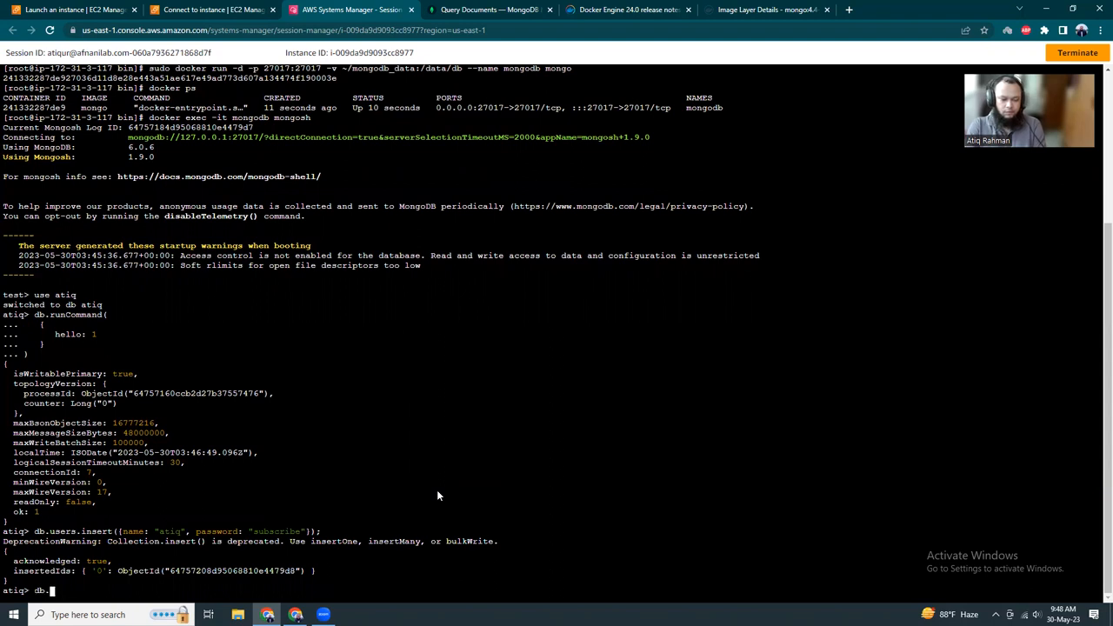
{"action": "type", "text": "users.find("}
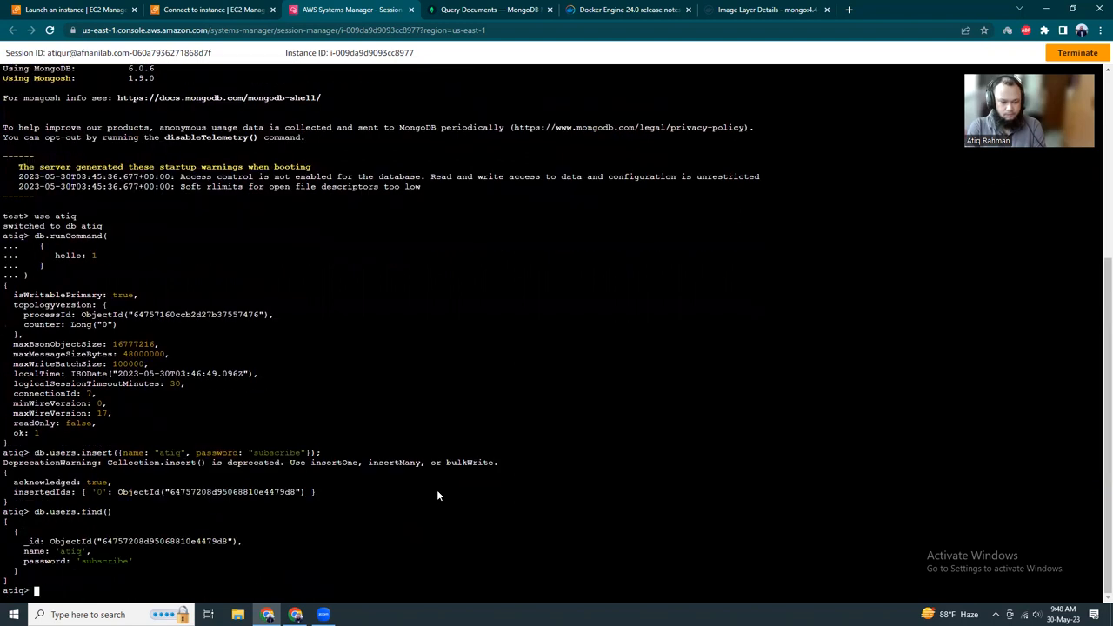
{"action": "mouse_move", "coordinate": [31, 539]}
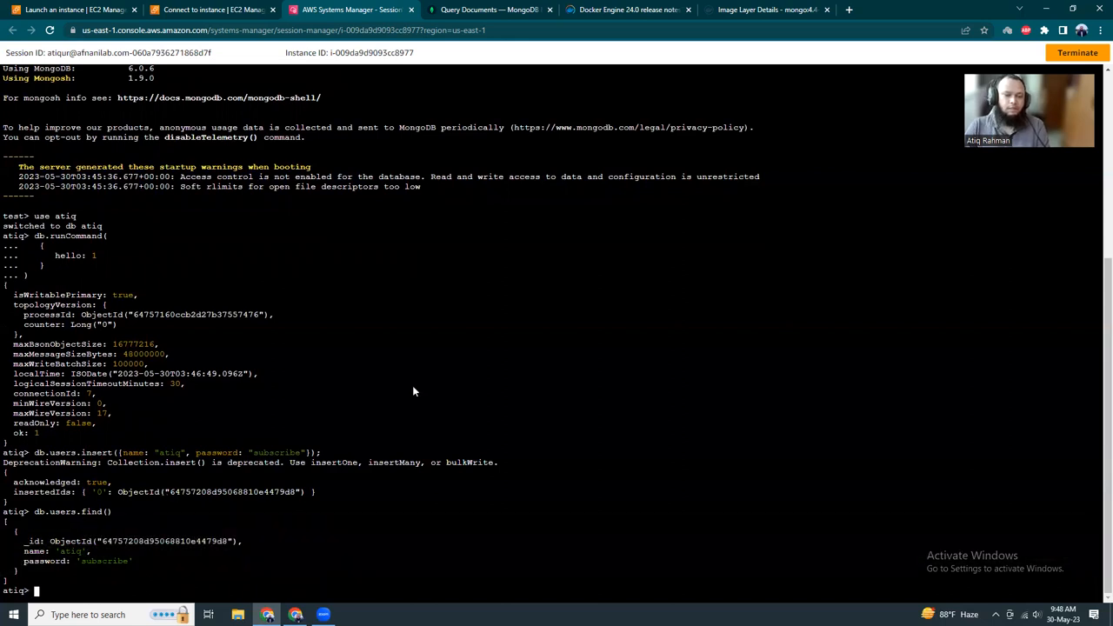
{"action": "mouse_move", "coordinate": [424, 375]}
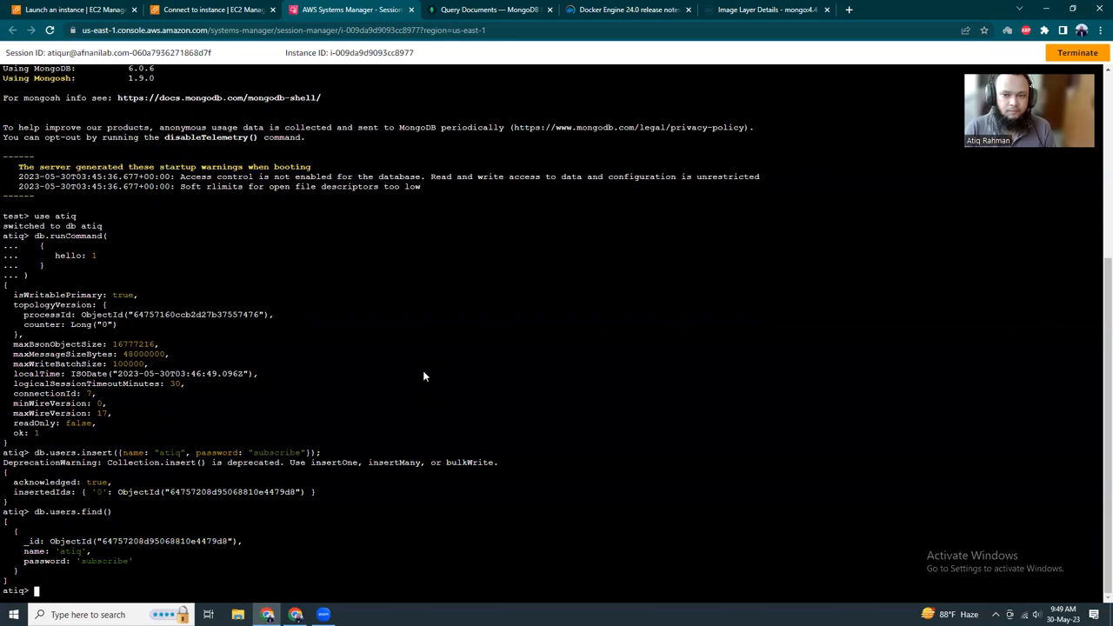
{"action": "mouse_move", "coordinate": [153, 417]}
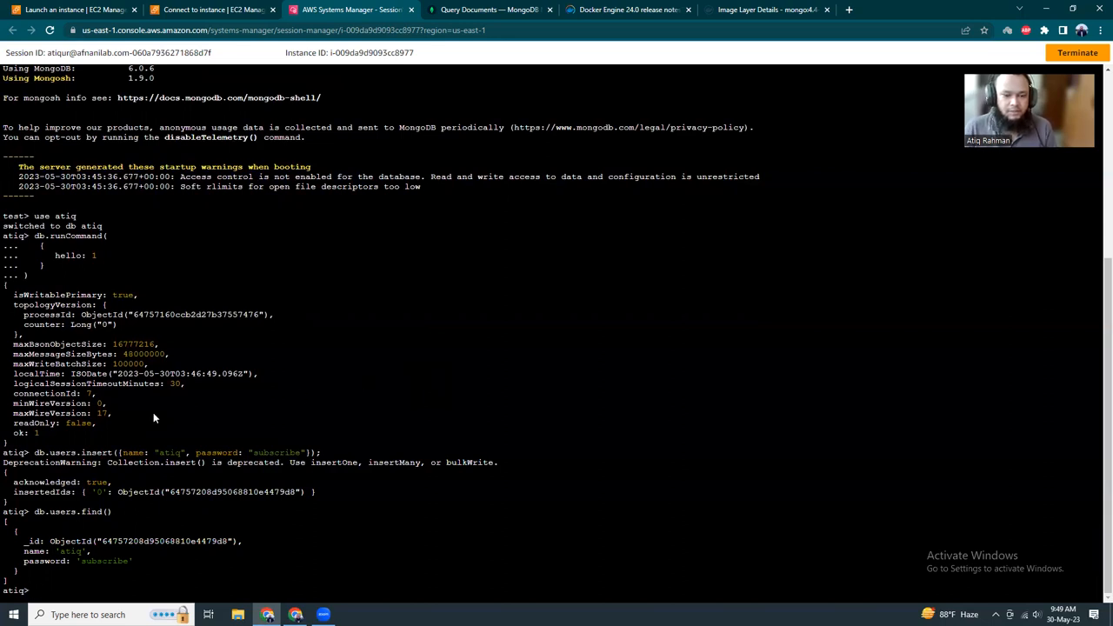